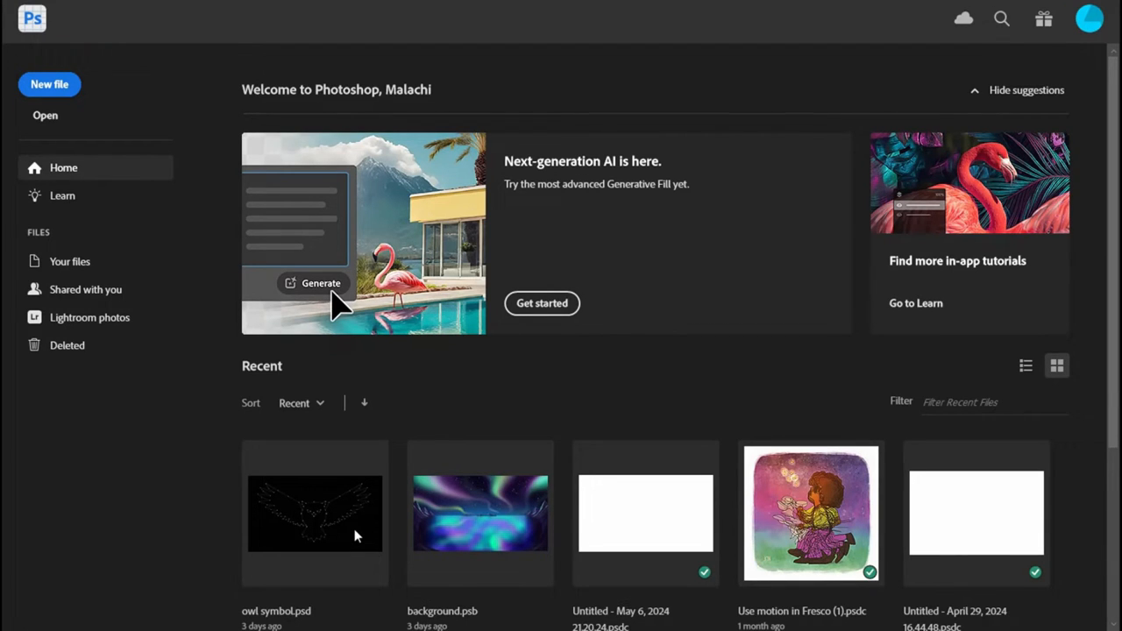
mouse_move(98, 109)
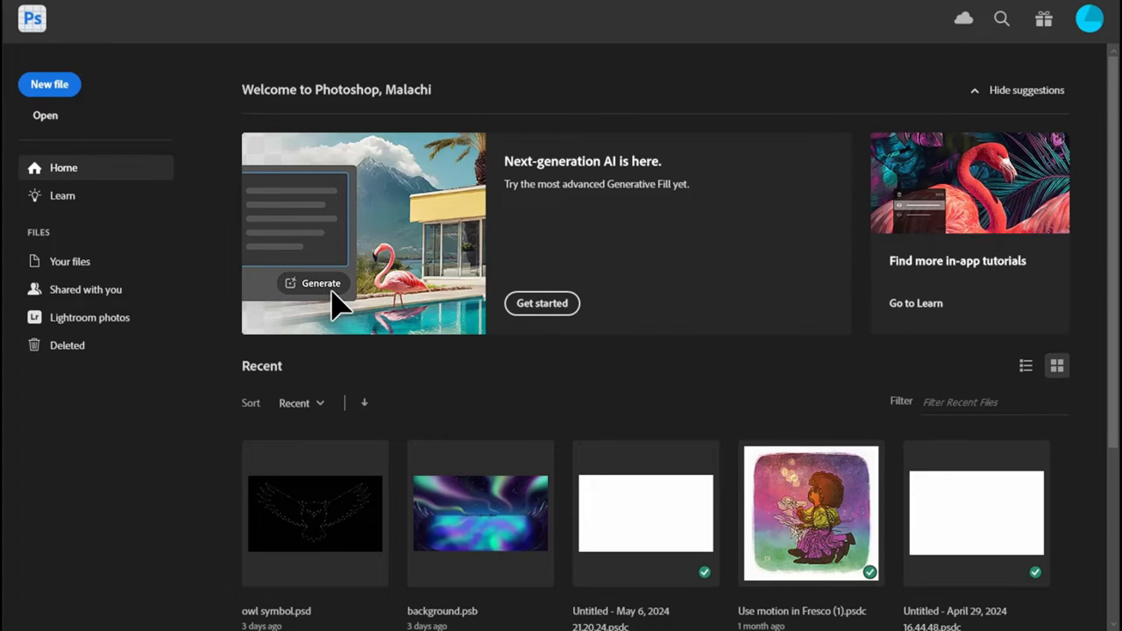
Create a new document from the 1920 × 1080 web preset after browsing the photo presets
left_click(49, 84)
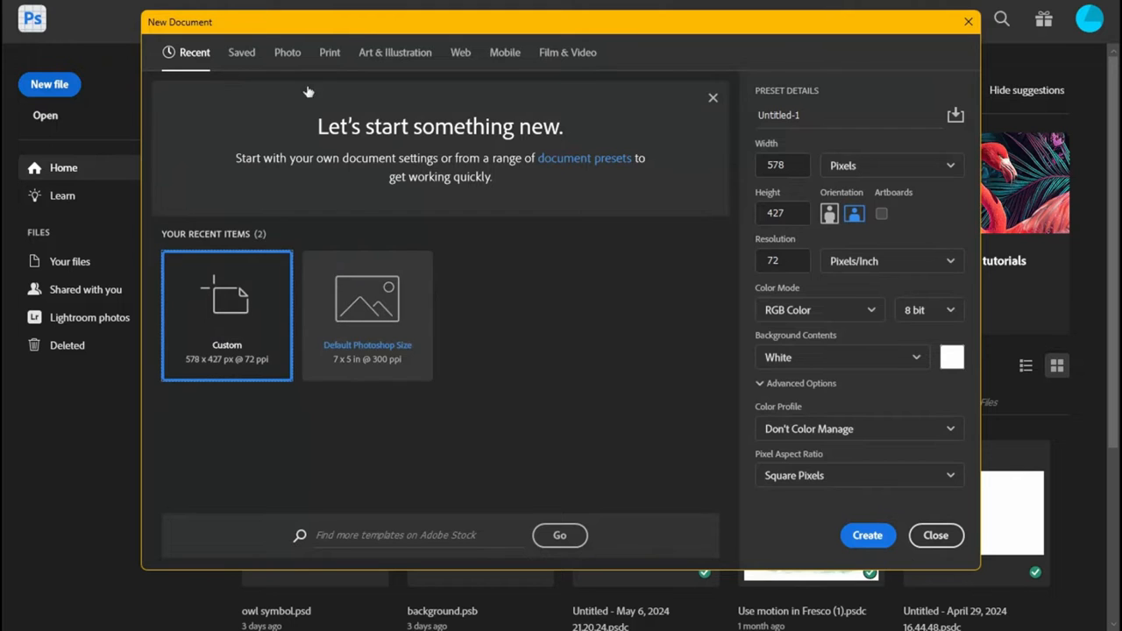
left_click(287, 52)
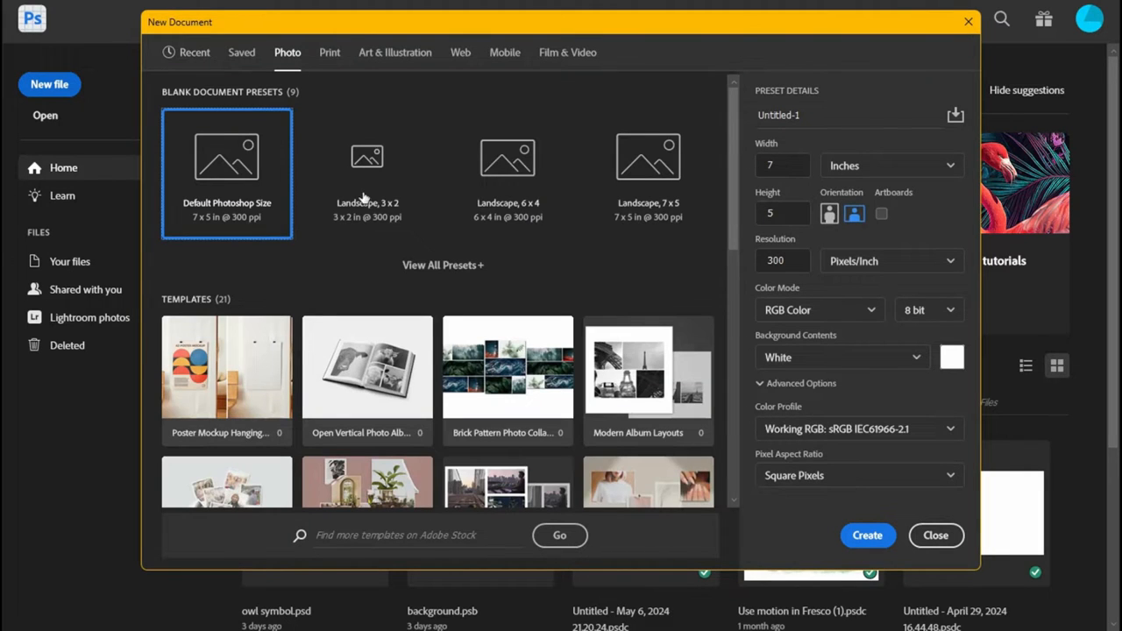
left_click(366, 173)
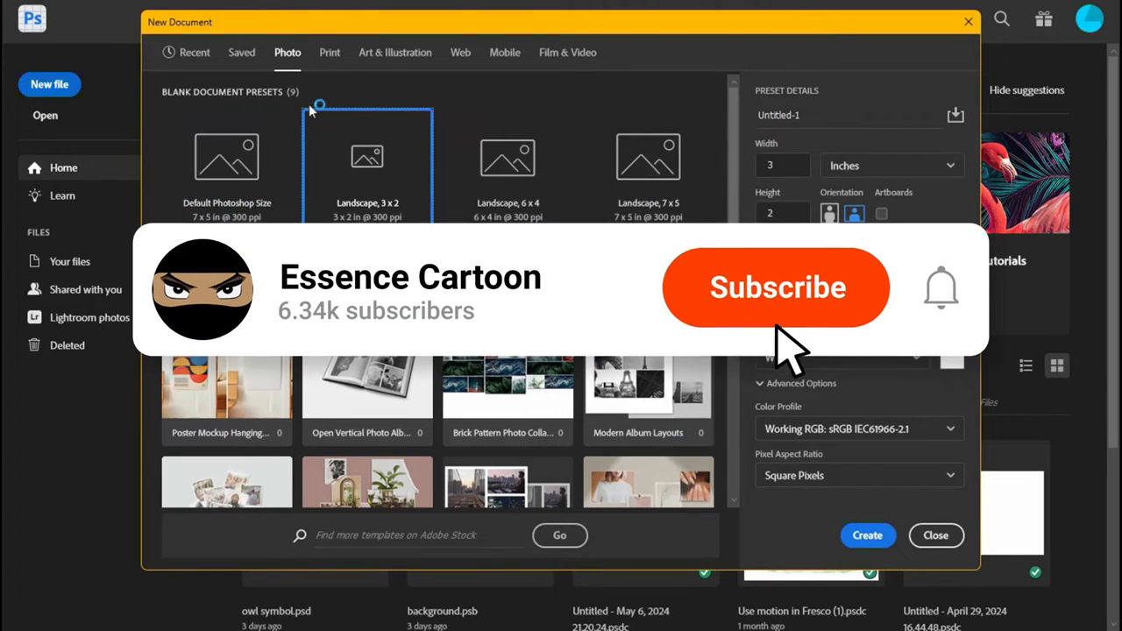
left_click(460, 52)
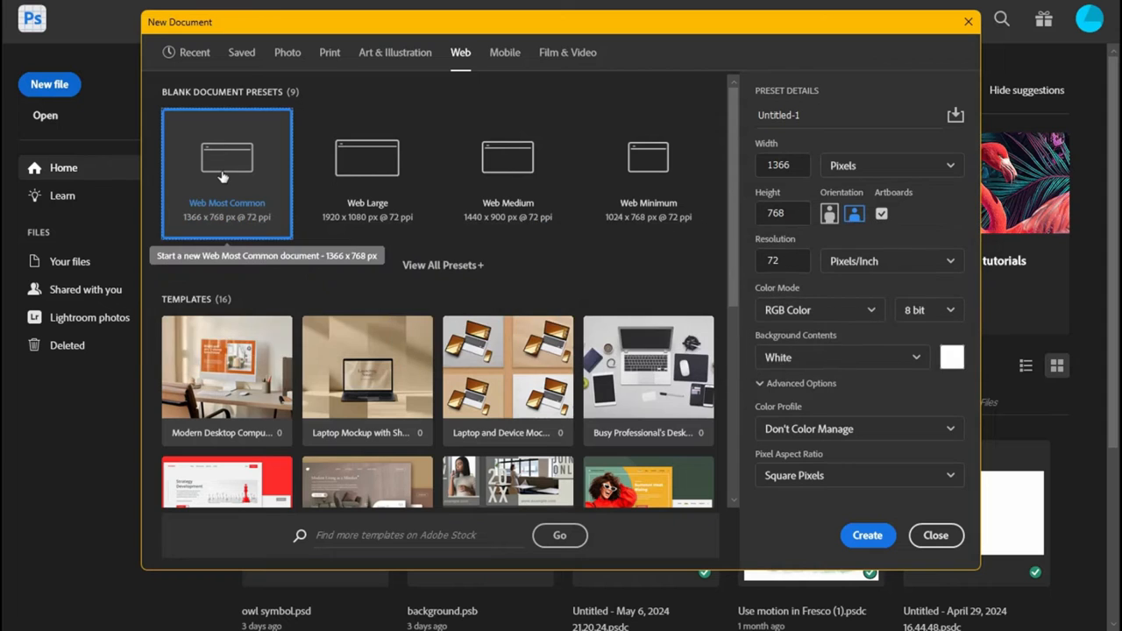
left_click(367, 172)
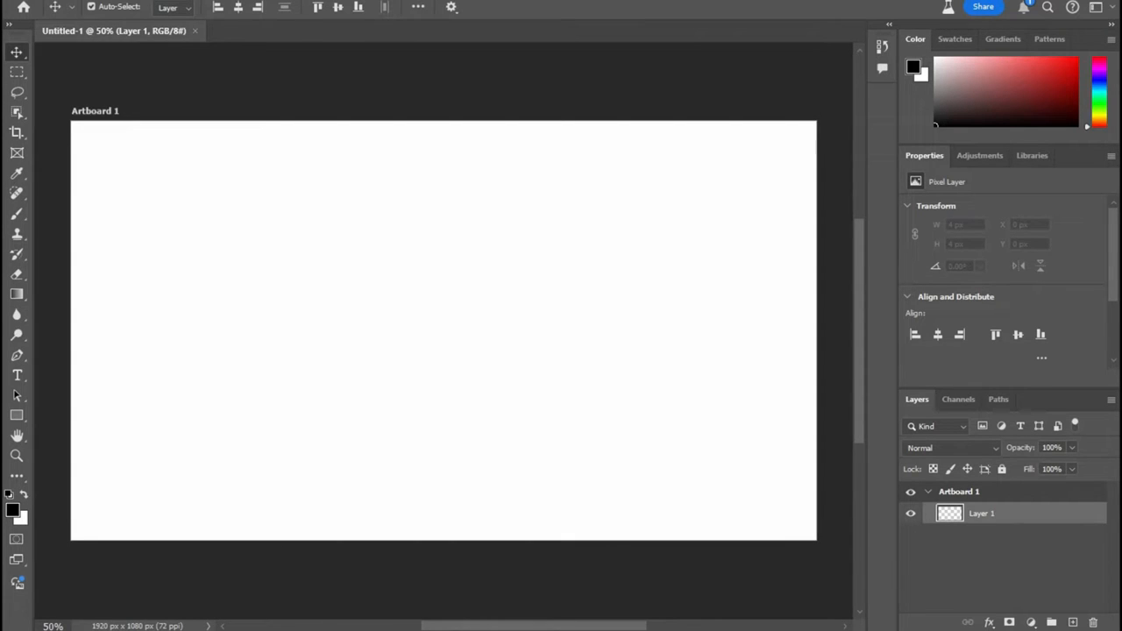
mouse_move(225, 102)
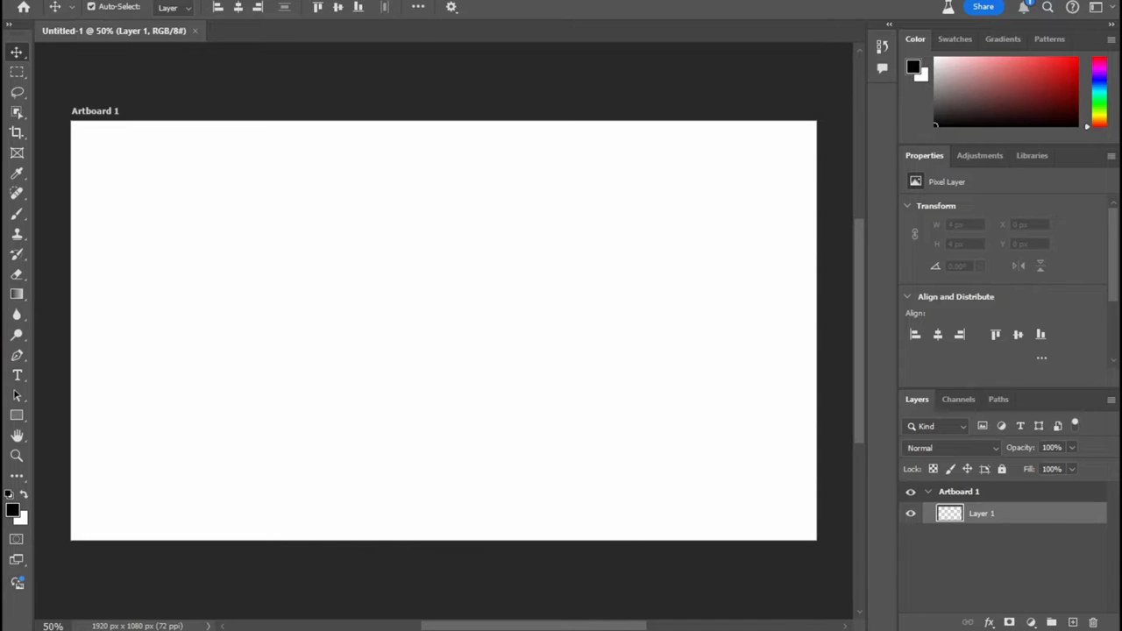
mouse_move(428, 294)
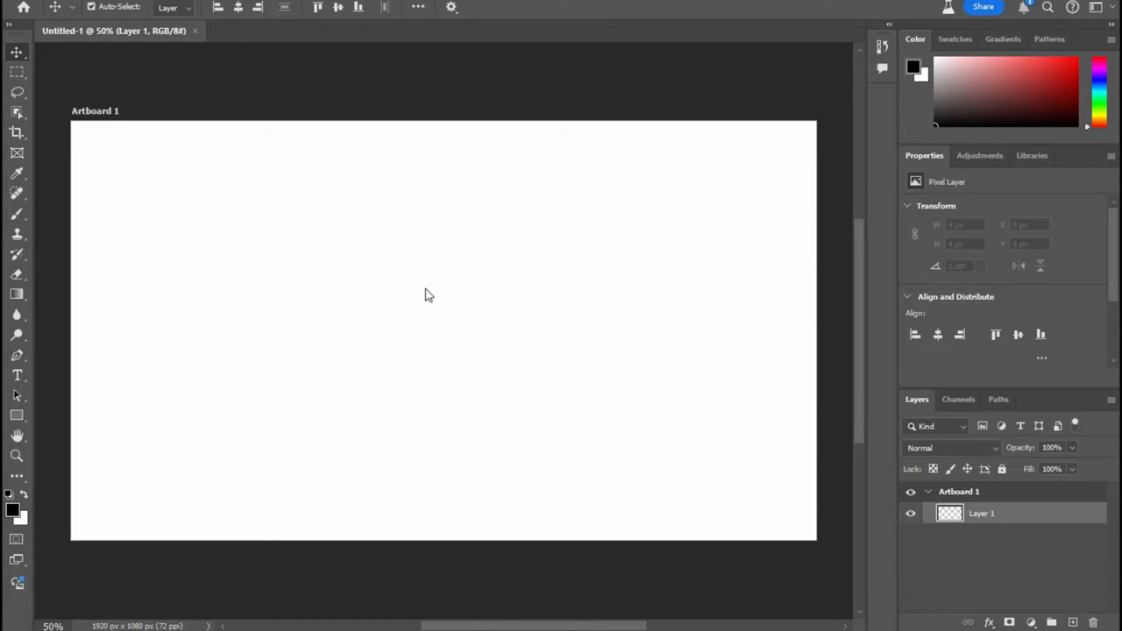
mouse_move(18, 587)
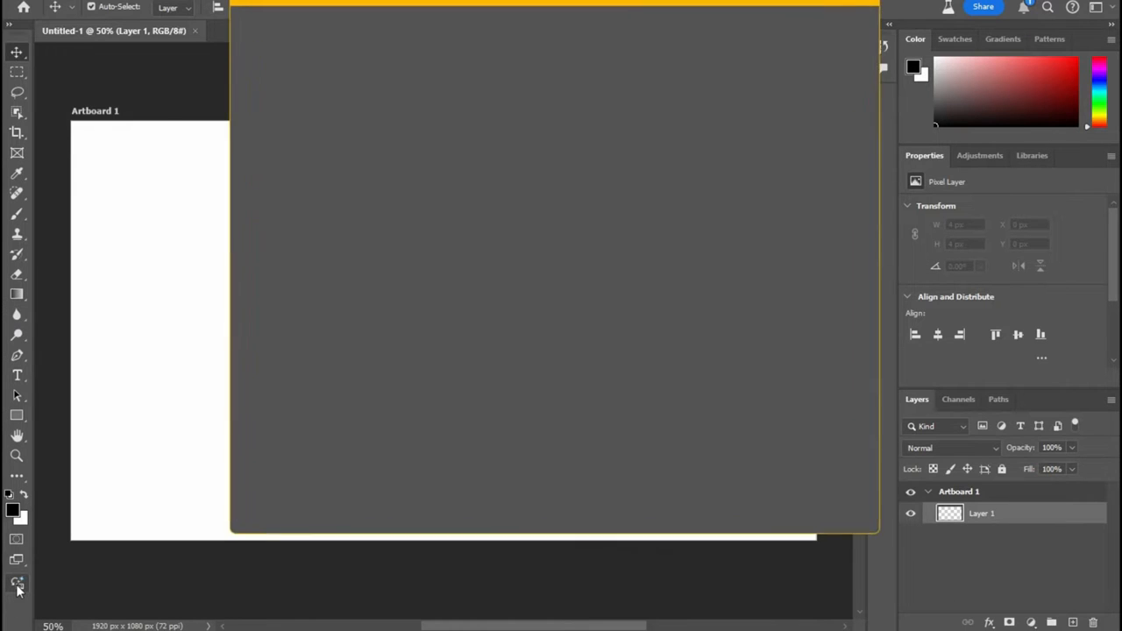
In Generate Image, tick the Digital art effect and return to the reference image gallery
left_click(15, 582)
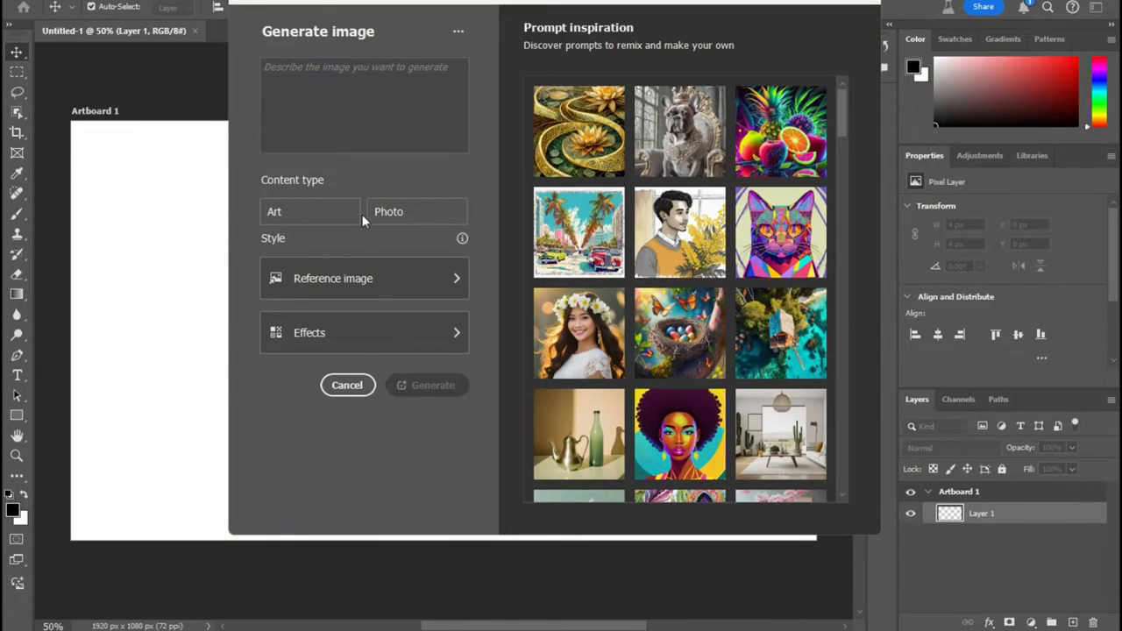
left_click(364, 105)
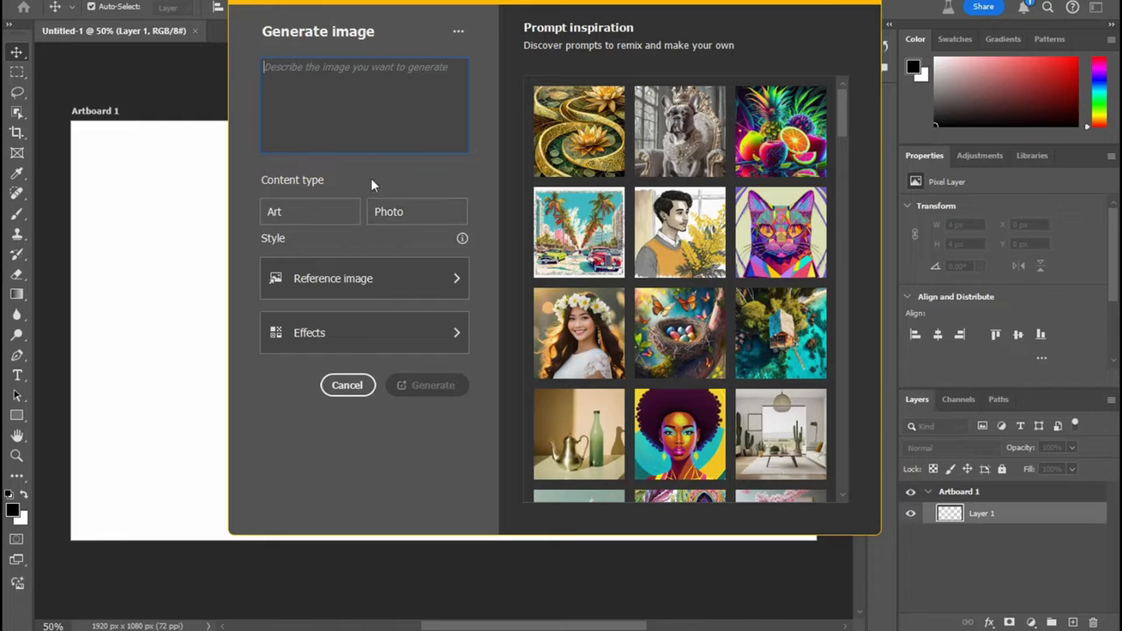
mouse_move(526, 99)
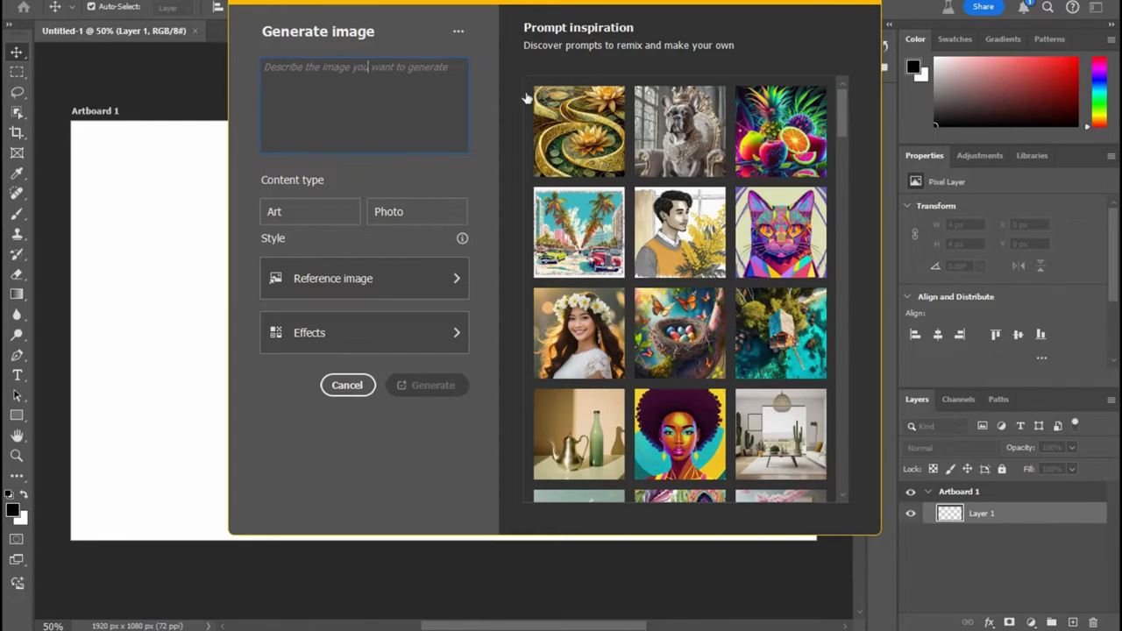
left_click(364, 278)
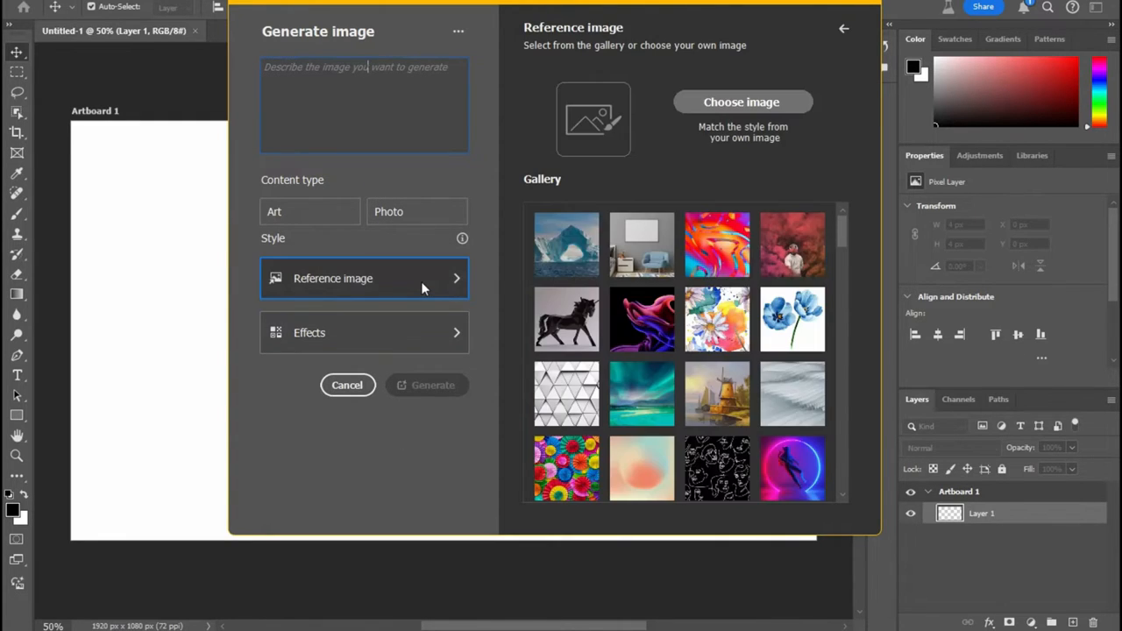
mouse_move(353, 351)
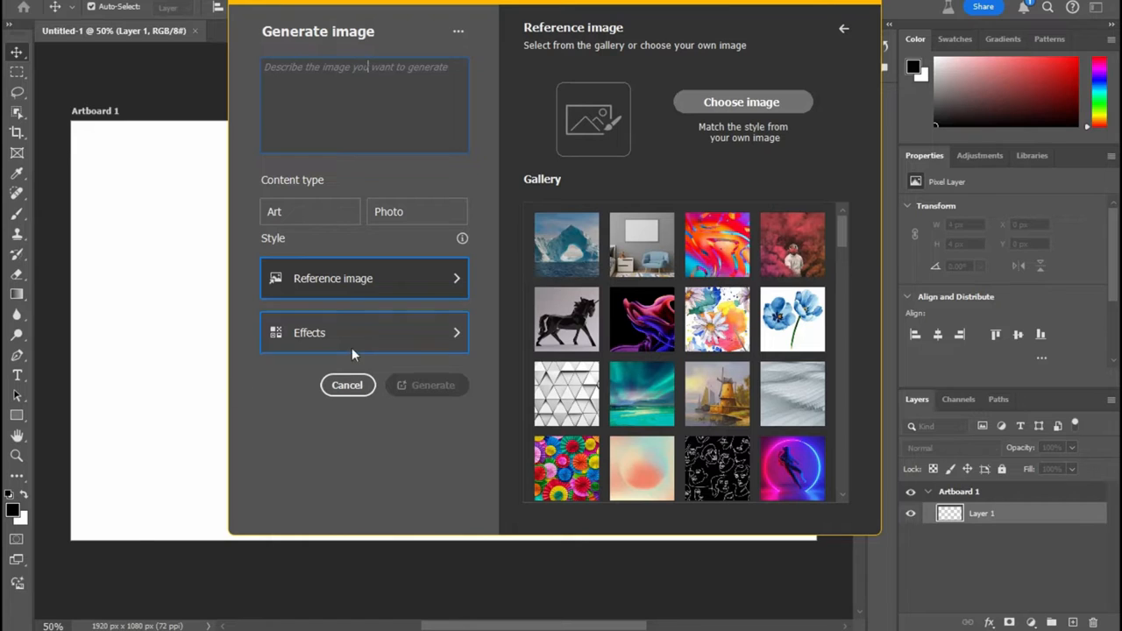
left_click(364, 332)
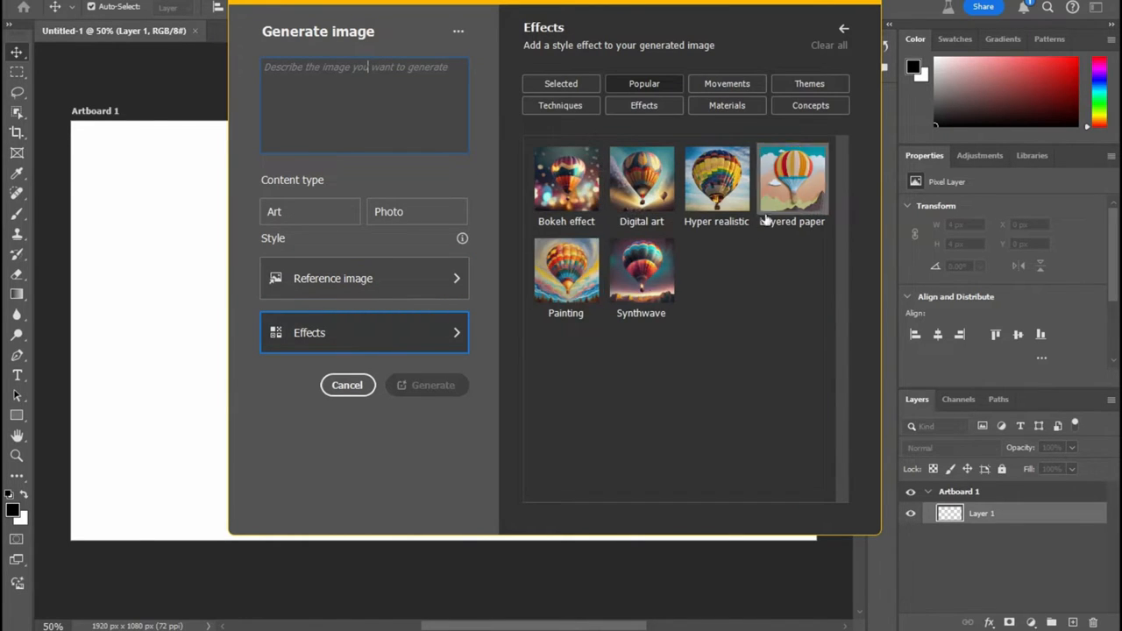
mouse_move(776, 214)
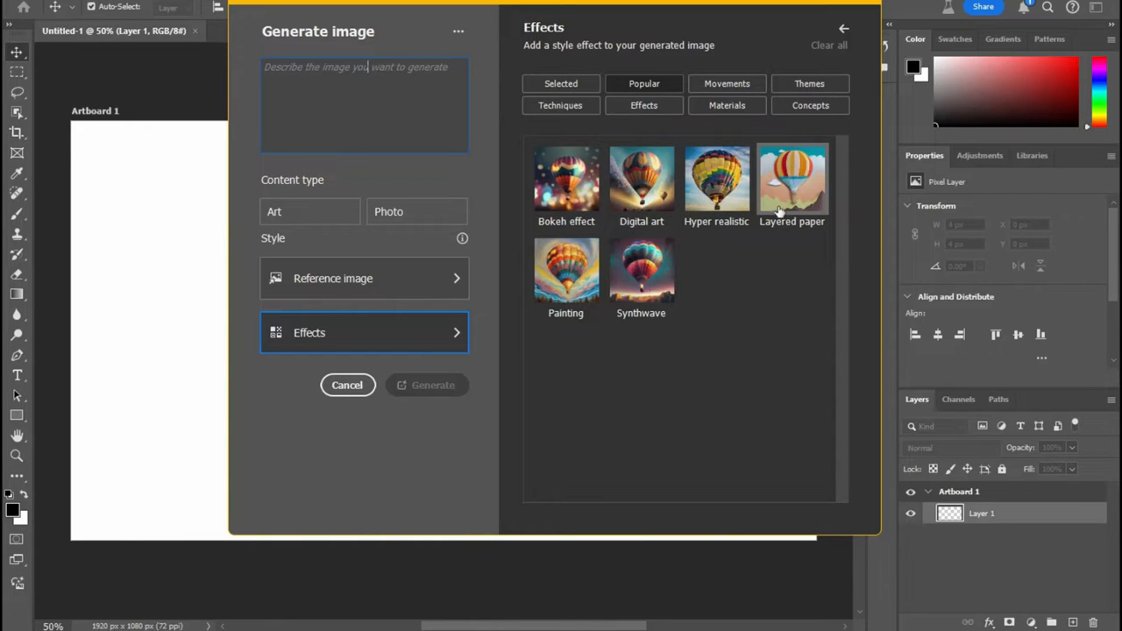
mouse_move(641, 179)
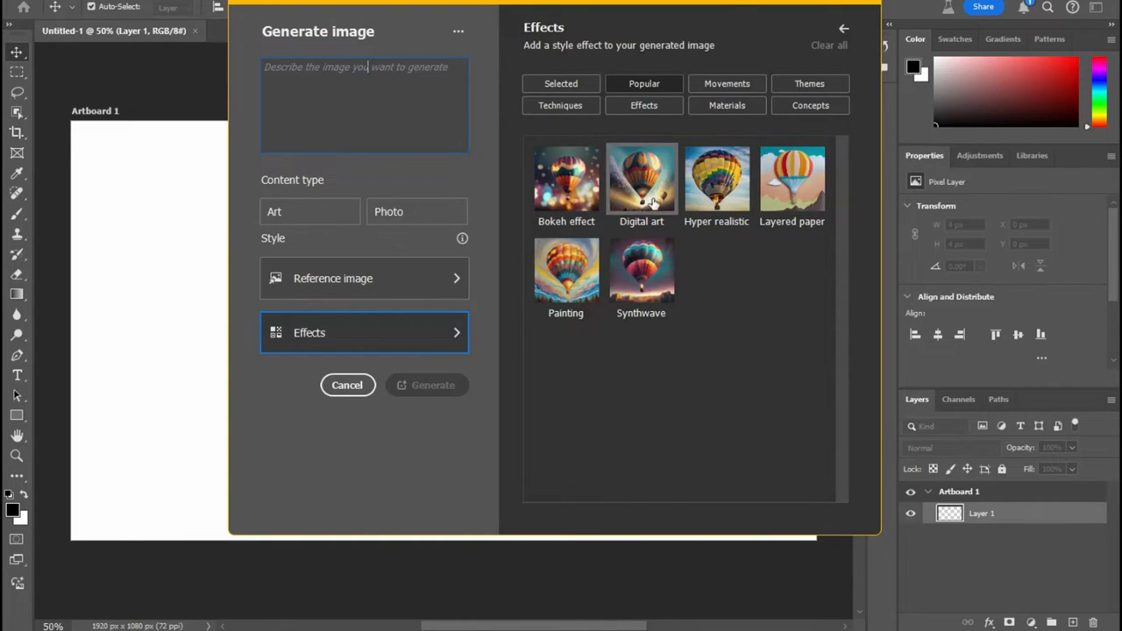
left_click(642, 178)
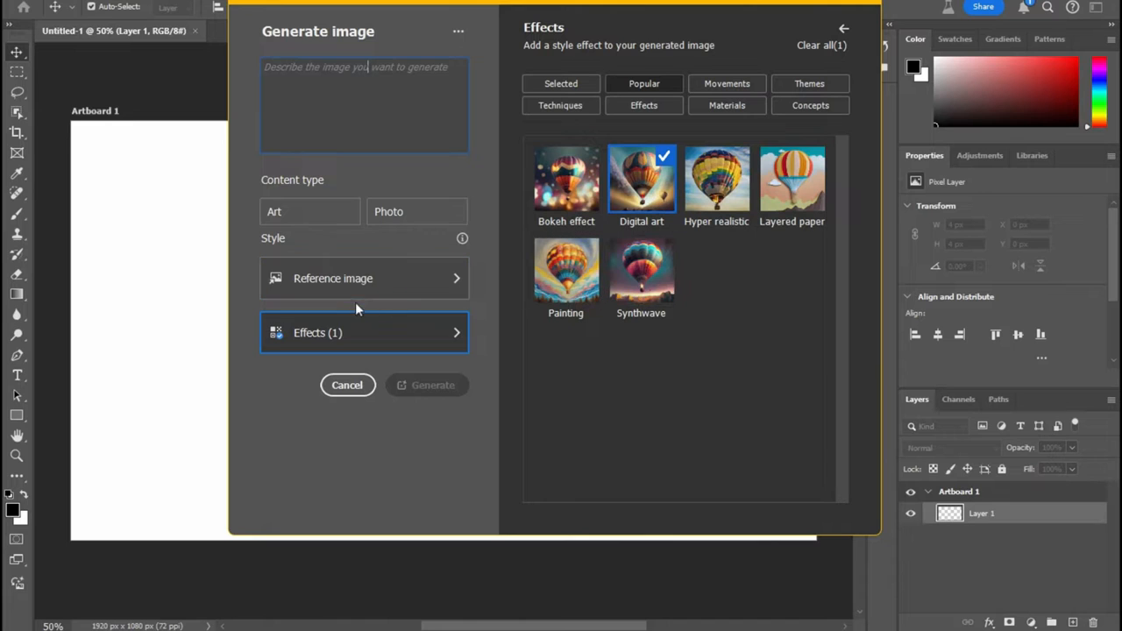
left_click(364, 277)
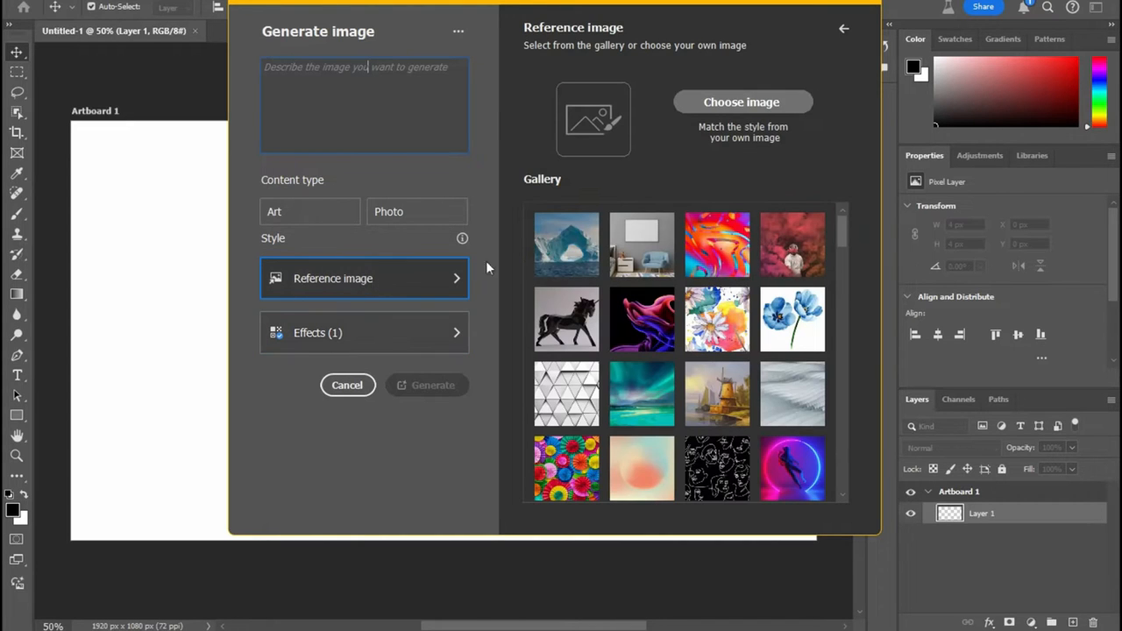
mouse_move(647, 254)
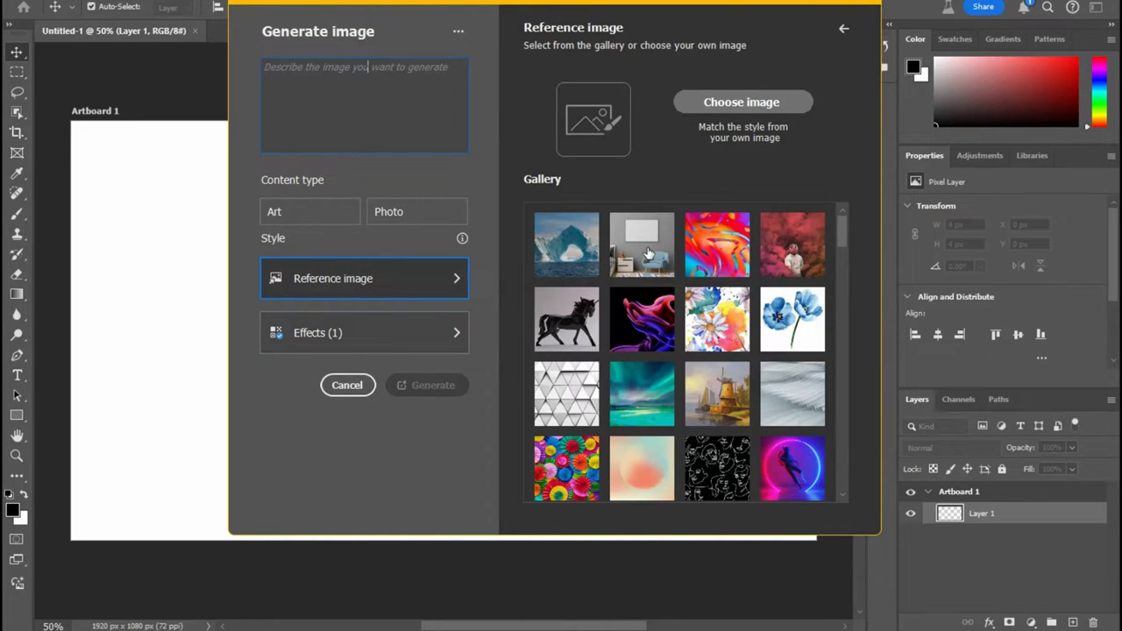
mouse_move(428, 185)
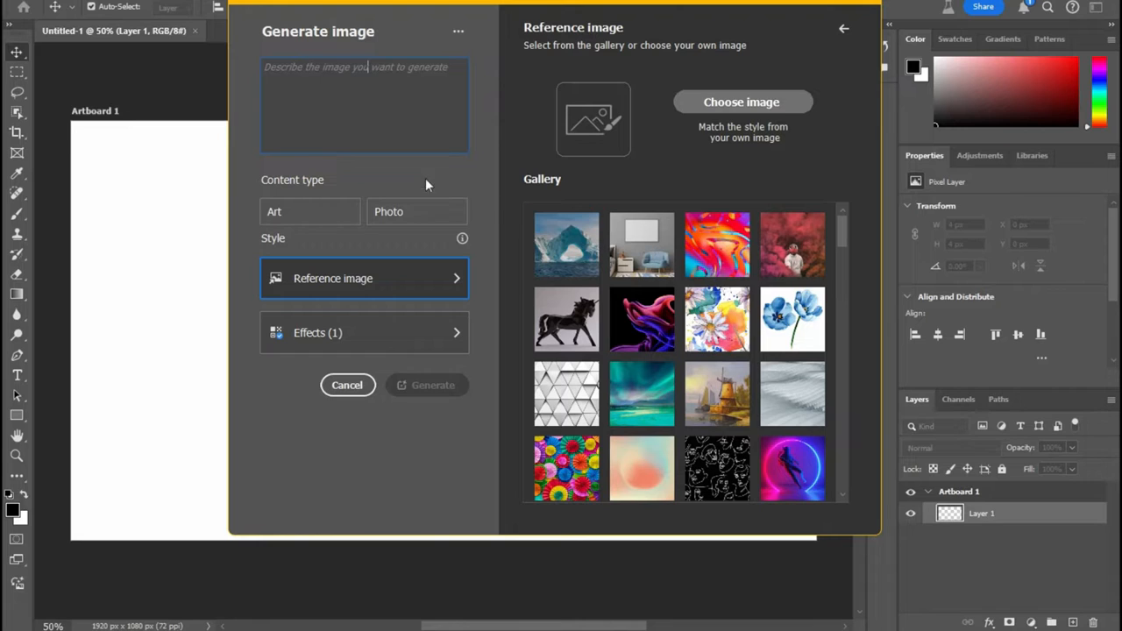
mouse_move(399, 83)
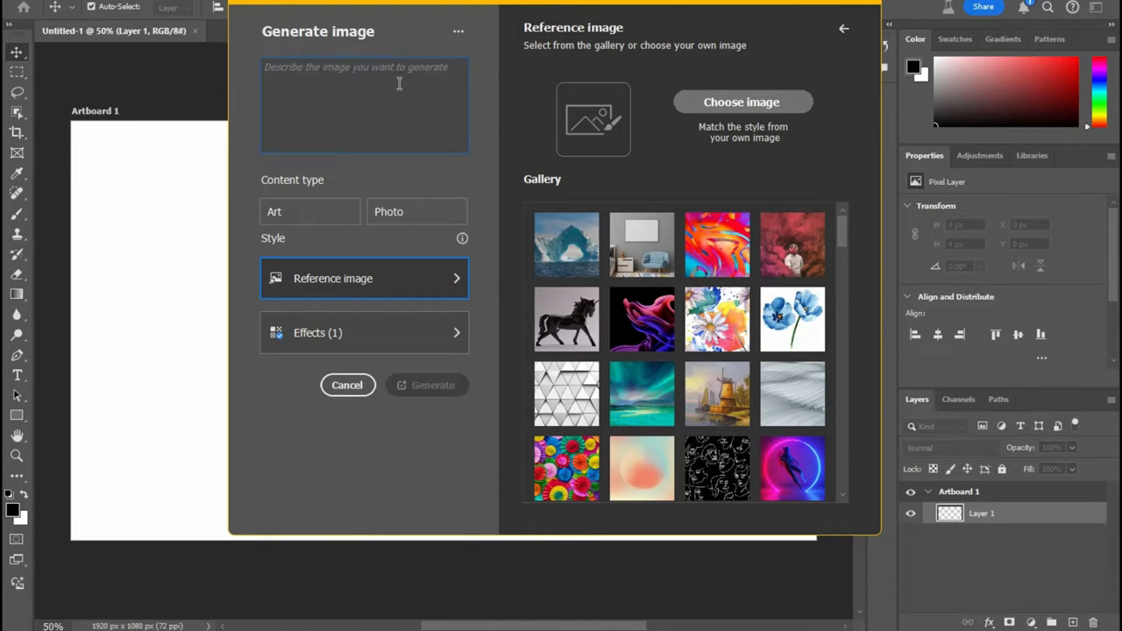
Generate an 'airplane' image onto the artboard
type("arpl")
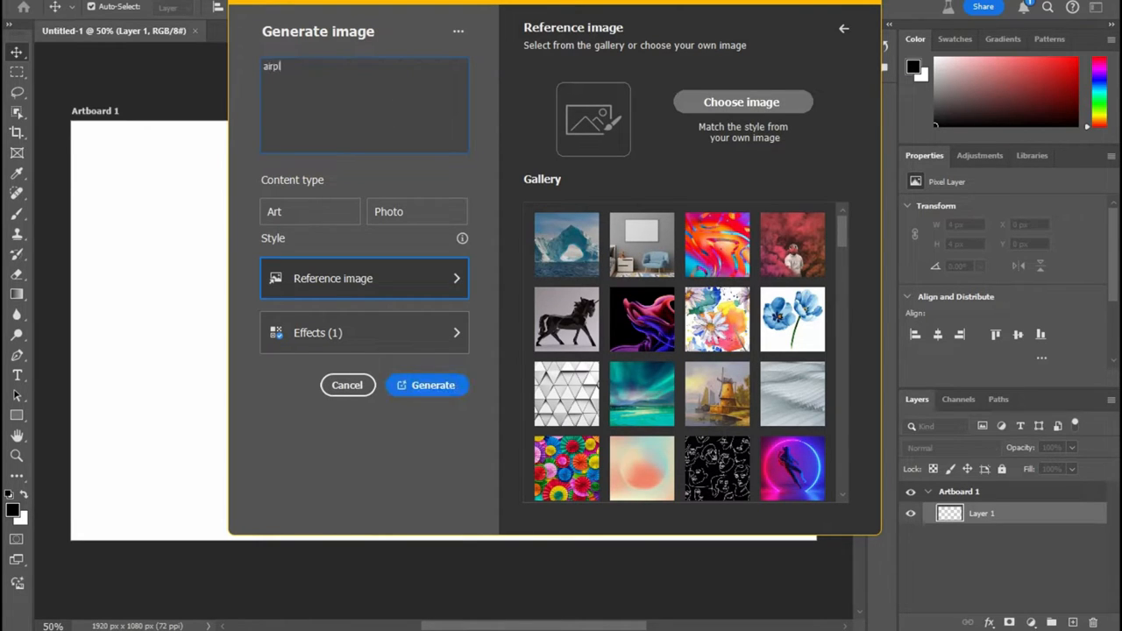
type("airplane")
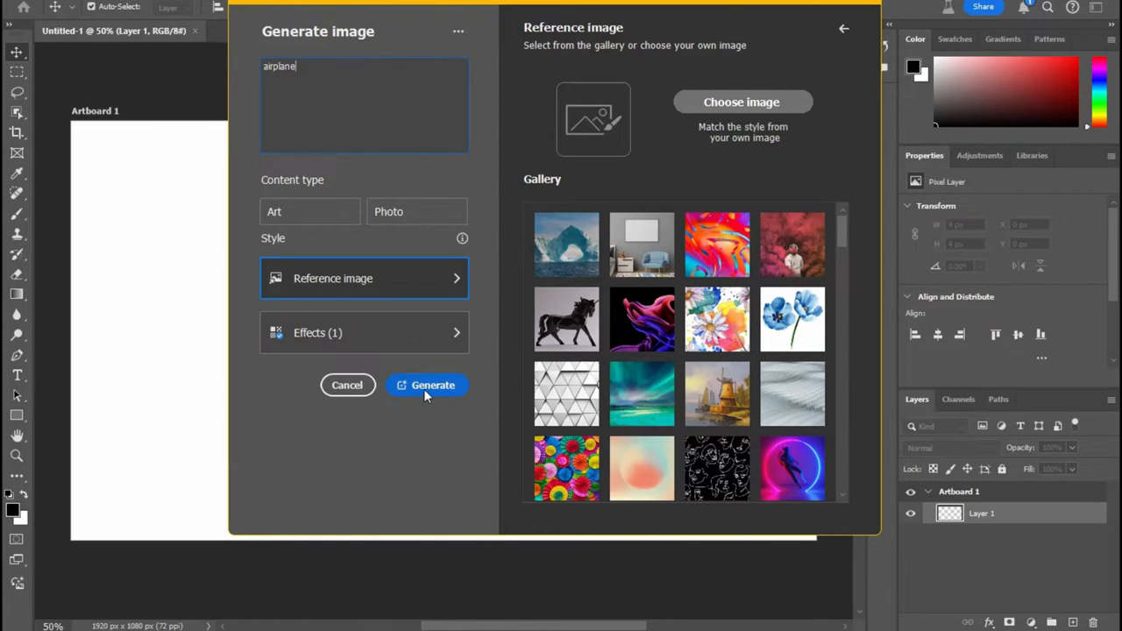
left_click(432, 384)
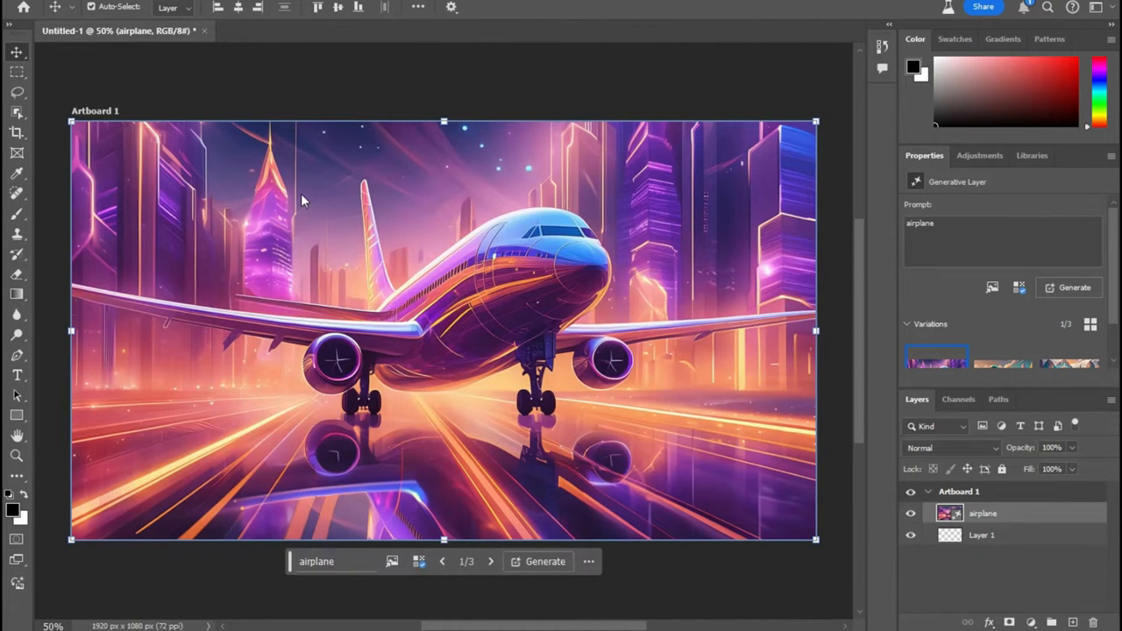
Add the Hyper realistic effect from the Popular tab alongside Digital art
left_click(419, 560)
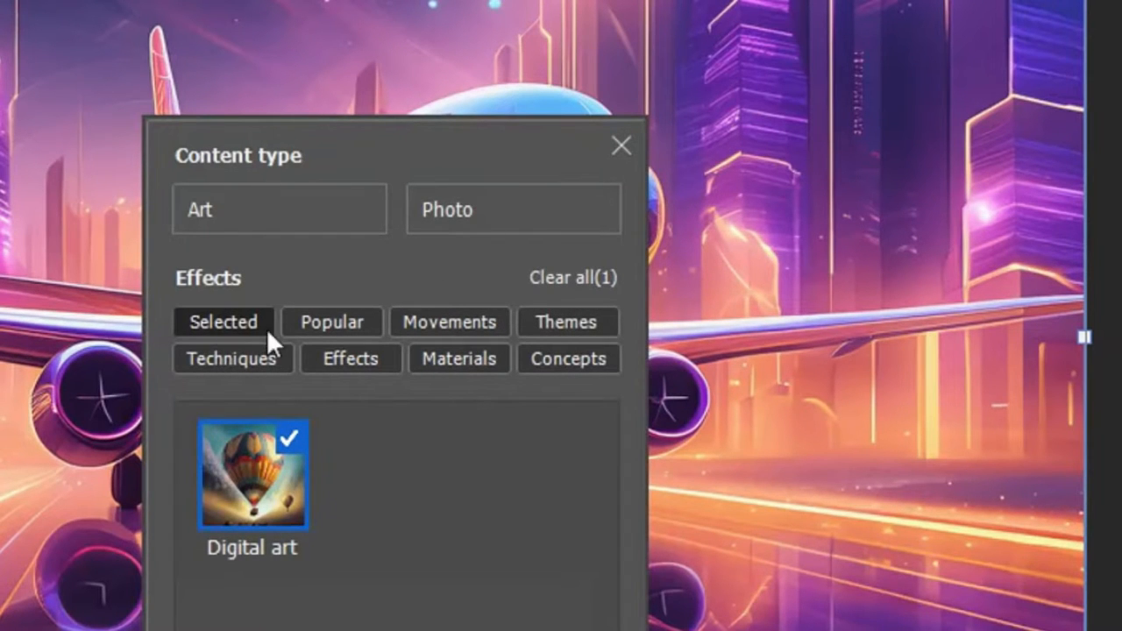
left_click(331, 322)
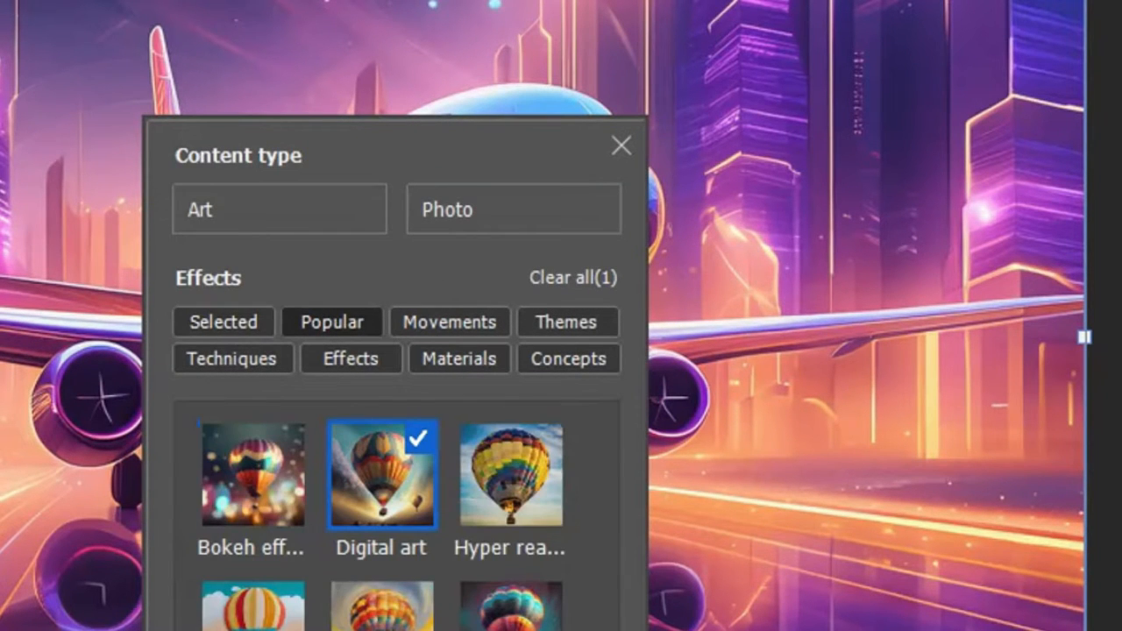
left_click(223, 321)
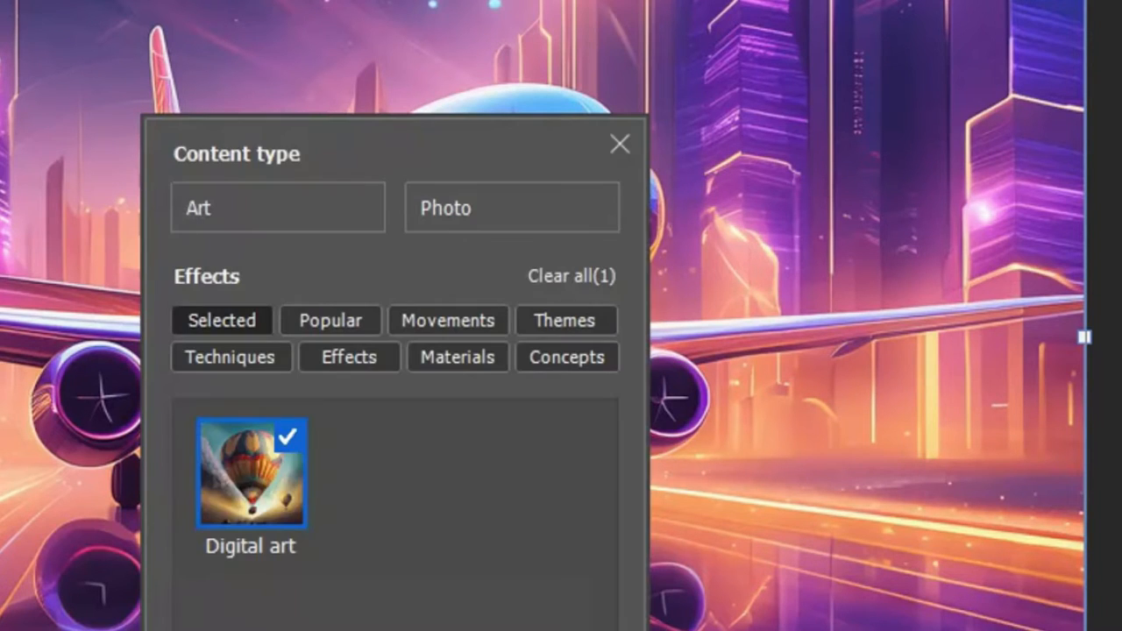
left_click(330, 320)
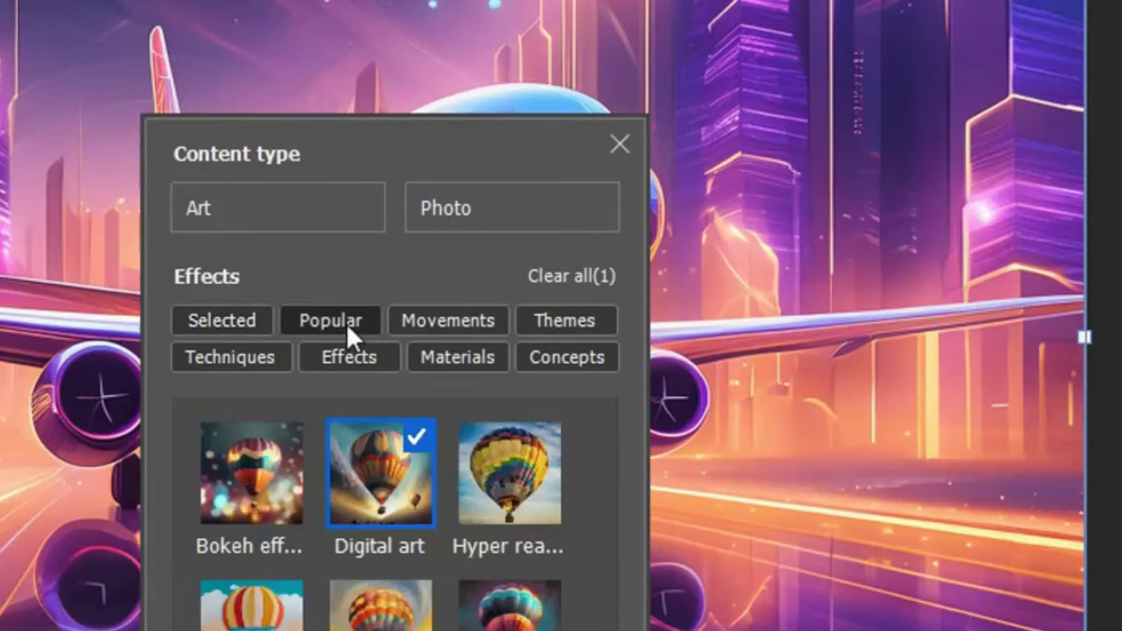
left_click(509, 474)
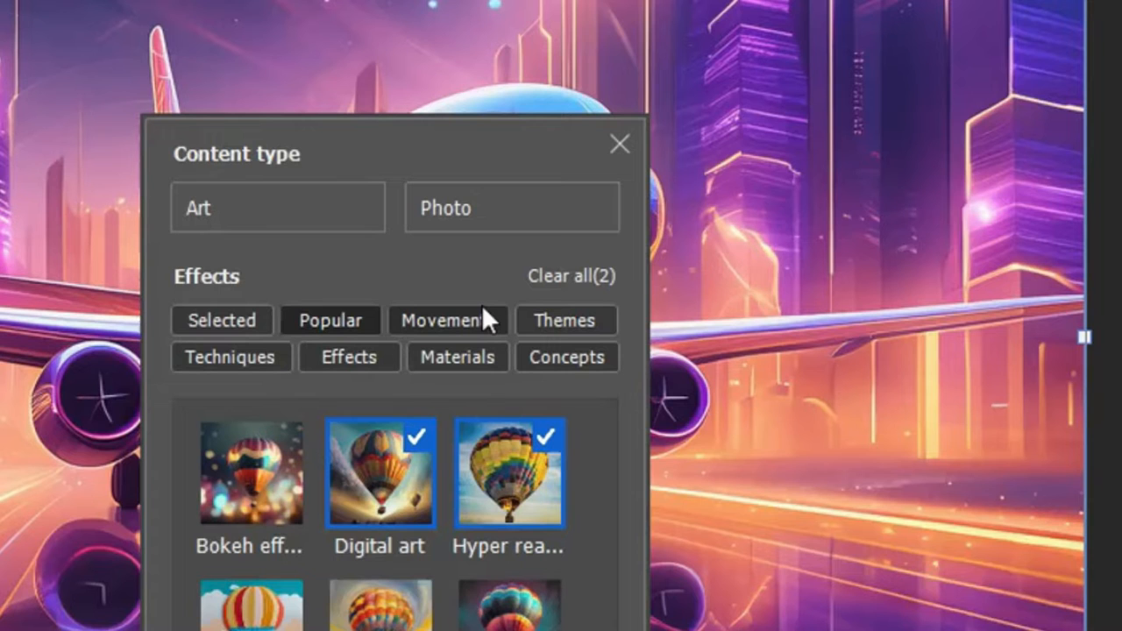
mouse_move(454, 316)
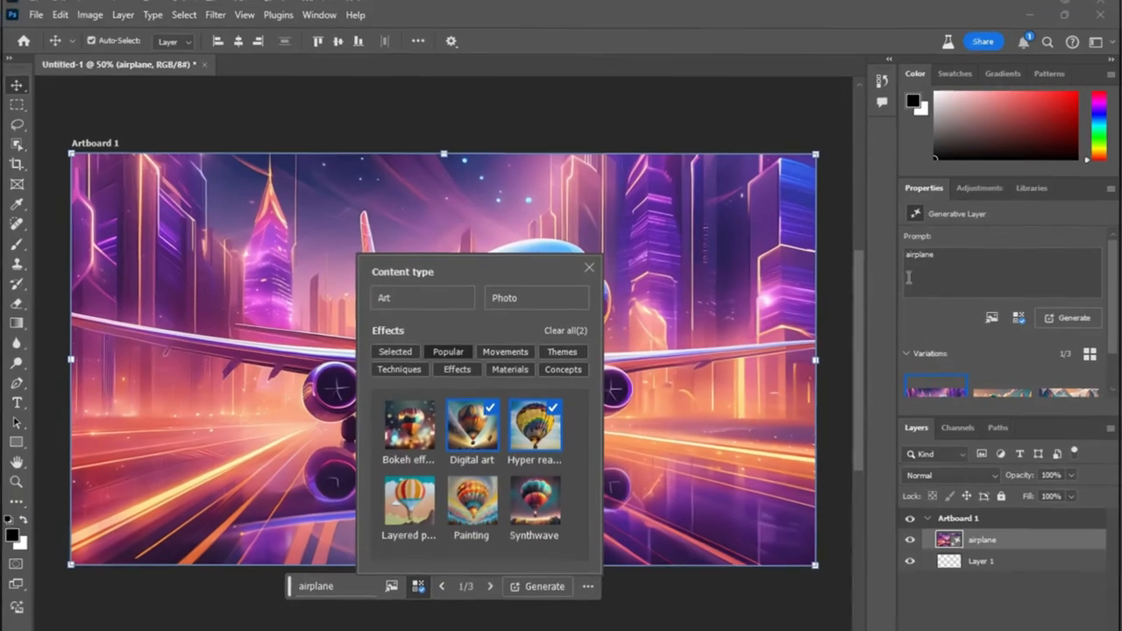
Regenerate the airplane with 'vintage' prefixed to the prompt
left_click(588, 267)
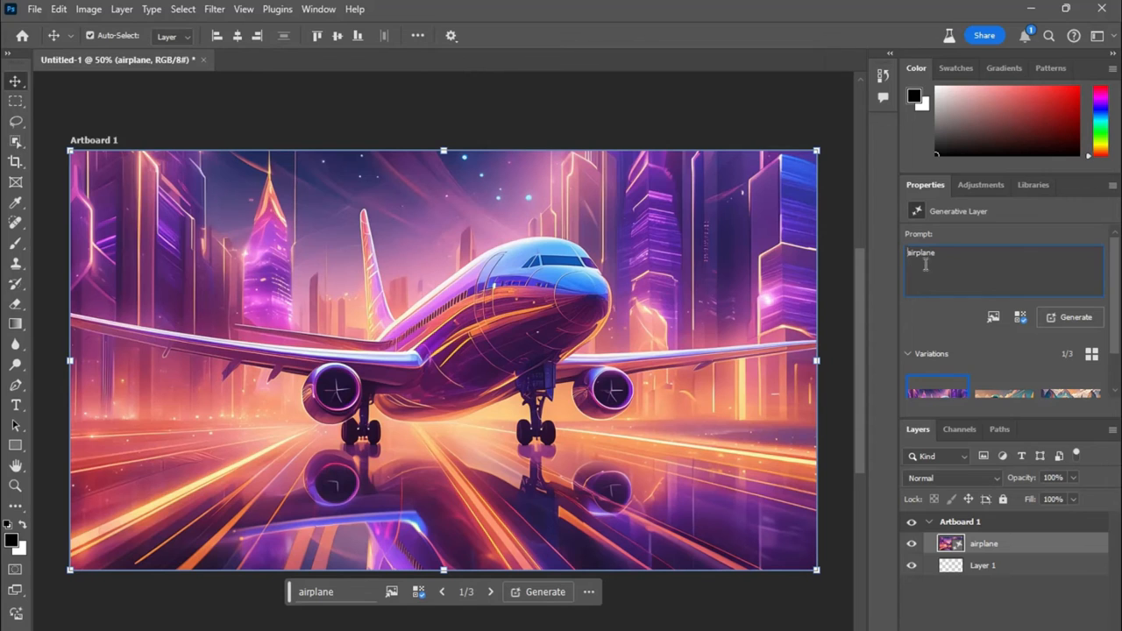
type("vintage")
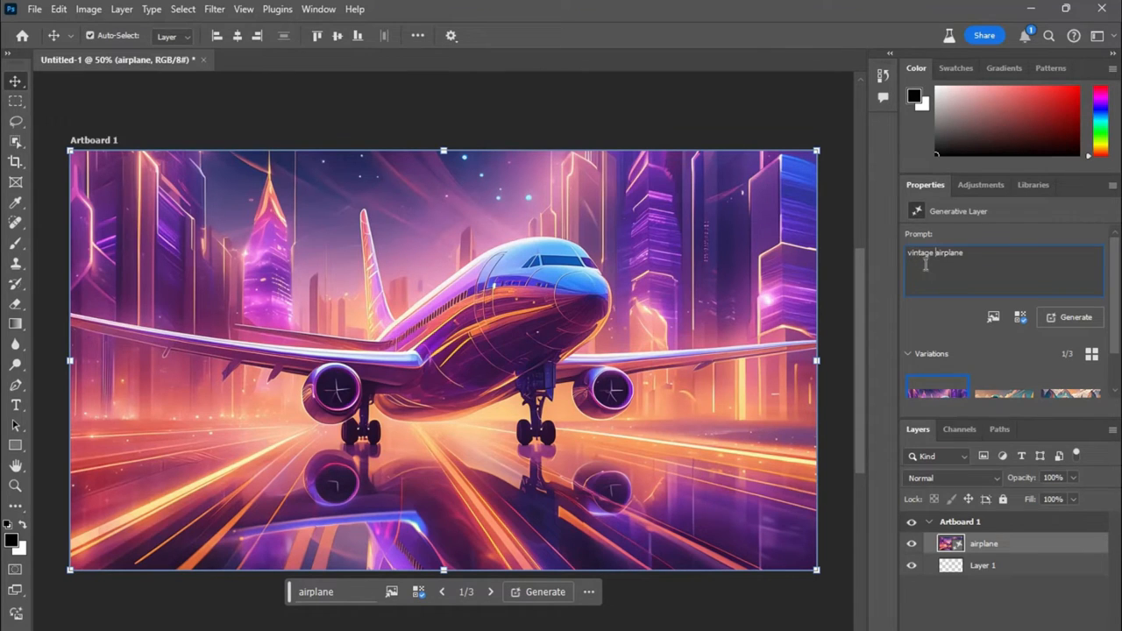
left_click(1075, 317)
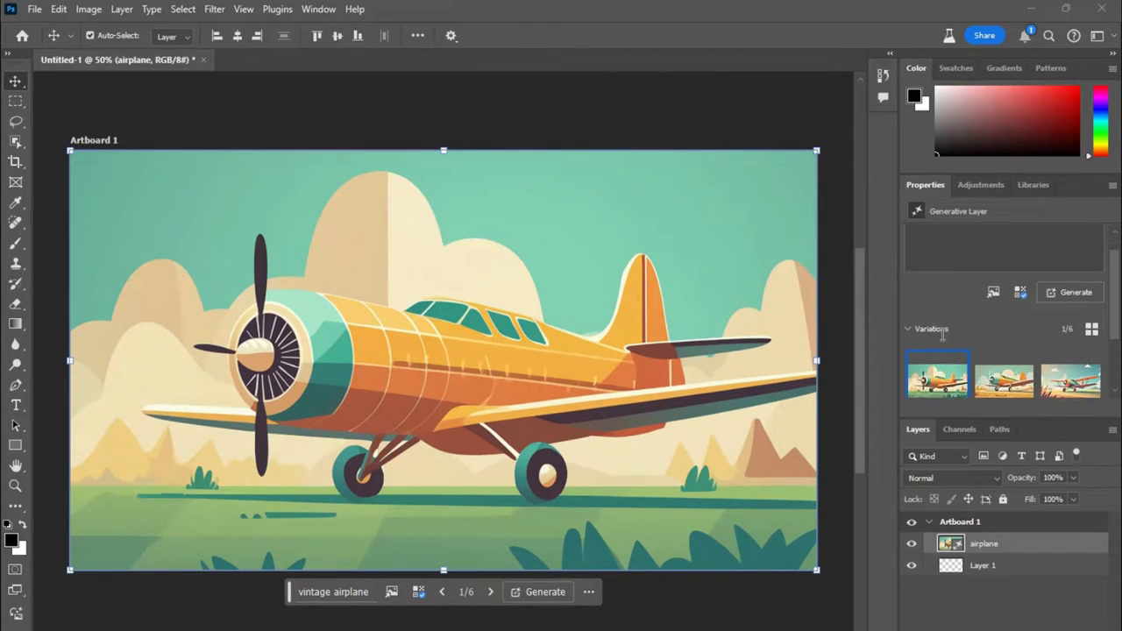
Browse the second and third vintage plane variations, then remove the airplane layer
left_click(1004, 378)
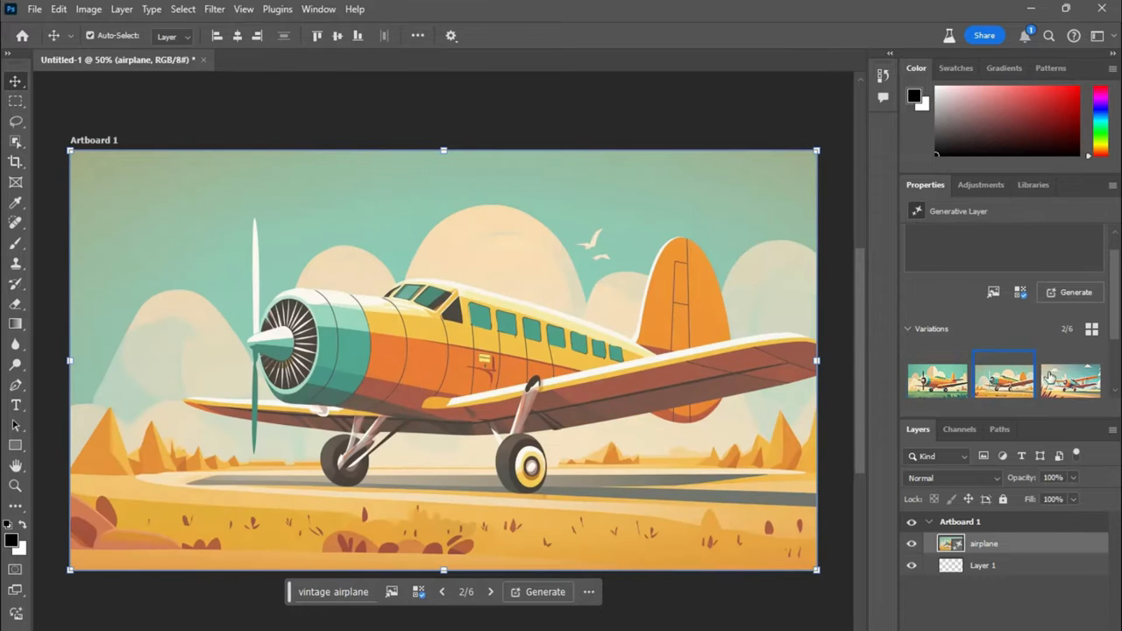
left_click(1069, 379)
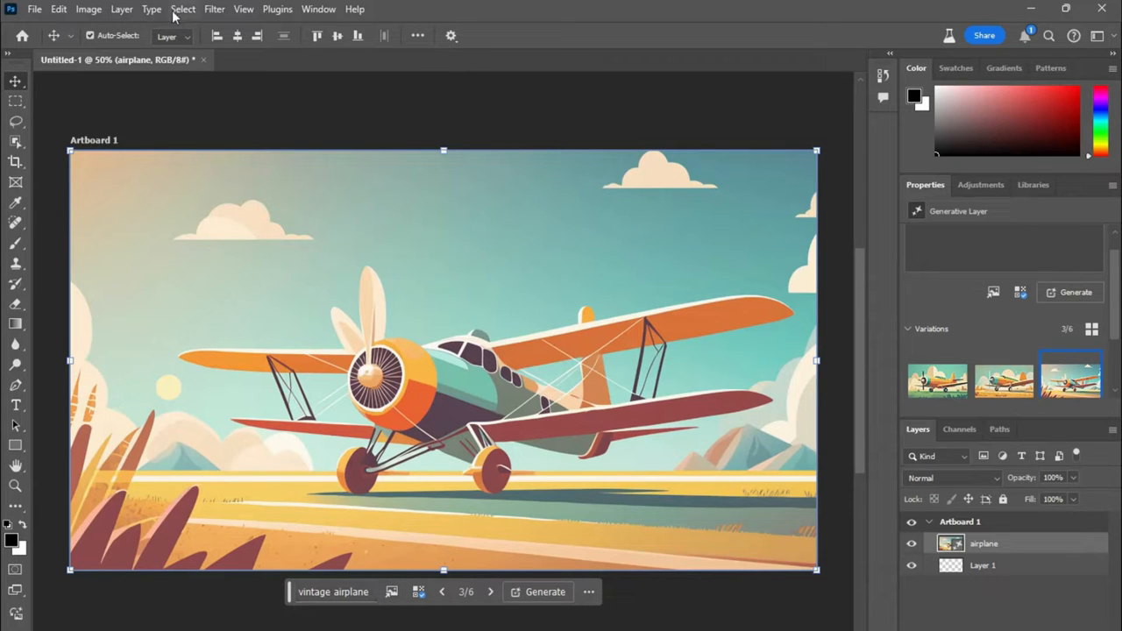
left_click(960, 521)
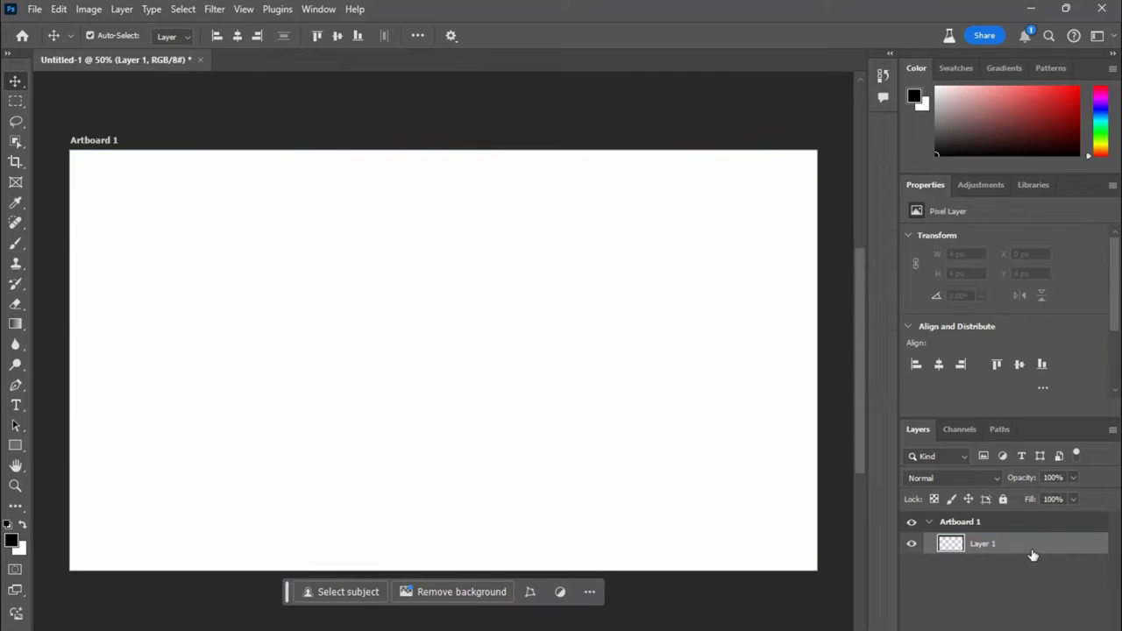
mouse_move(381, 603)
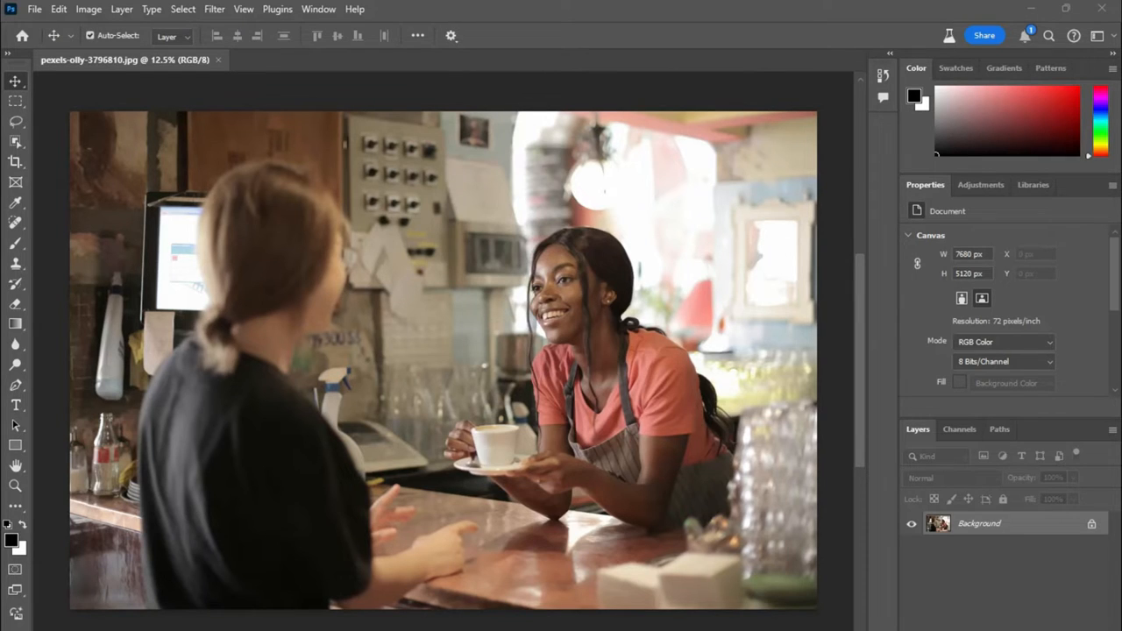
mouse_move(509, 386)
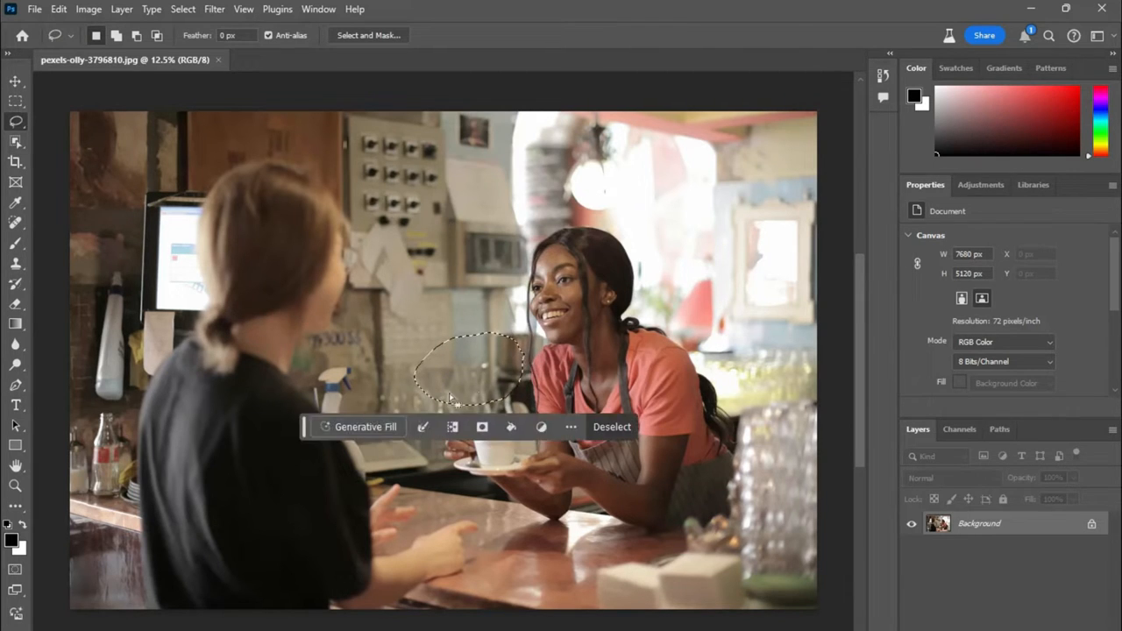
Start a Generative Fill with 'pixie with wings' in the oval selection, then cancel it
left_click(365, 427)
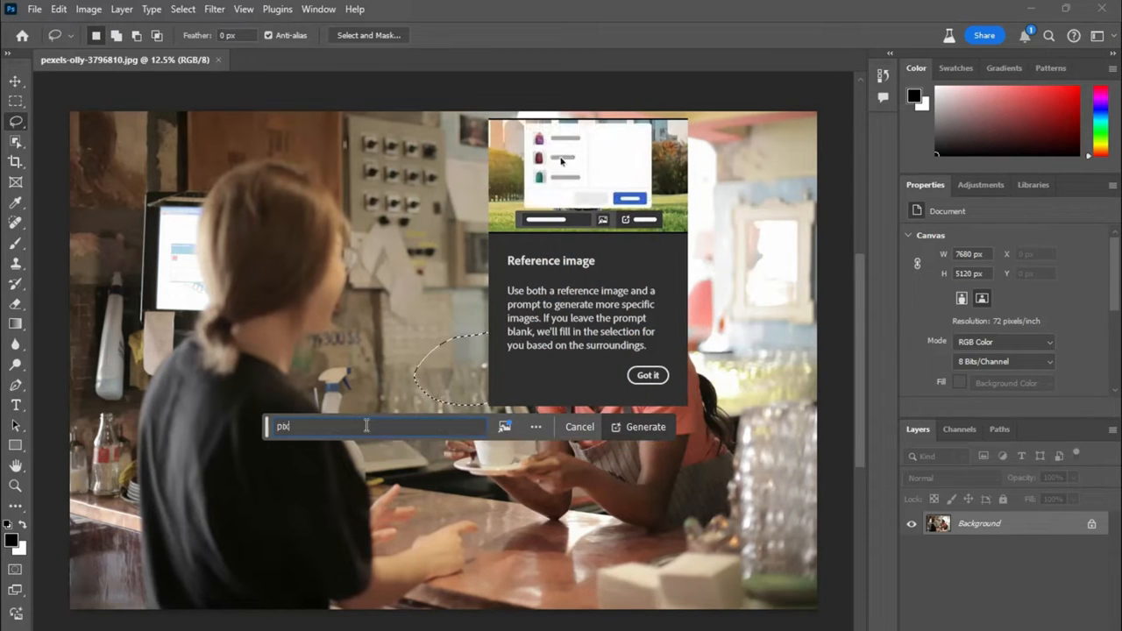
type("pixie with wings")
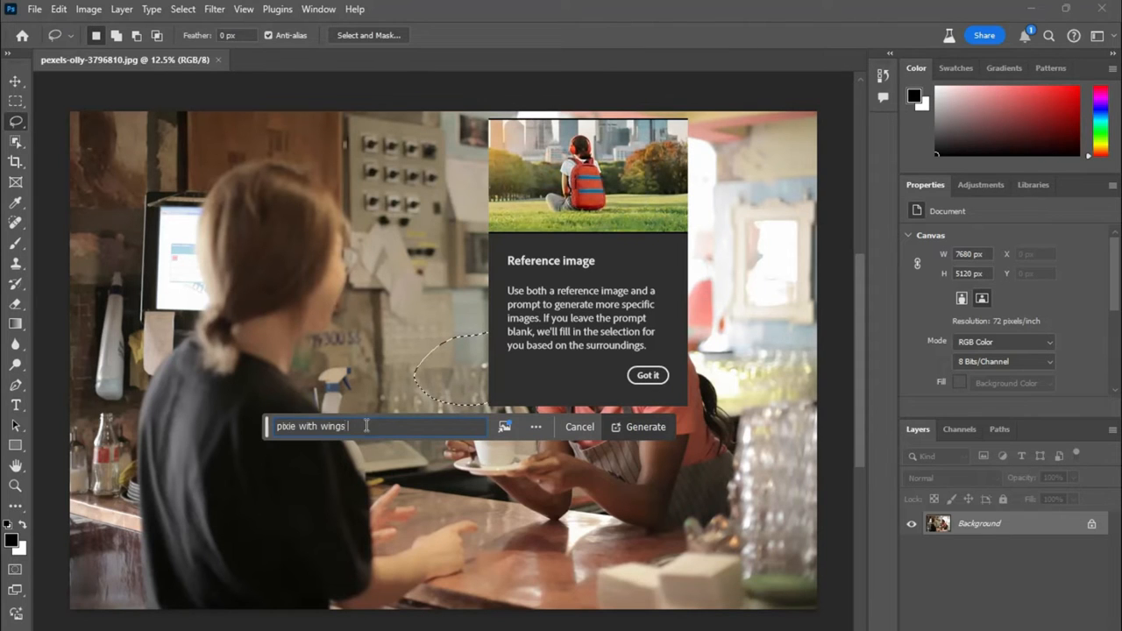
left_click(645, 427)
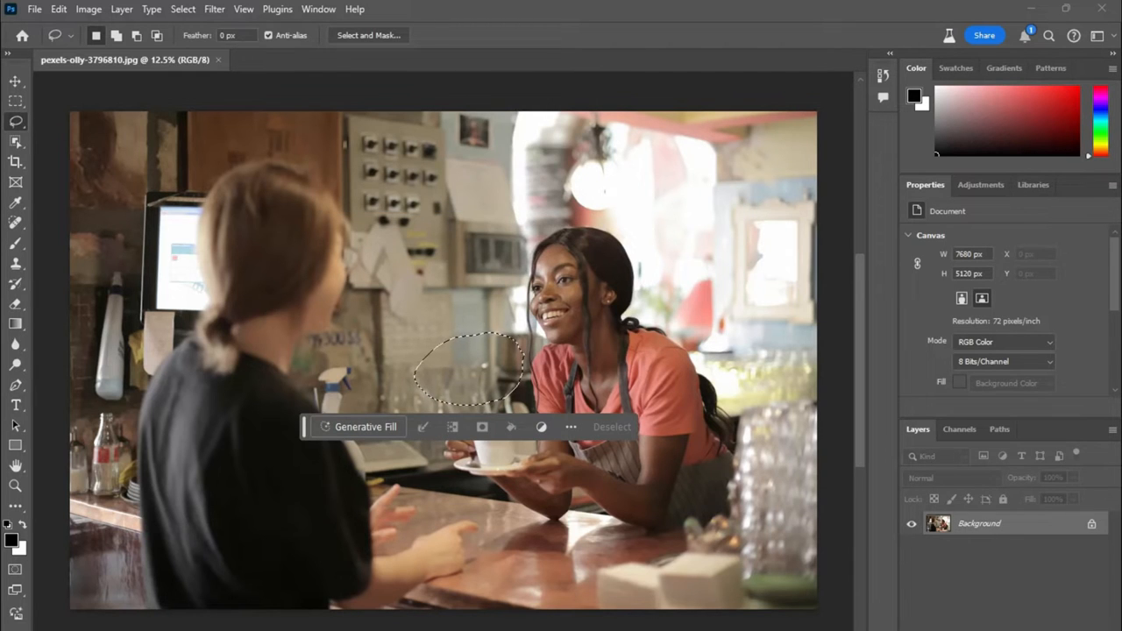
Reopen Generative Fill, generate the pixie in the selection and pick a variation
left_click(365, 427)
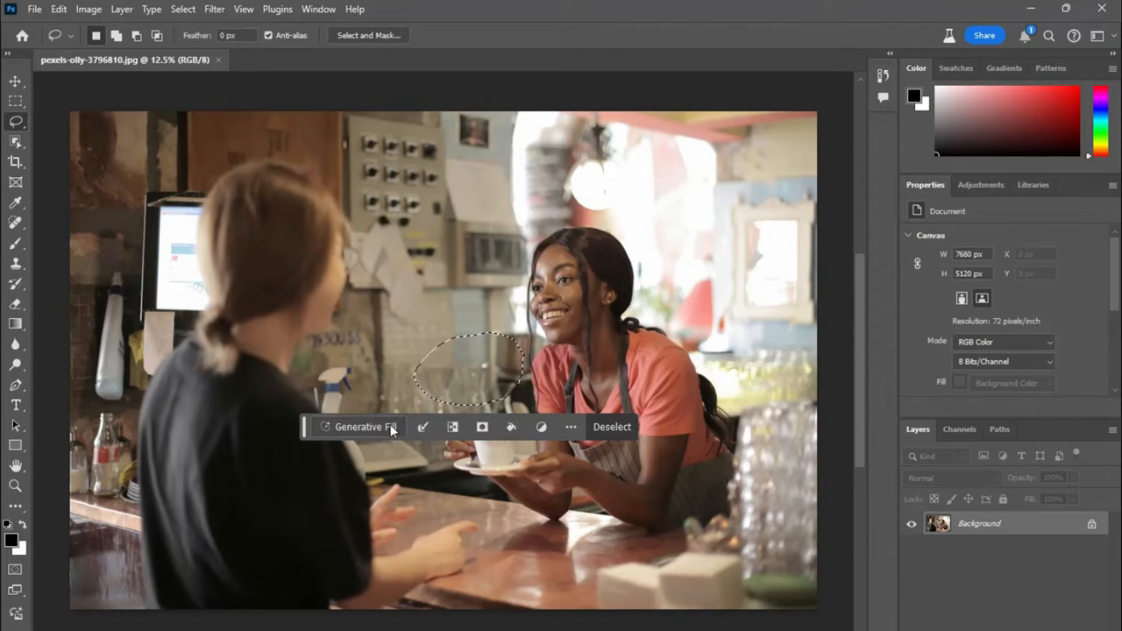
left_click(365, 427)
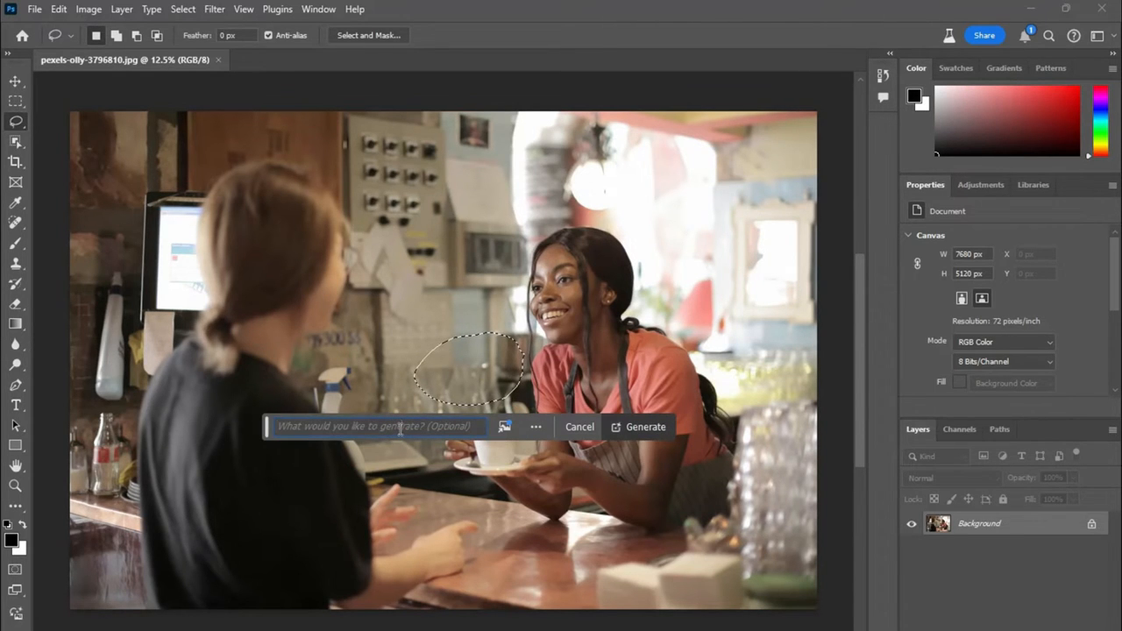
mouse_move(376, 426)
type("pixie")
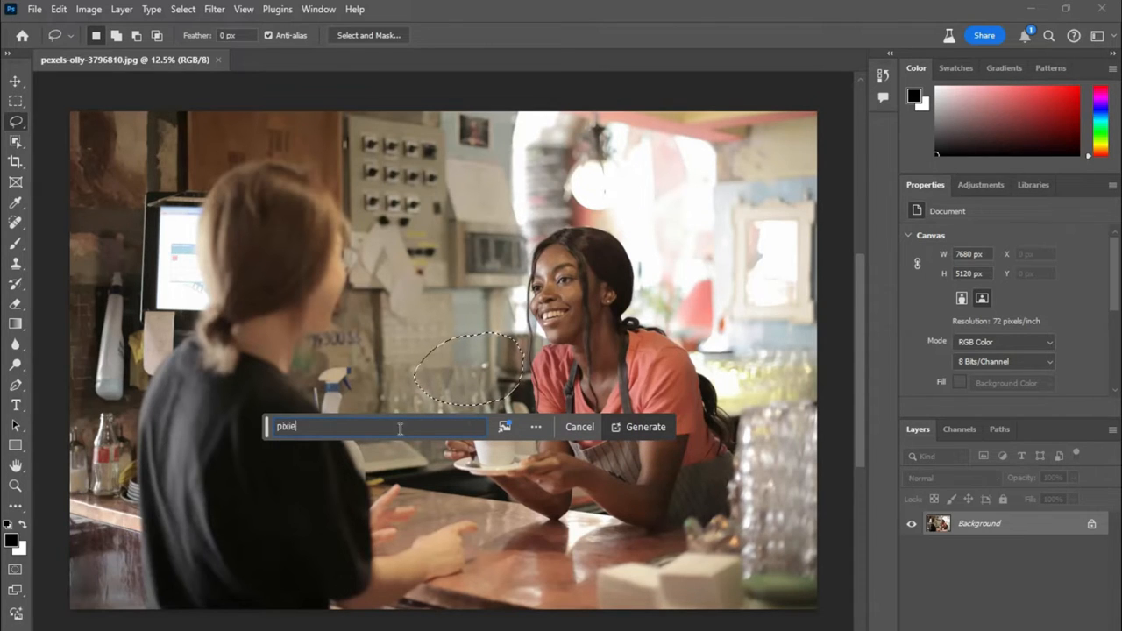
left_click(645, 427)
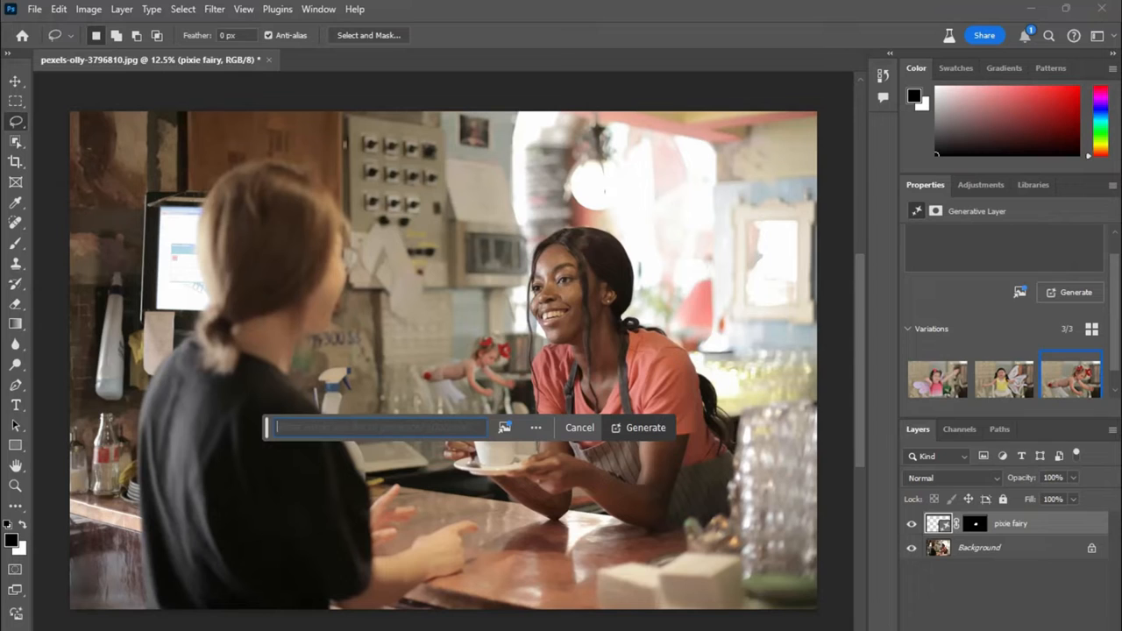
left_click(579, 428)
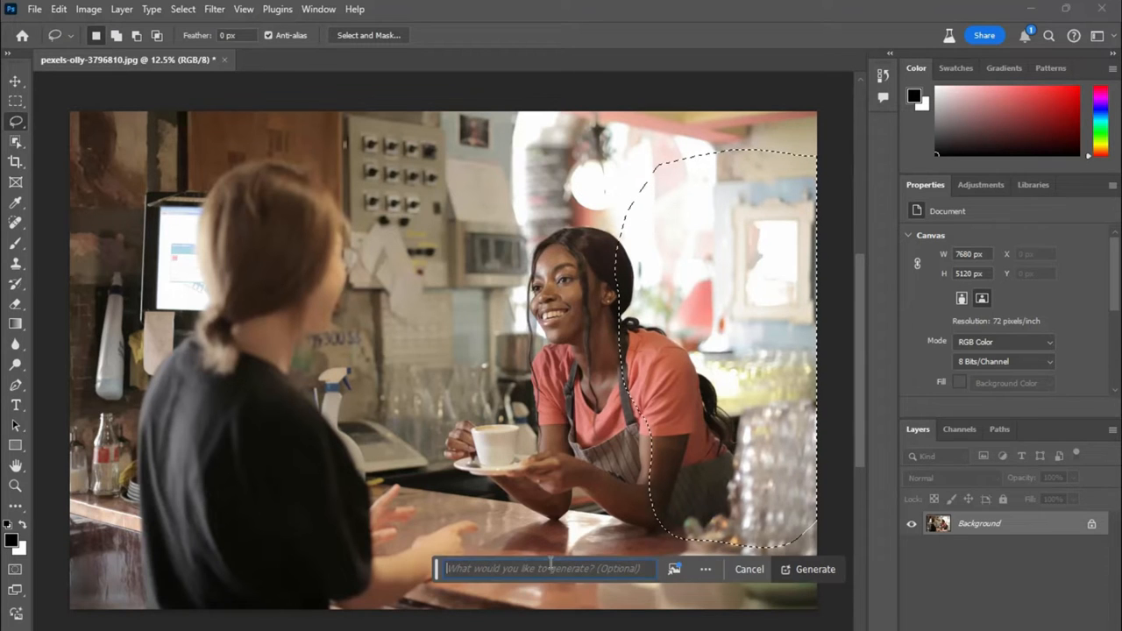
Generate a 'pink elephant' in the selection beside the barista
type("eleph")
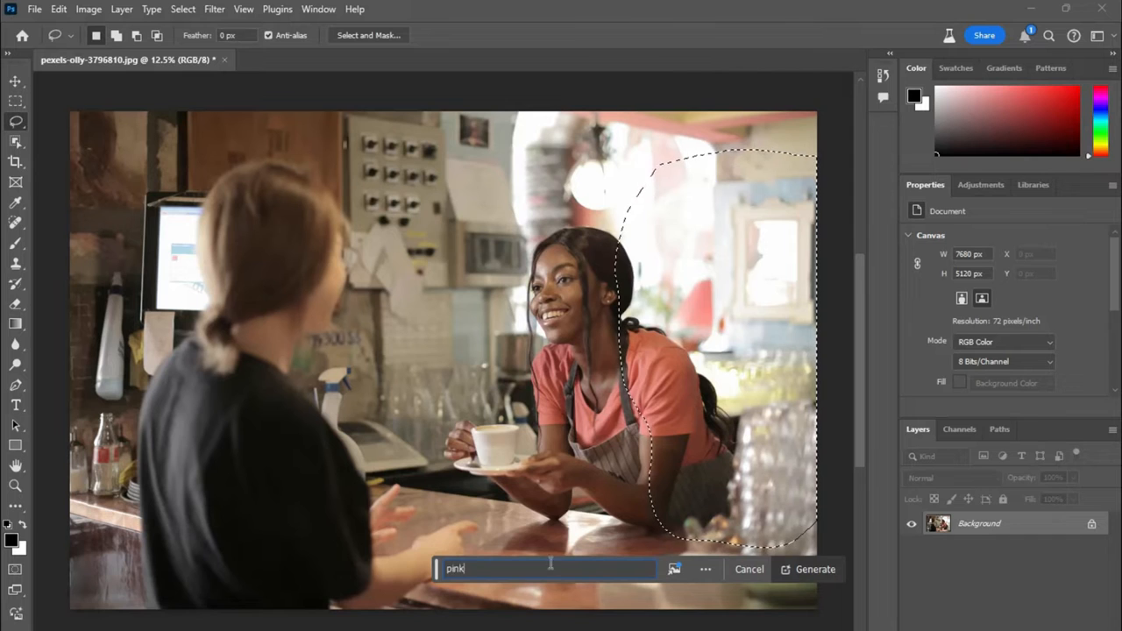
type("elepha")
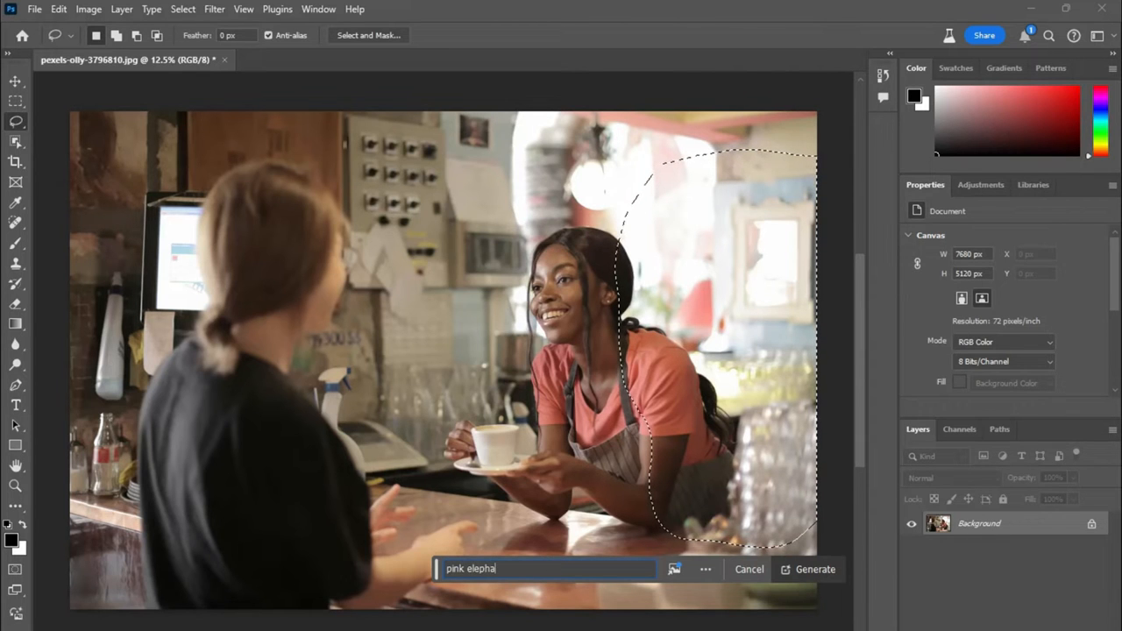
left_click(815, 569)
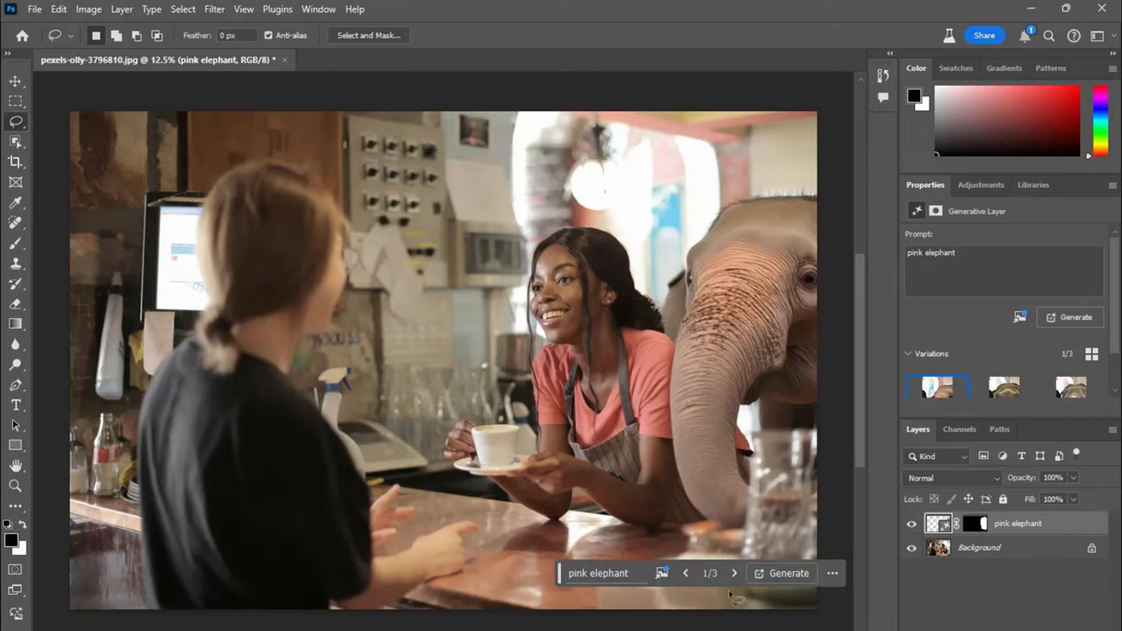
Browse through the three elephant variations and return to the first one
left_click(735, 572)
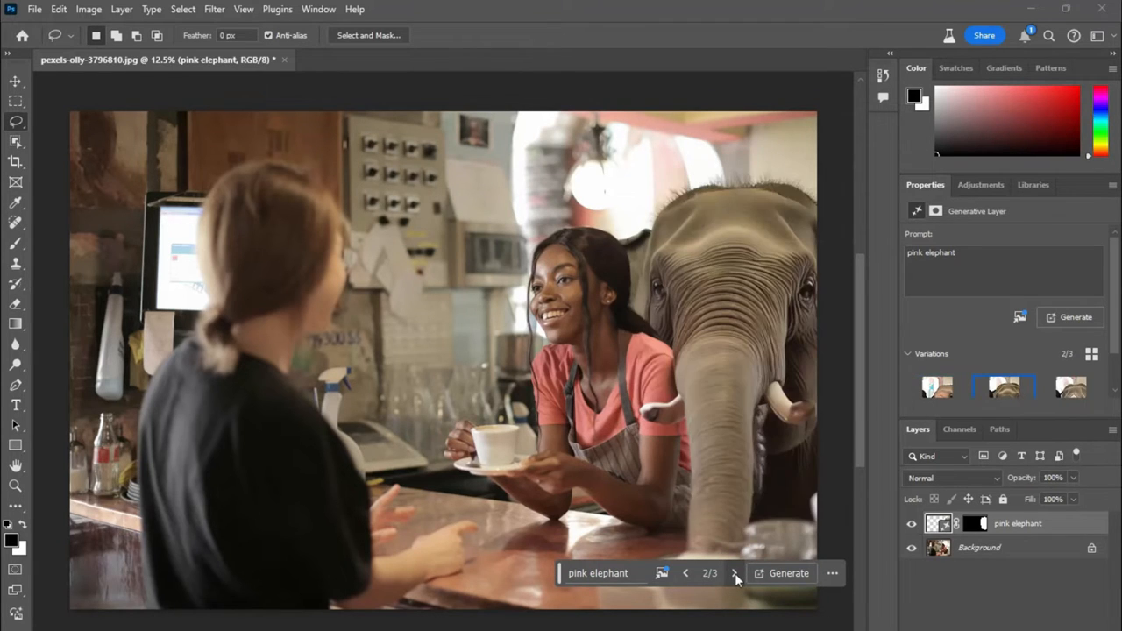
mouse_move(736, 573)
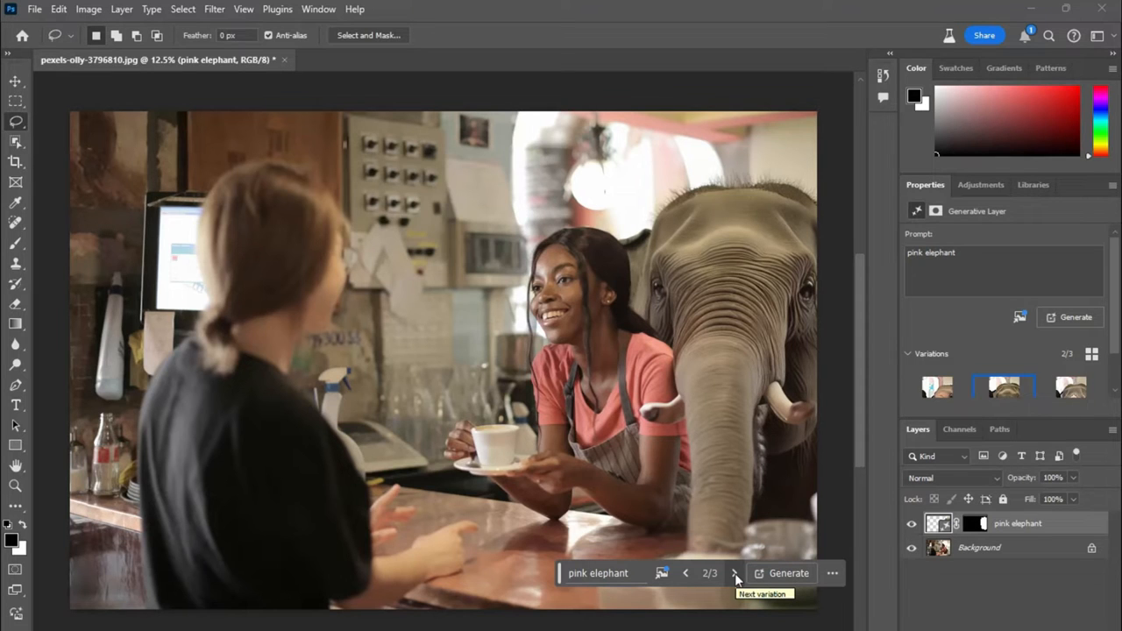
left_click(735, 572)
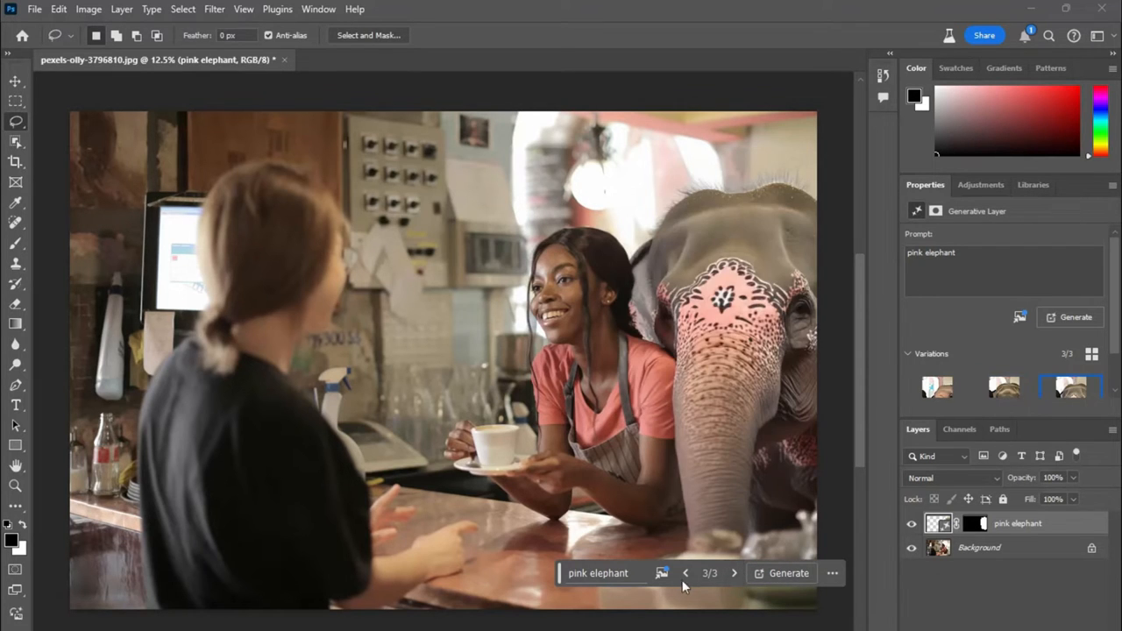
mouse_move(685, 572)
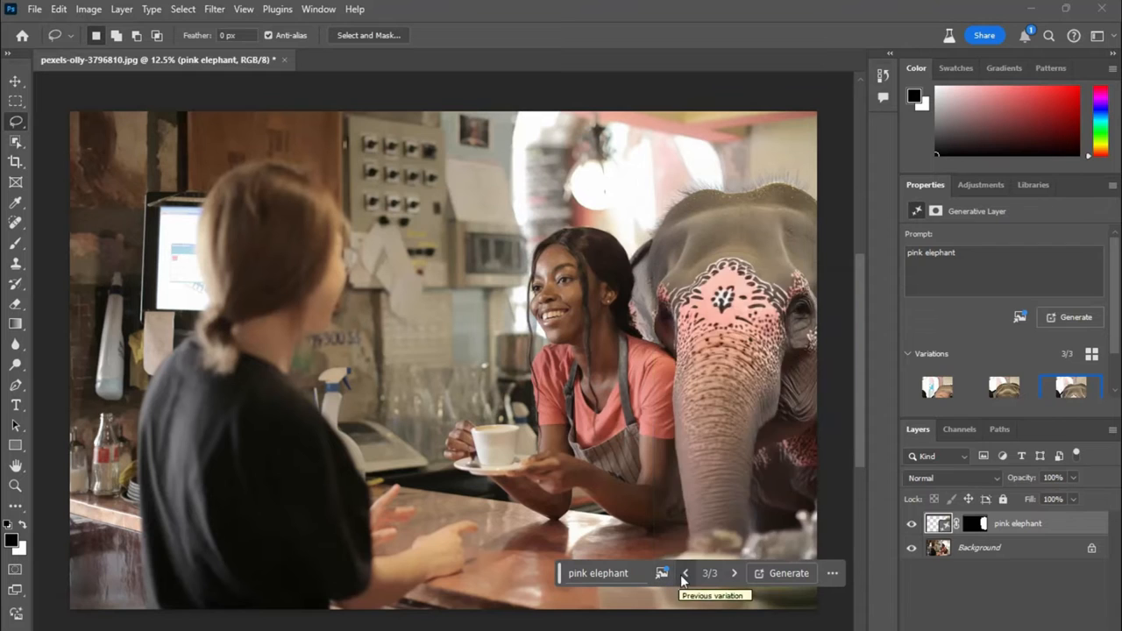
left_click(685, 573)
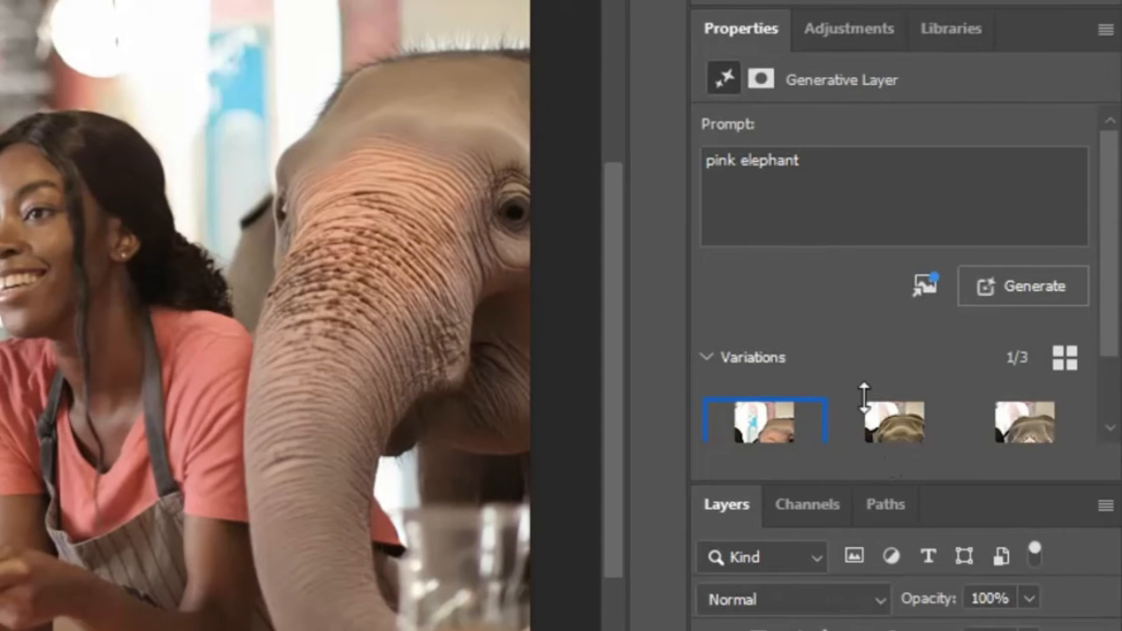
mouse_move(793, 544)
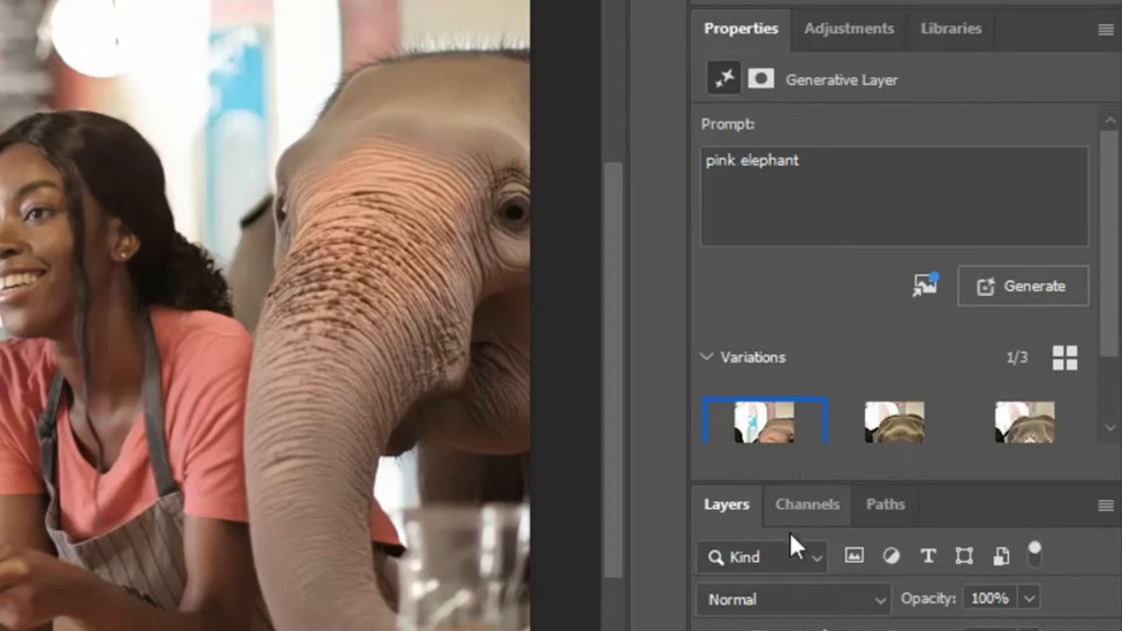
Use Generate similar on the first elephant variation to get more versions
right_click(764, 423)
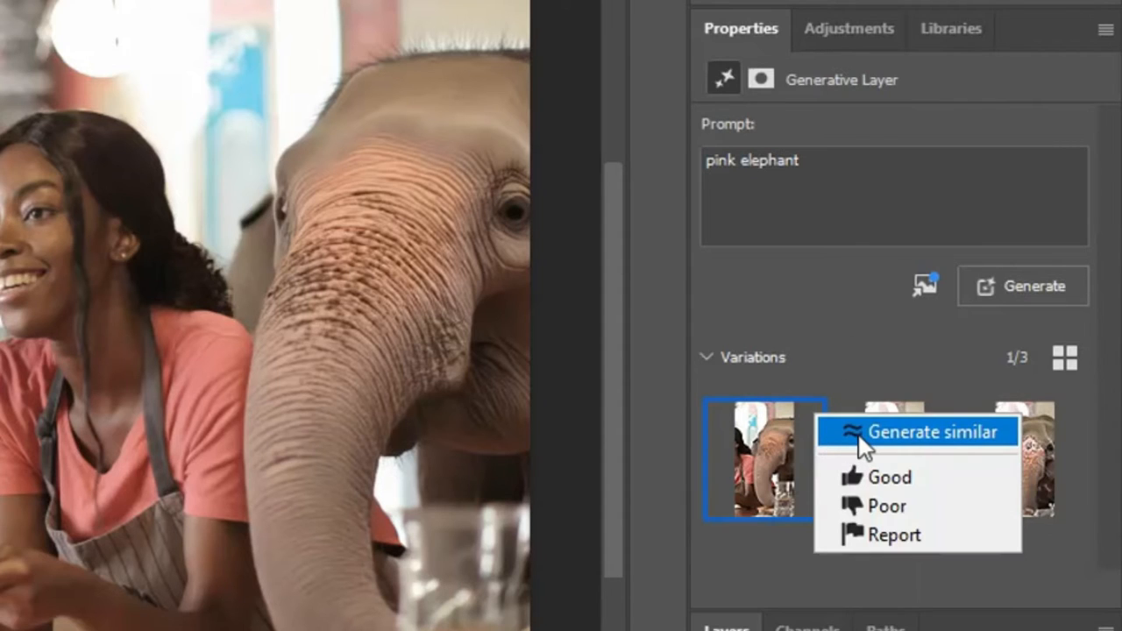
left_click(931, 431)
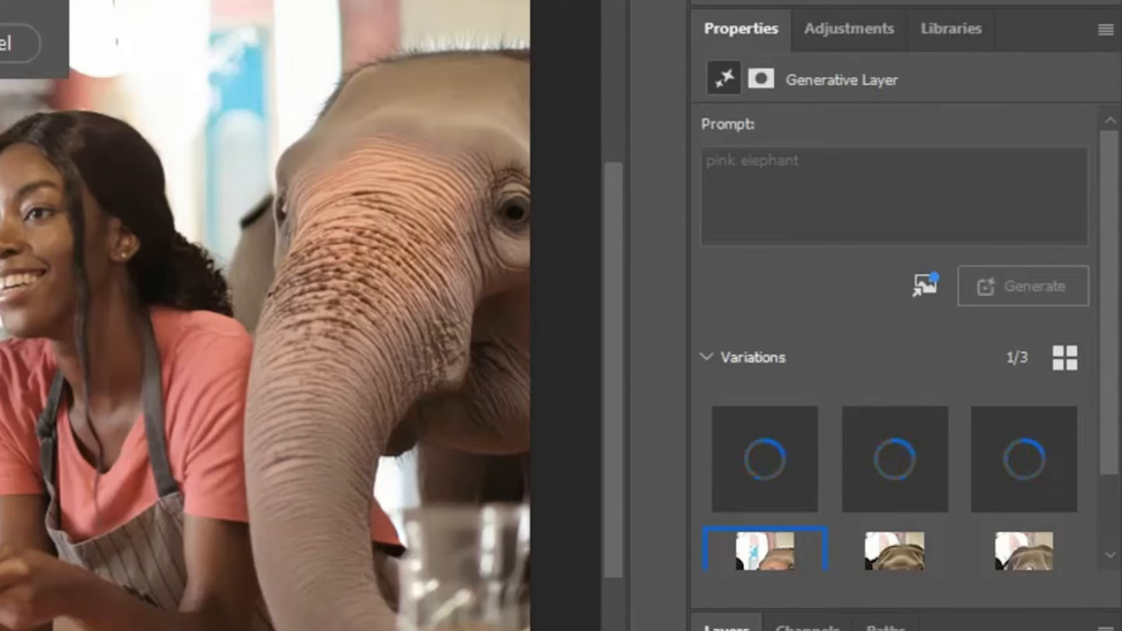
left_click(1023, 286)
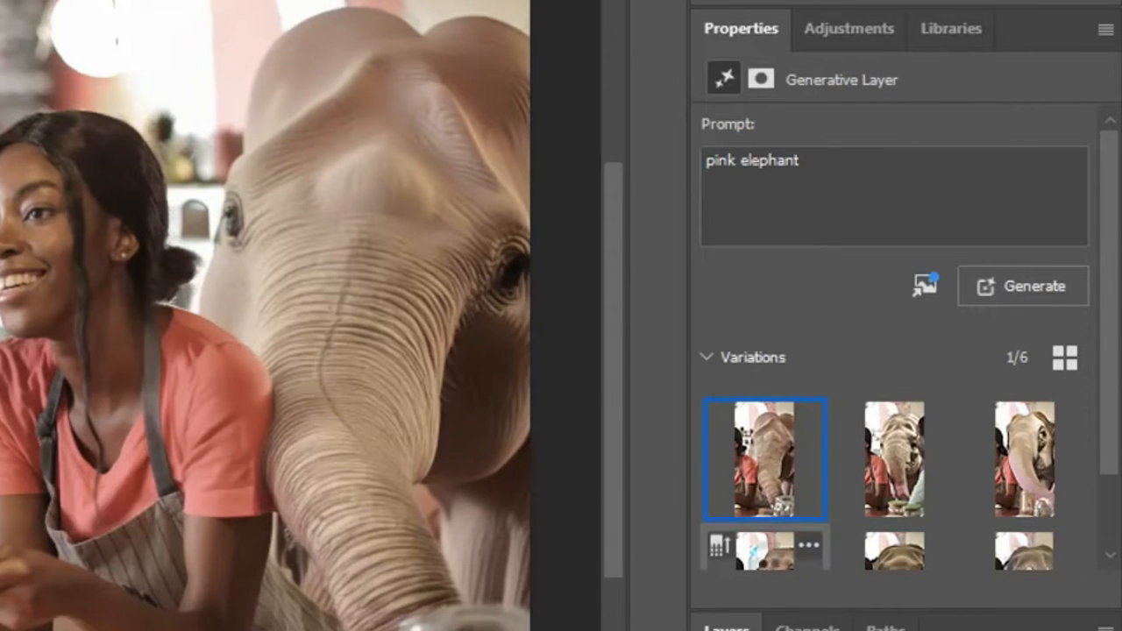
Preview the new elephant variations and choose the paler one with a pink trunk
left_click(809, 416)
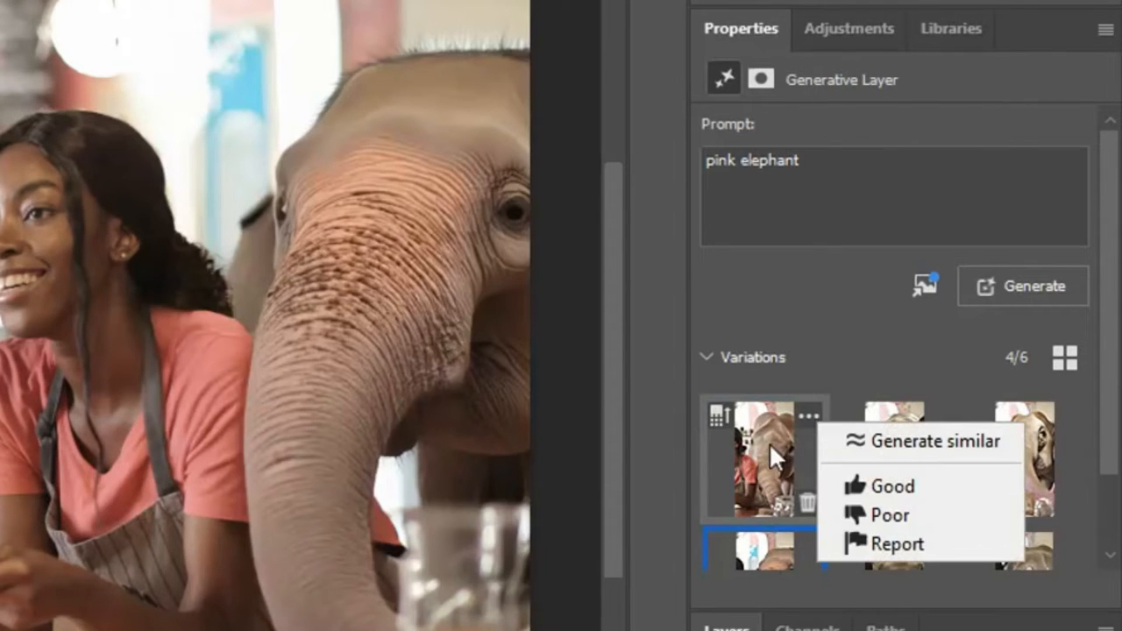
left_click(763, 458)
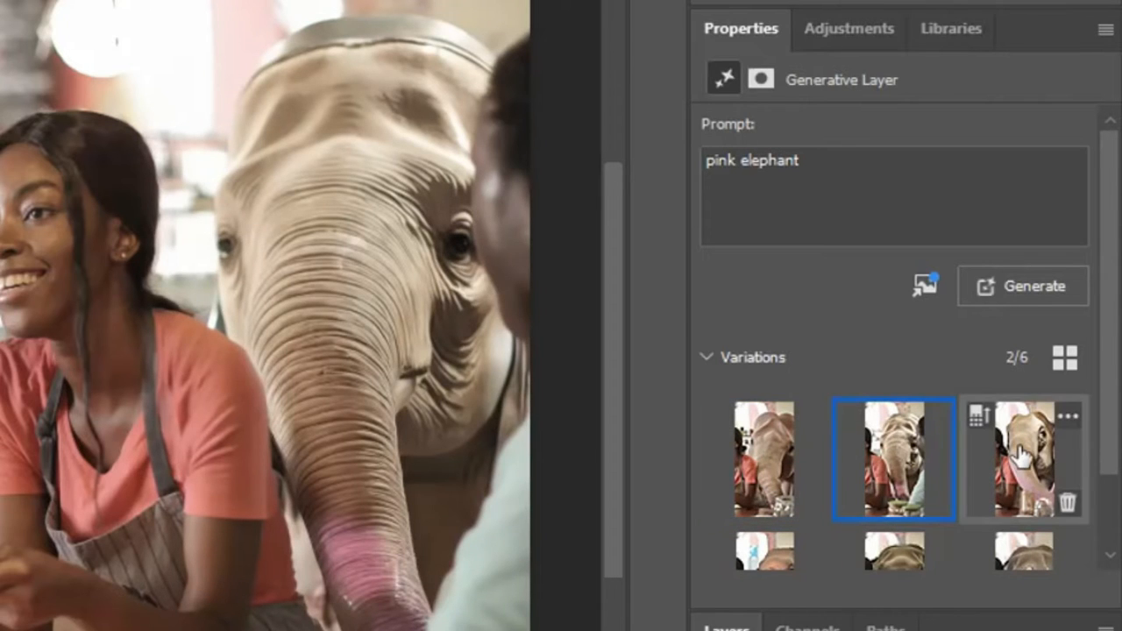
left_click(1023, 458)
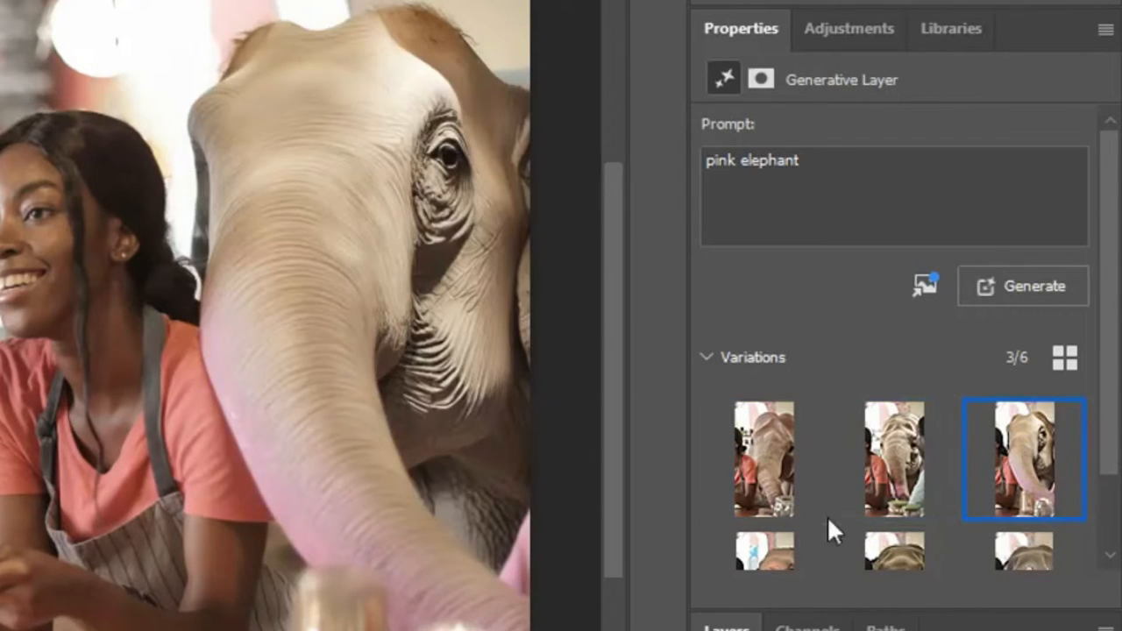
mouse_move(684, 569)
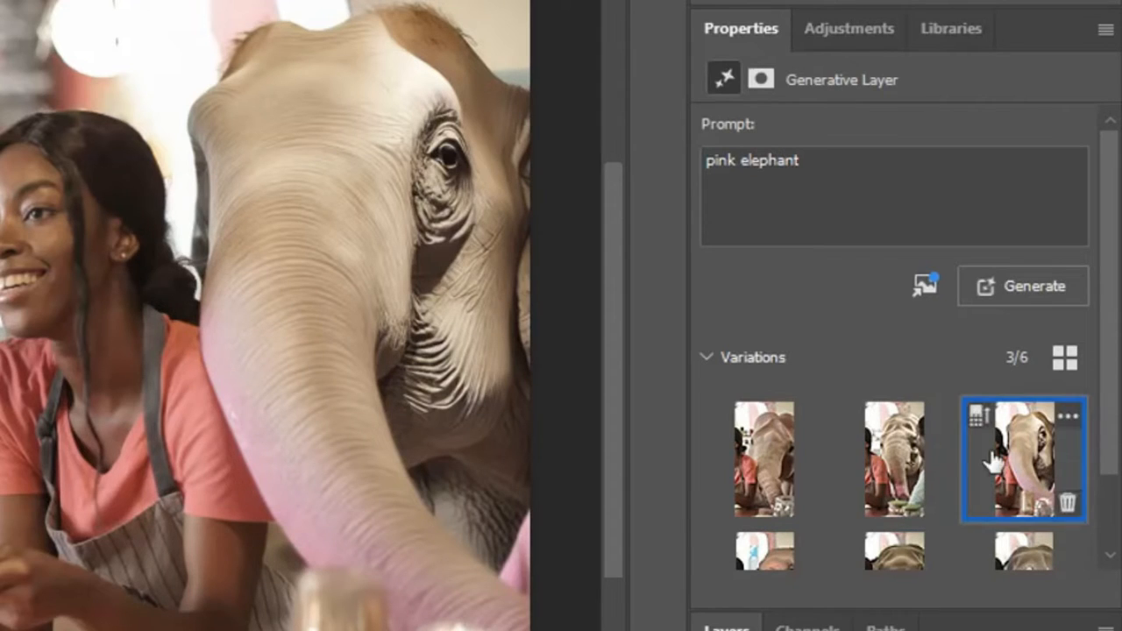
mouse_move(975, 416)
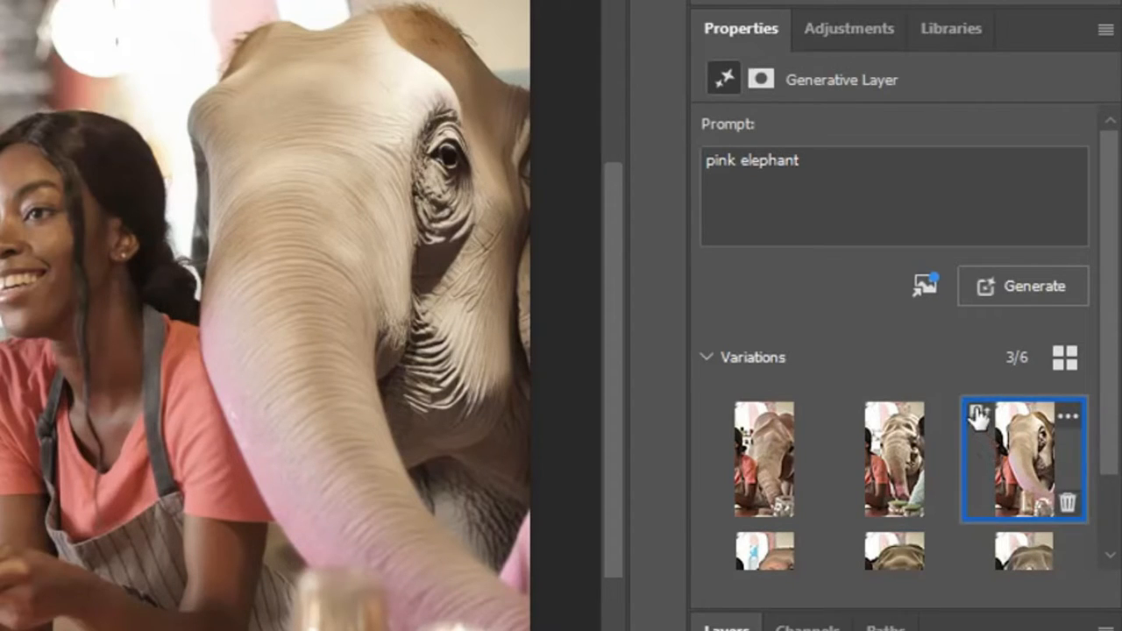
mouse_move(970, 413)
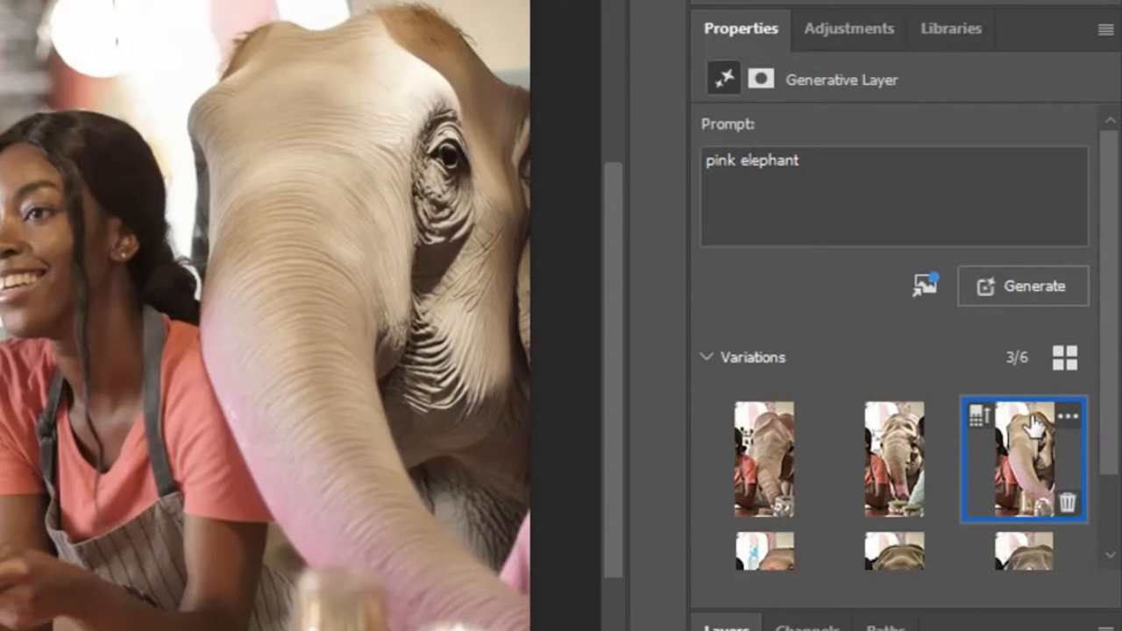
mouse_move(881, 328)
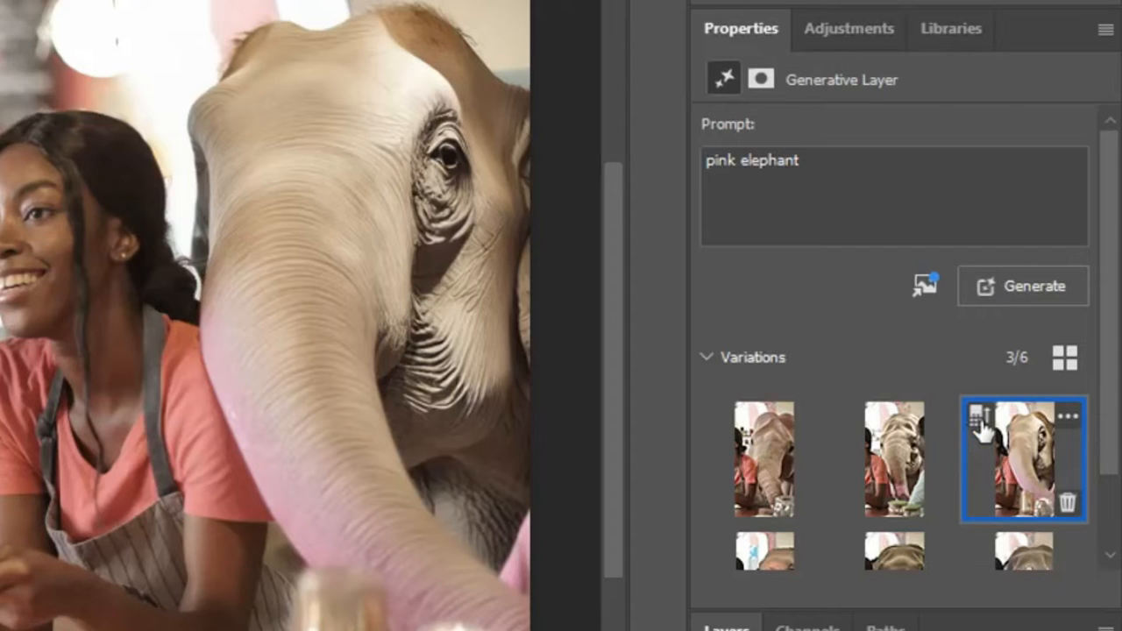
left_click(977, 421)
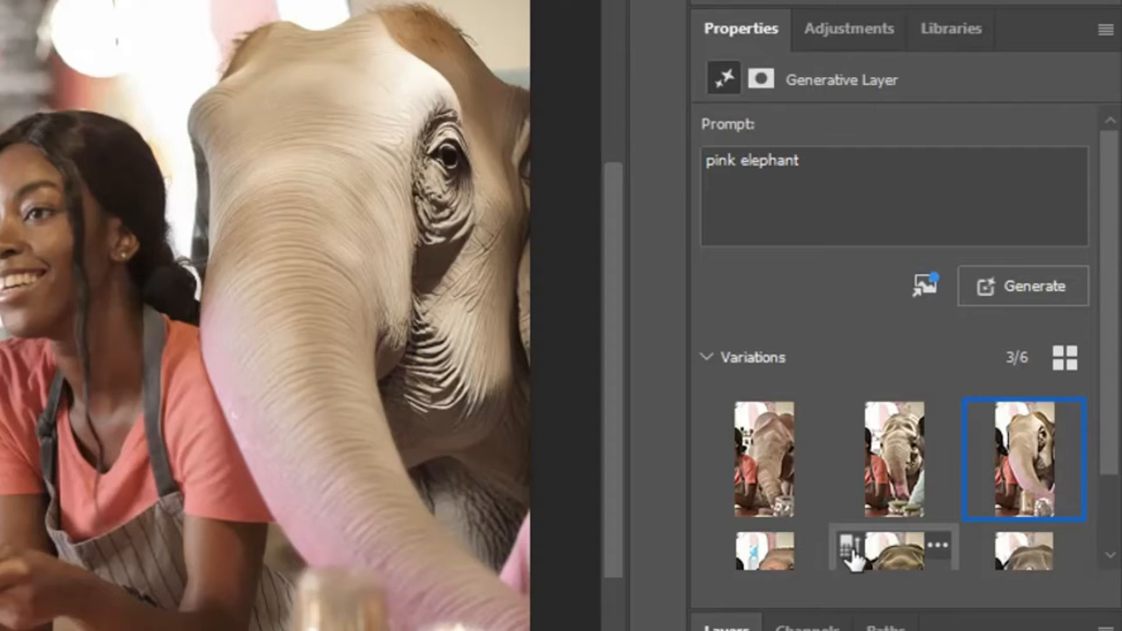
mouse_move(486, 495)
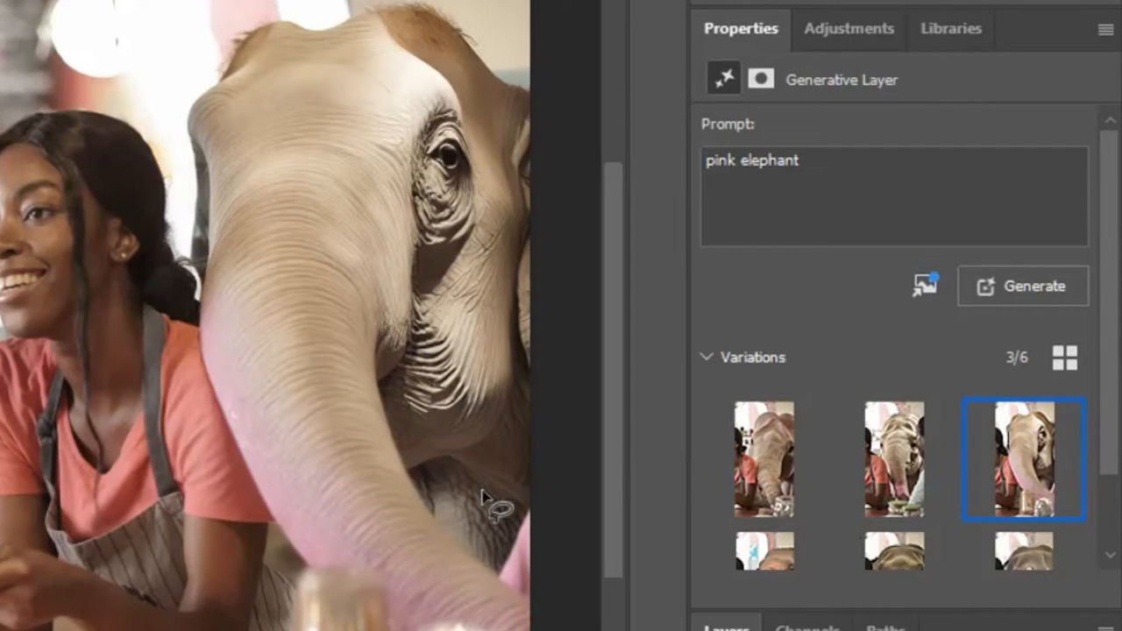
mouse_move(925, 350)
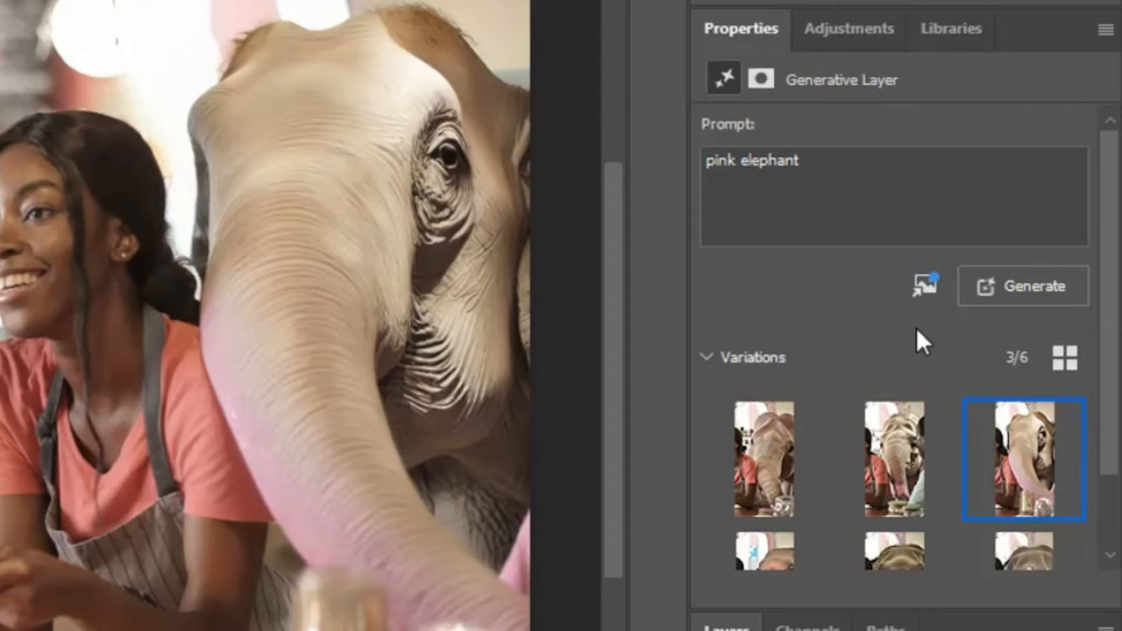
mouse_move(328, 442)
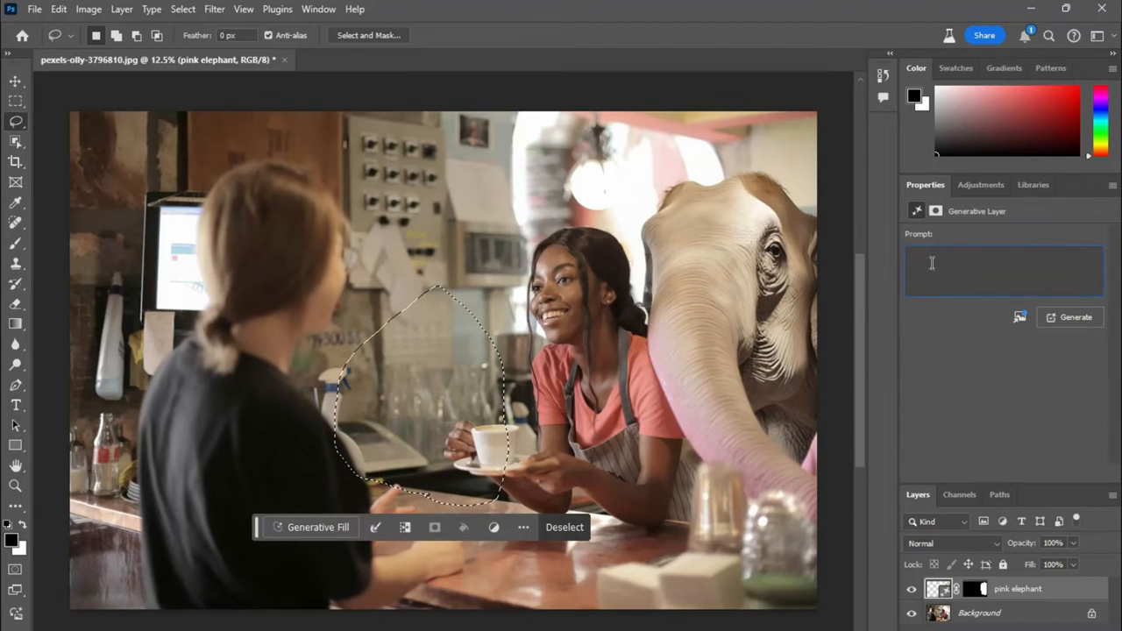
Generate 'an asian girl' inside the lasso selection between the two women
type("a black")
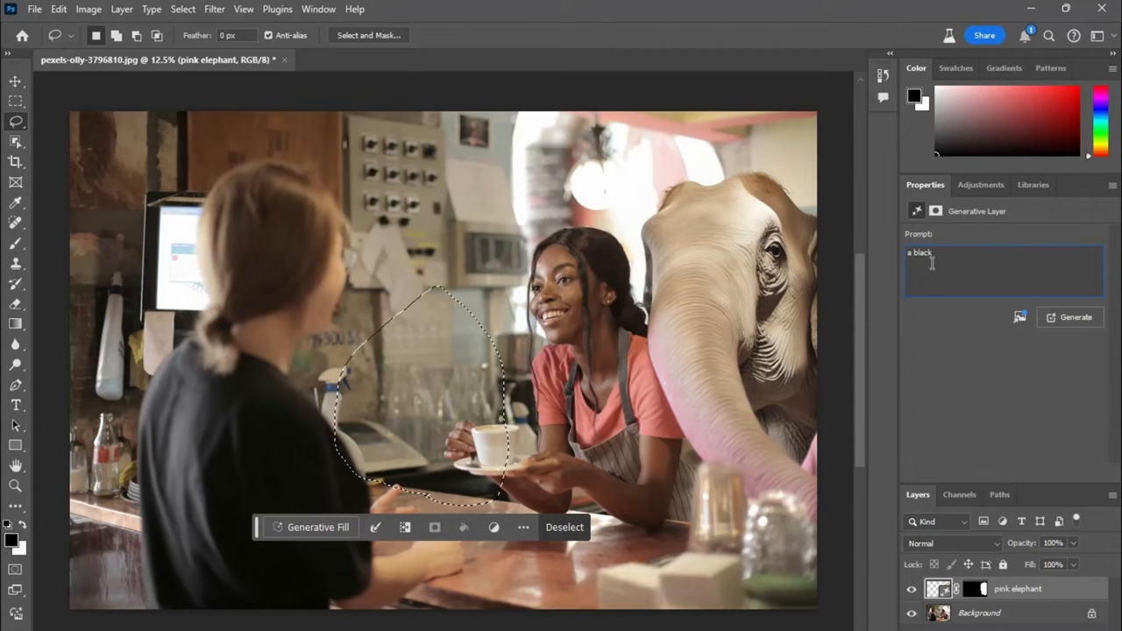
type("an")
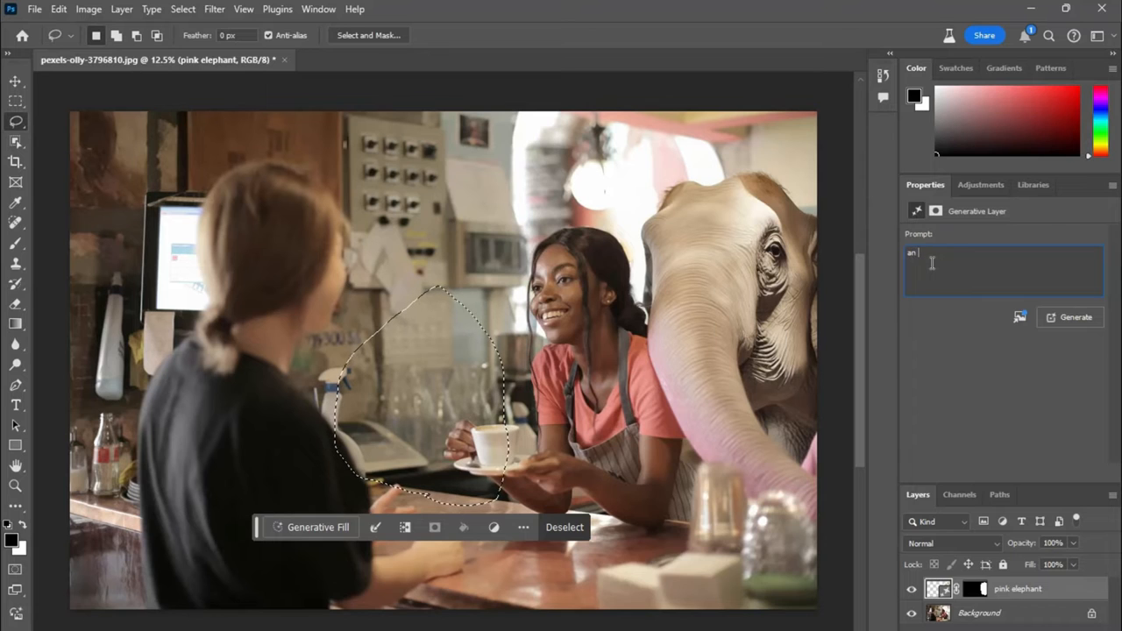
type("a")
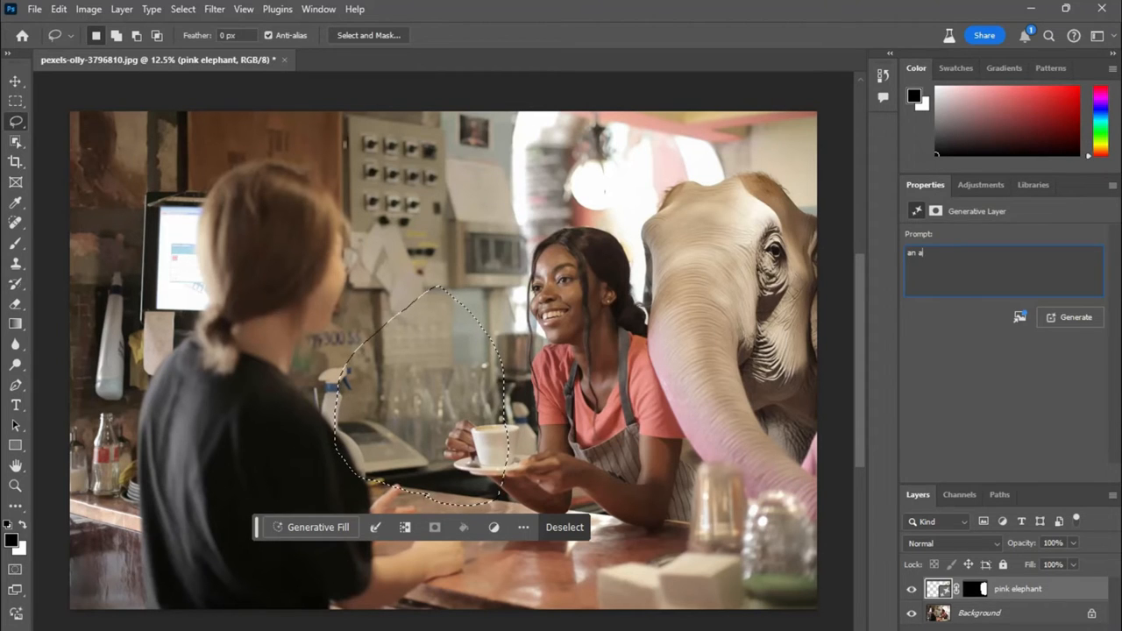
type("sian gi")
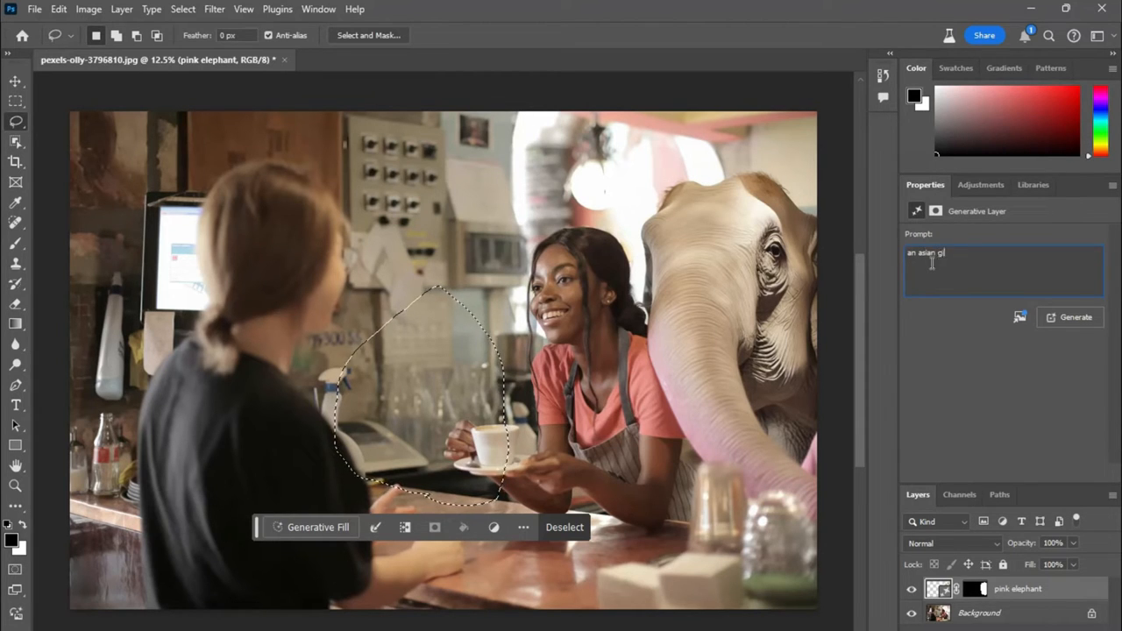
left_click(1076, 317)
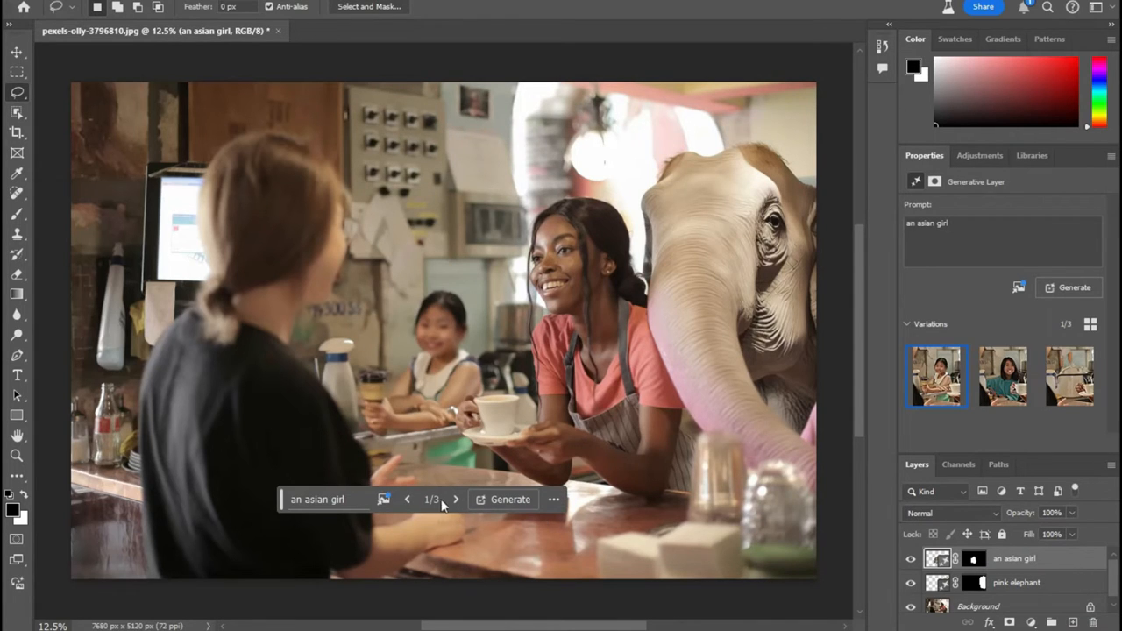
Browse the girl variations, generate similar to the first, and step through the new versions
left_click(454, 499)
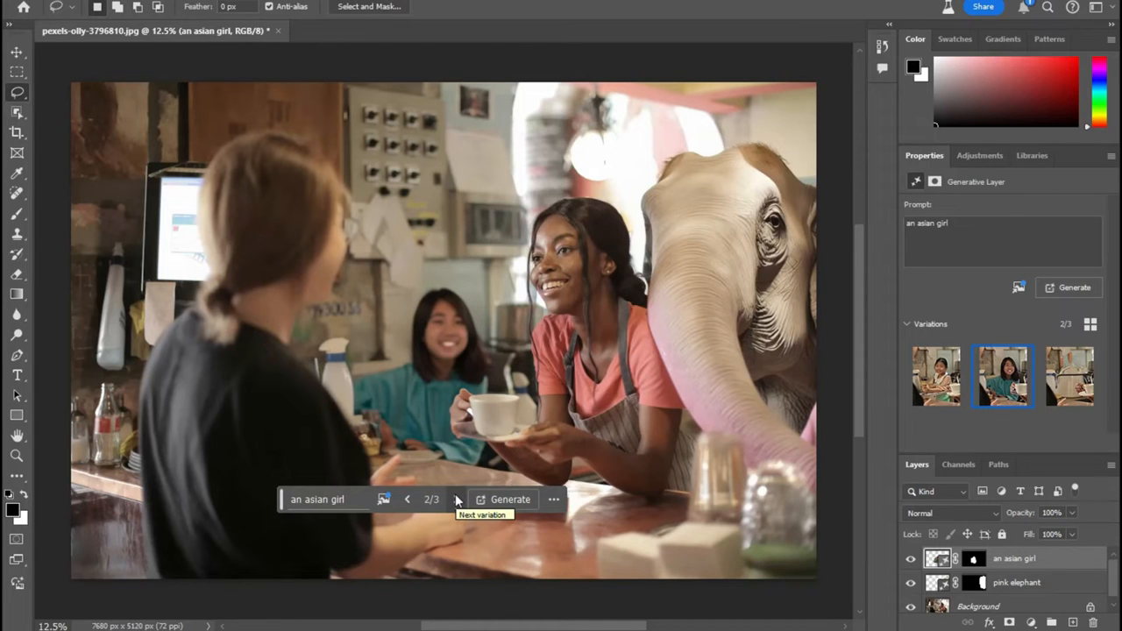
left_click(455, 498)
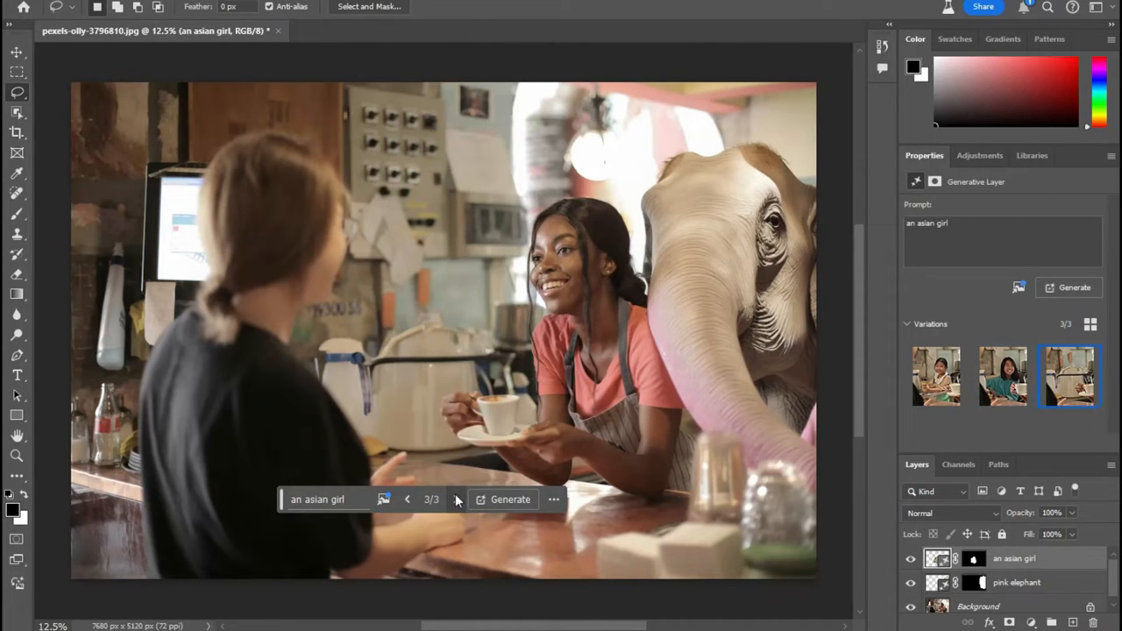
left_click(406, 499)
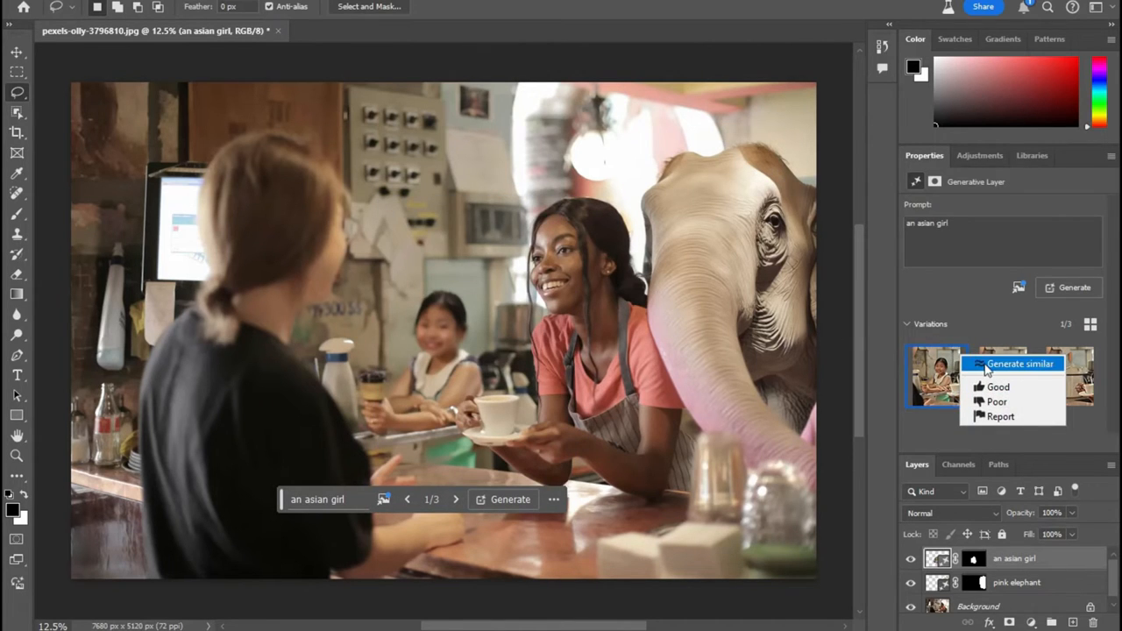
left_click(1019, 362)
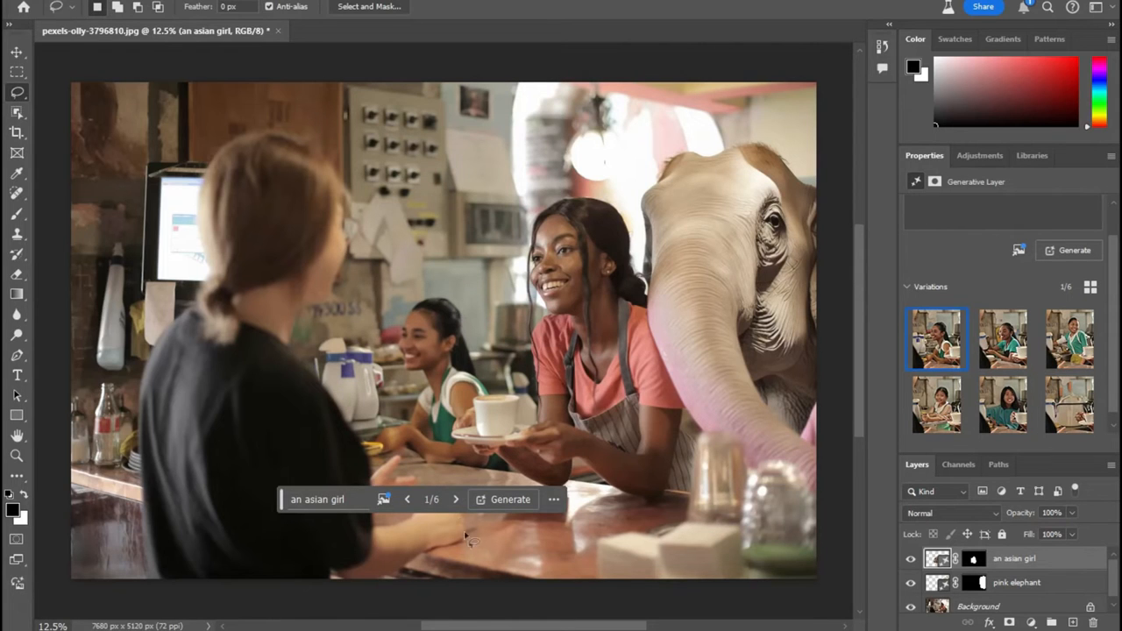
left_click(455, 499)
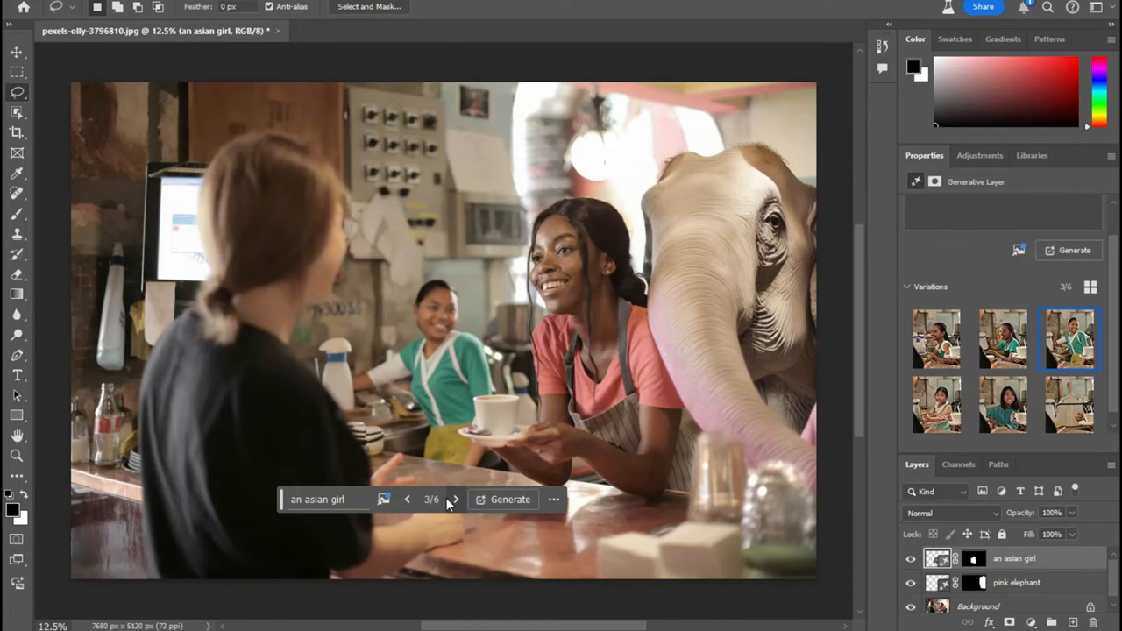
left_click(455, 499)
type("a guy on the c")
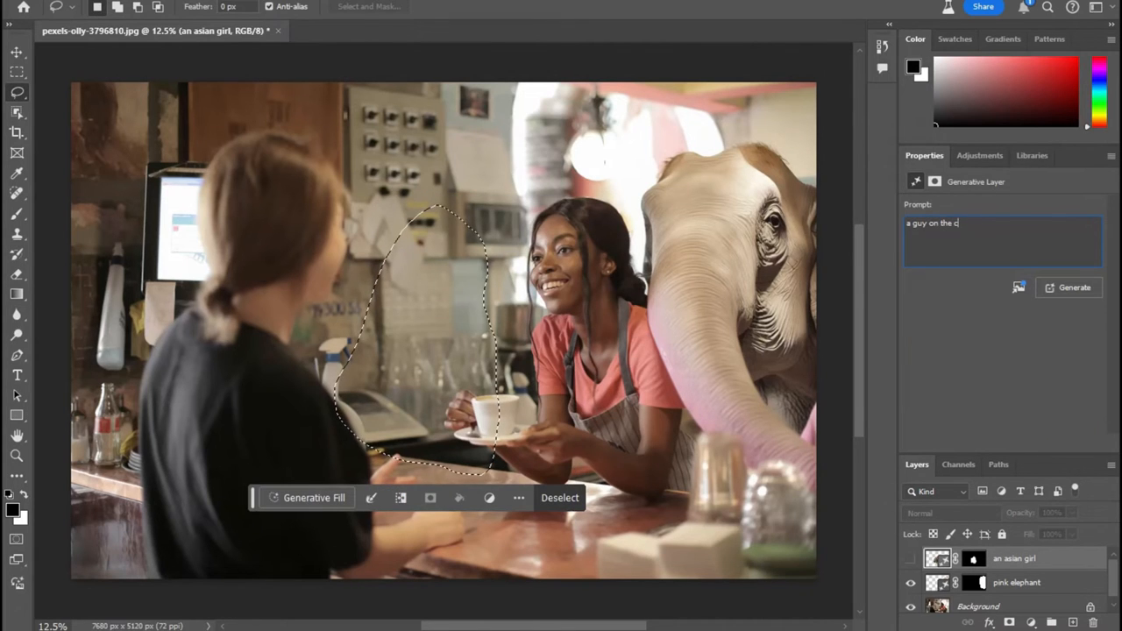
Generate 'a guy on the cash register' and open the Rate your result form for a variation
type("ash r")
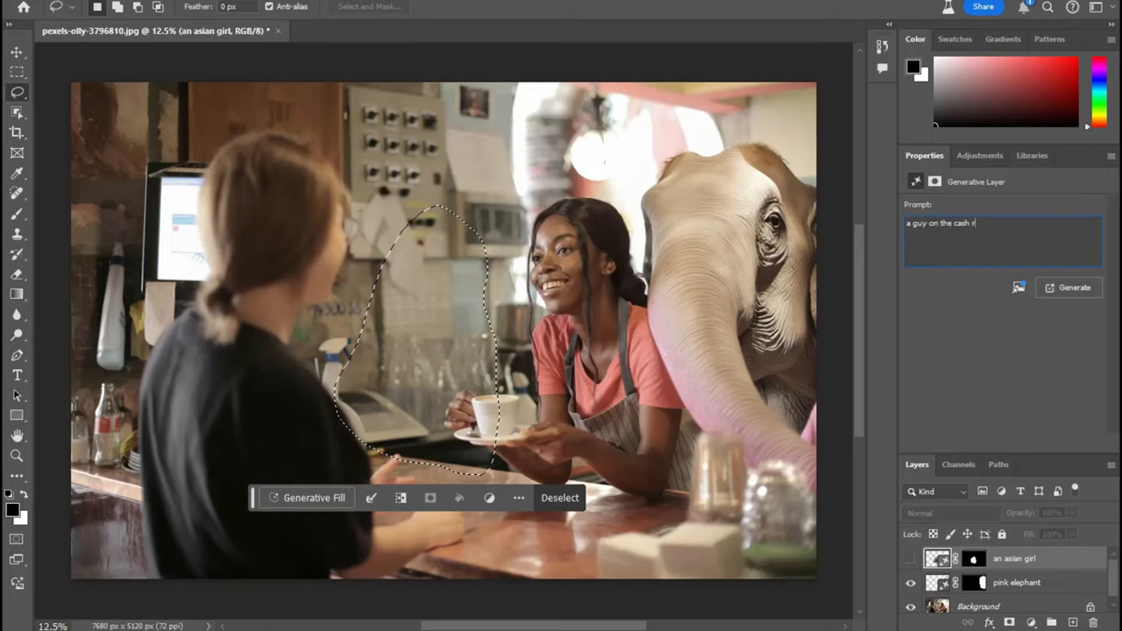
type("egister")
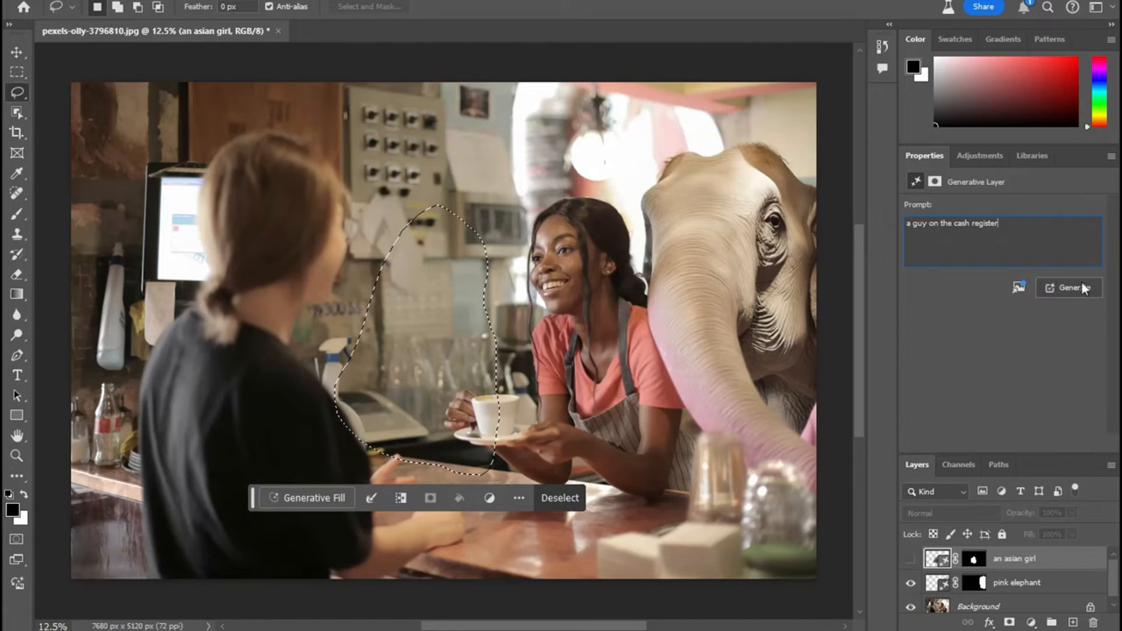
left_click(1070, 287)
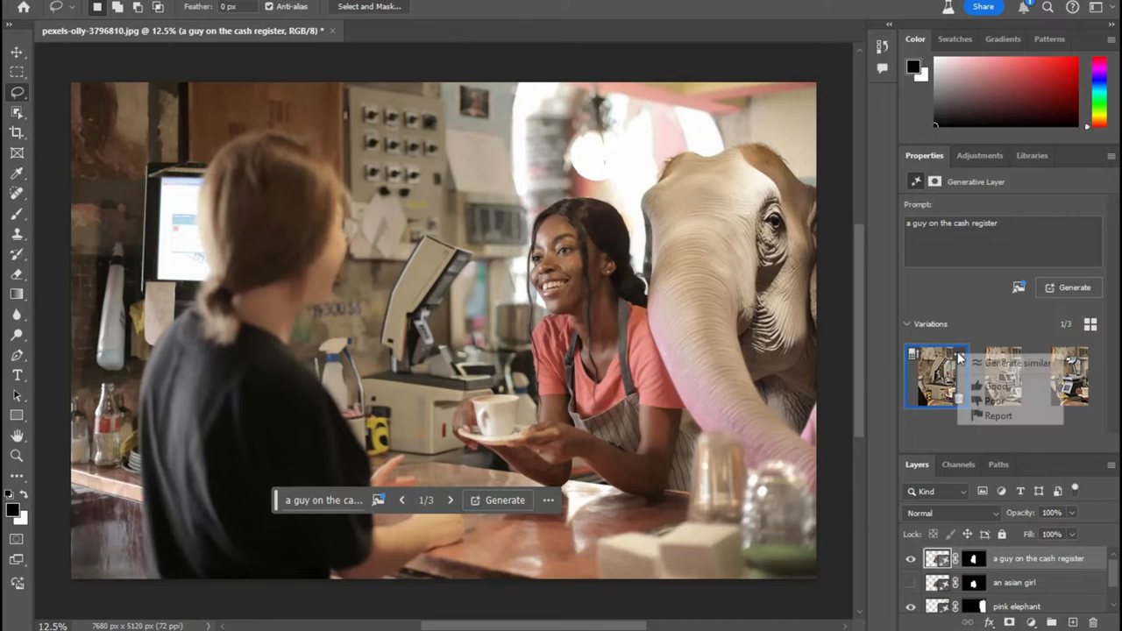
left_click(998, 415)
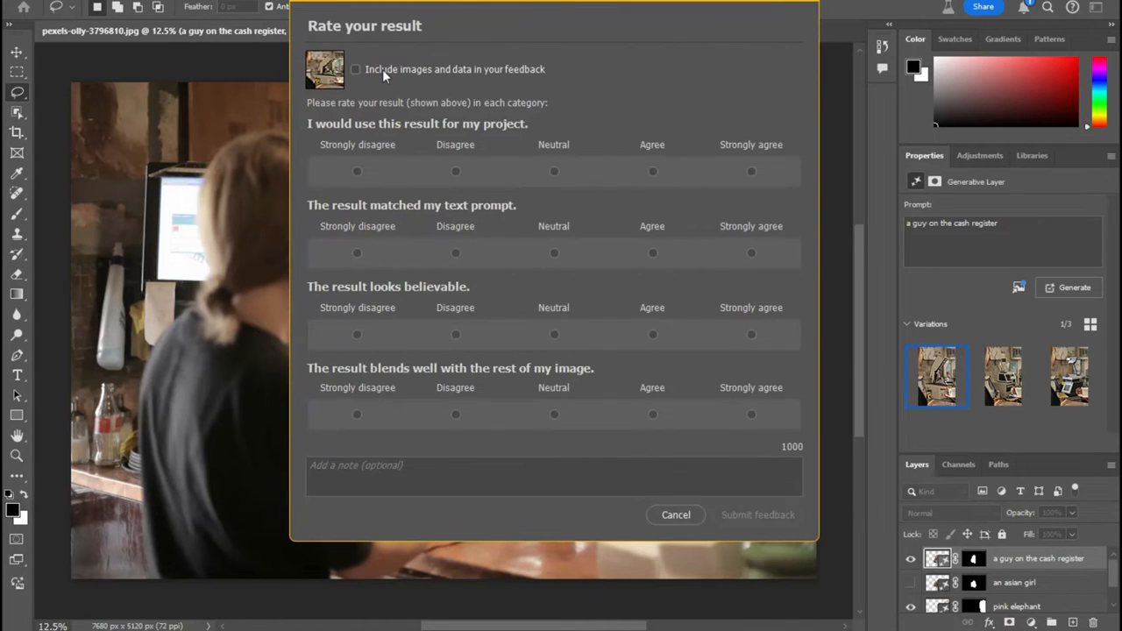
Include images and data, rate all three questions Strongly disagree and submit the feedback
left_click(355, 69)
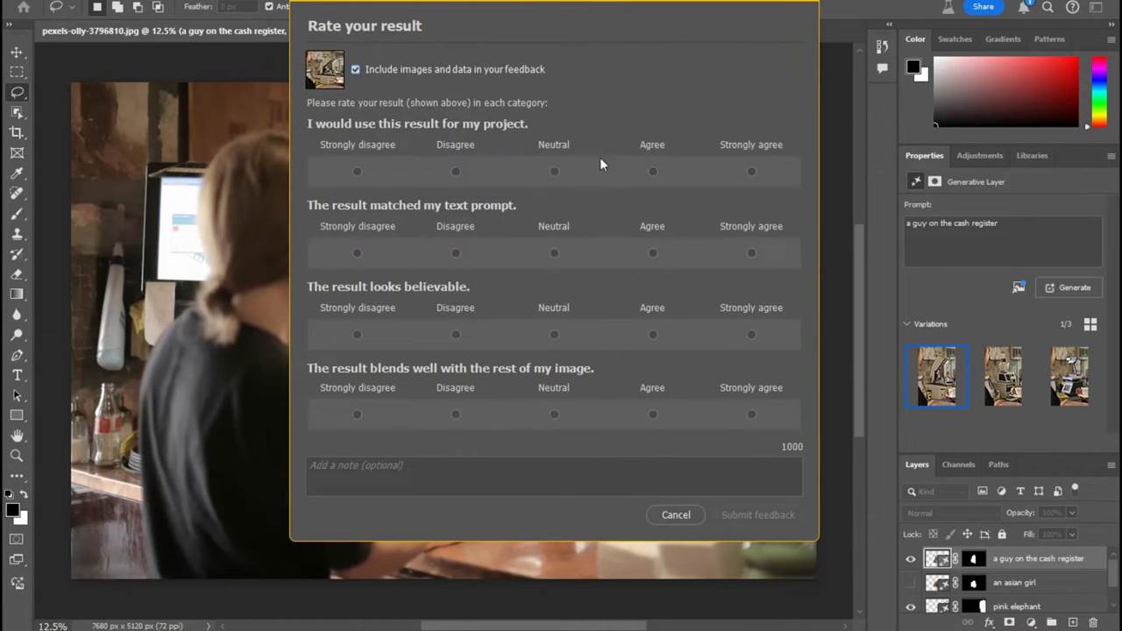
mouse_move(380, 141)
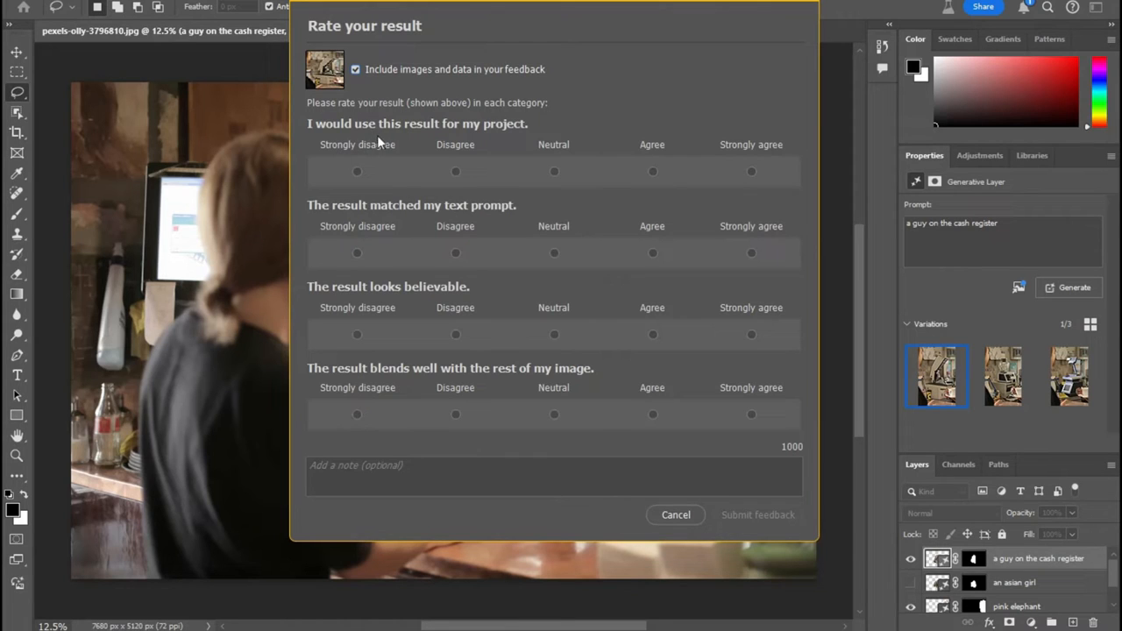
mouse_move(354, 188)
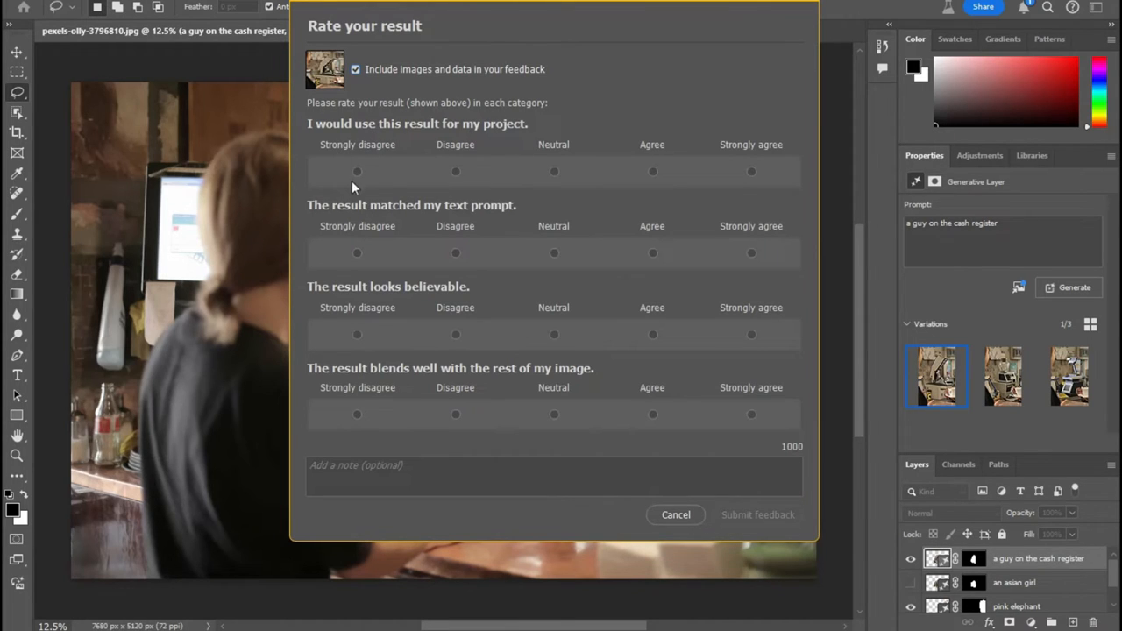
left_click(356, 253)
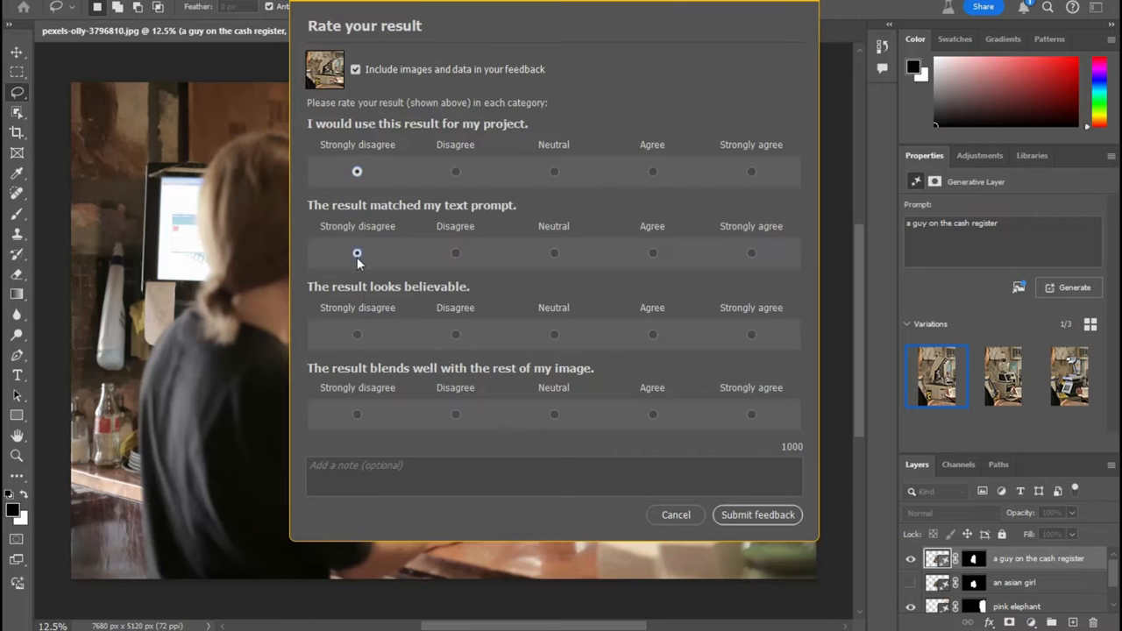
left_click(356, 334)
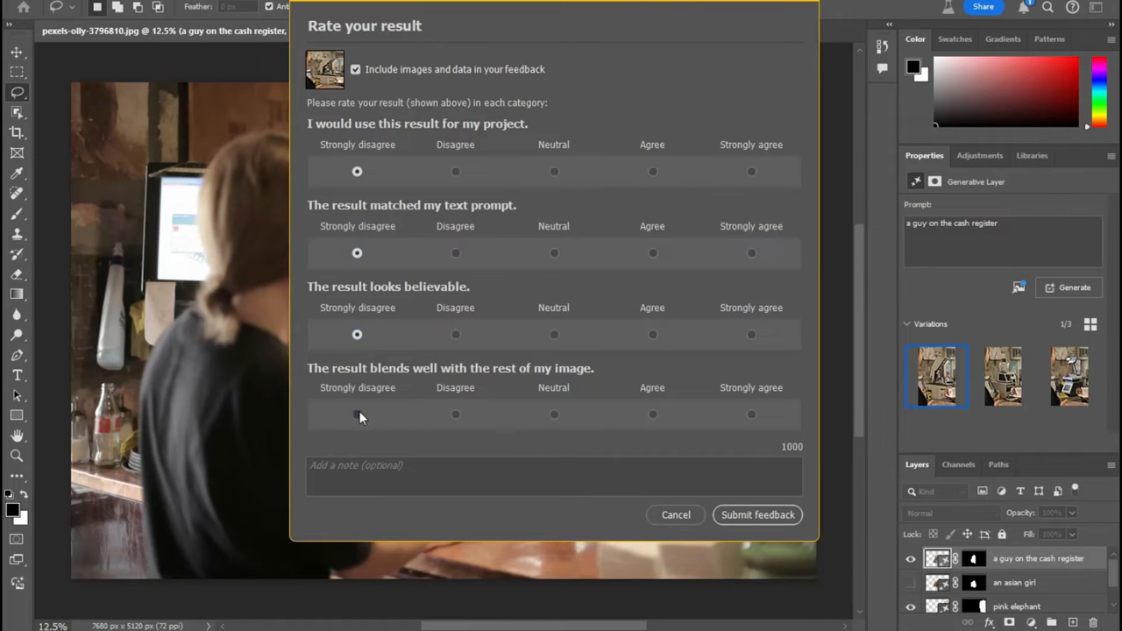
left_click(757, 515)
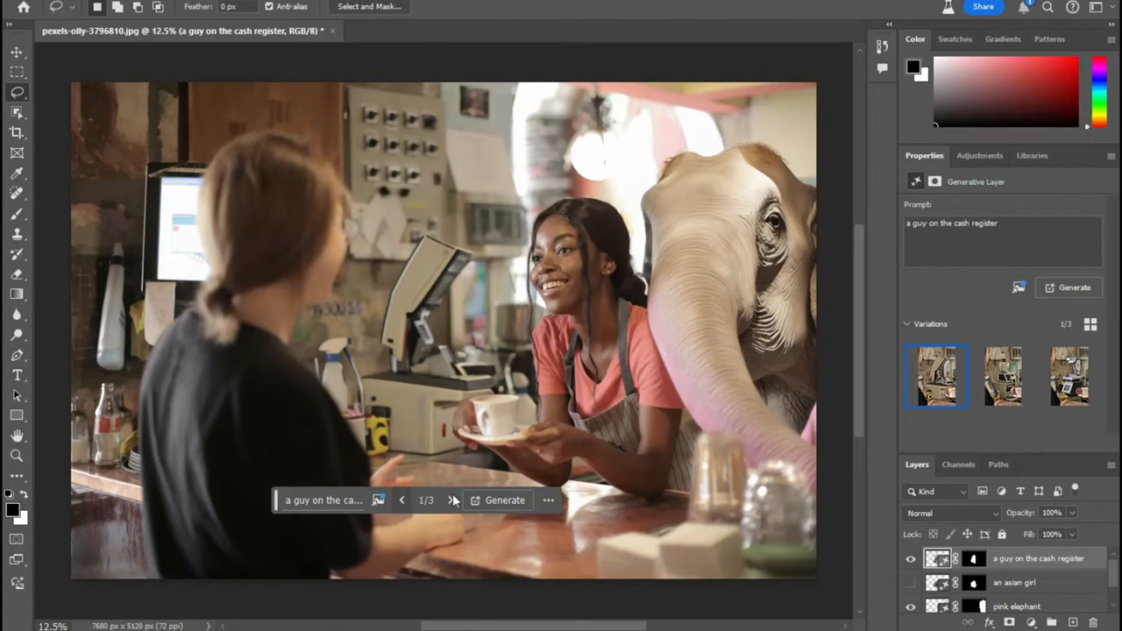
Step through the variations, then regenerate with the prompt 'a guy using the cash register'
left_click(451, 500)
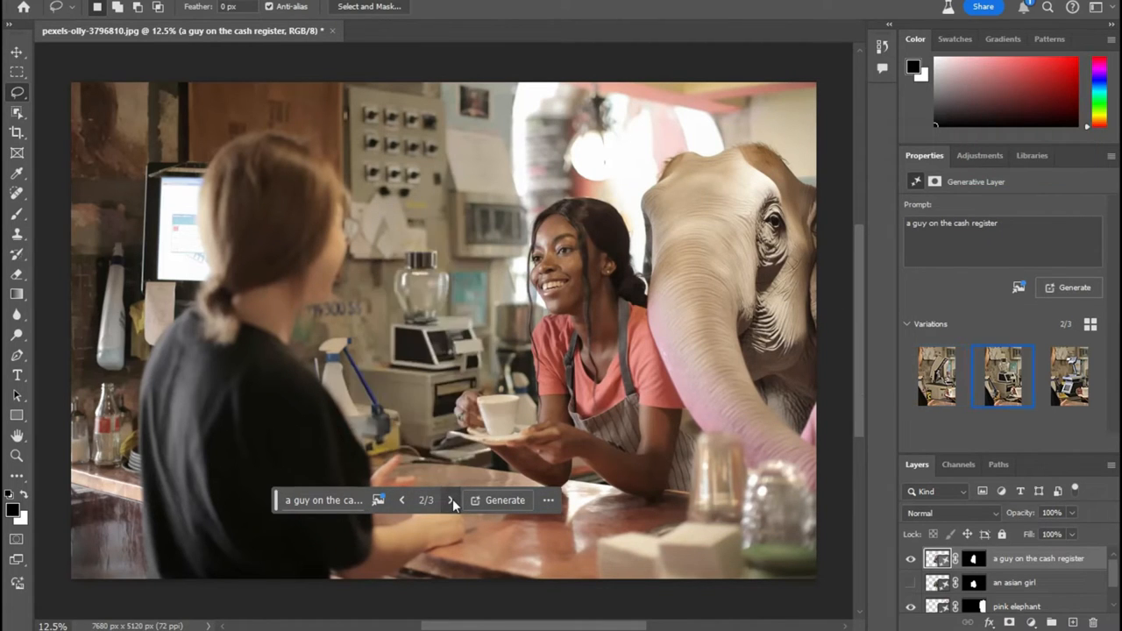
left_click(450, 500)
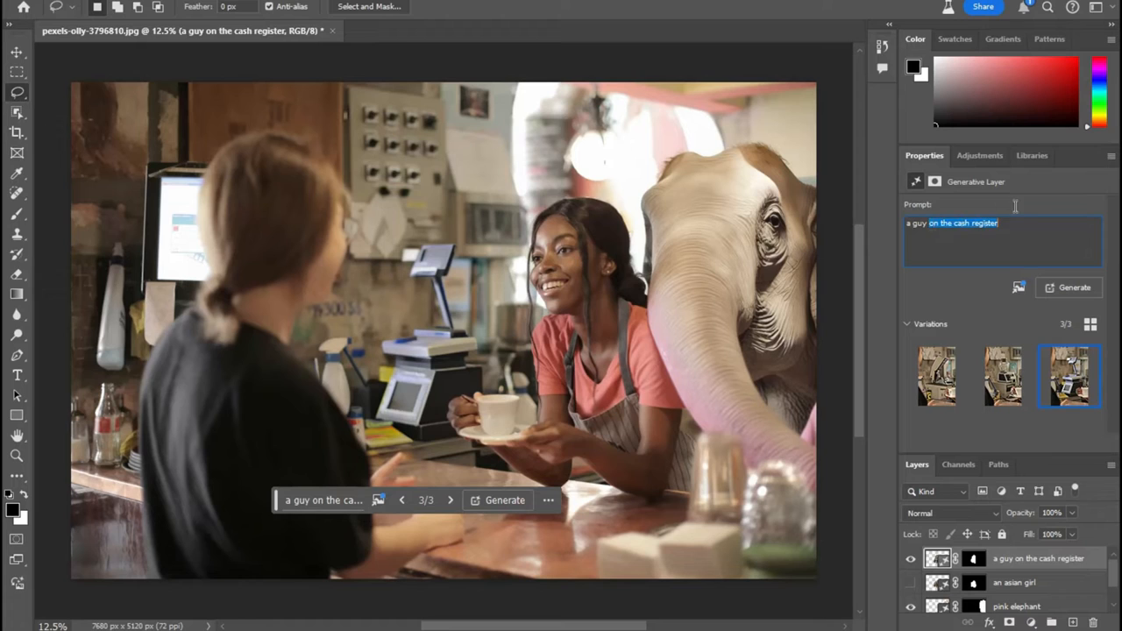
type("a guy using the")
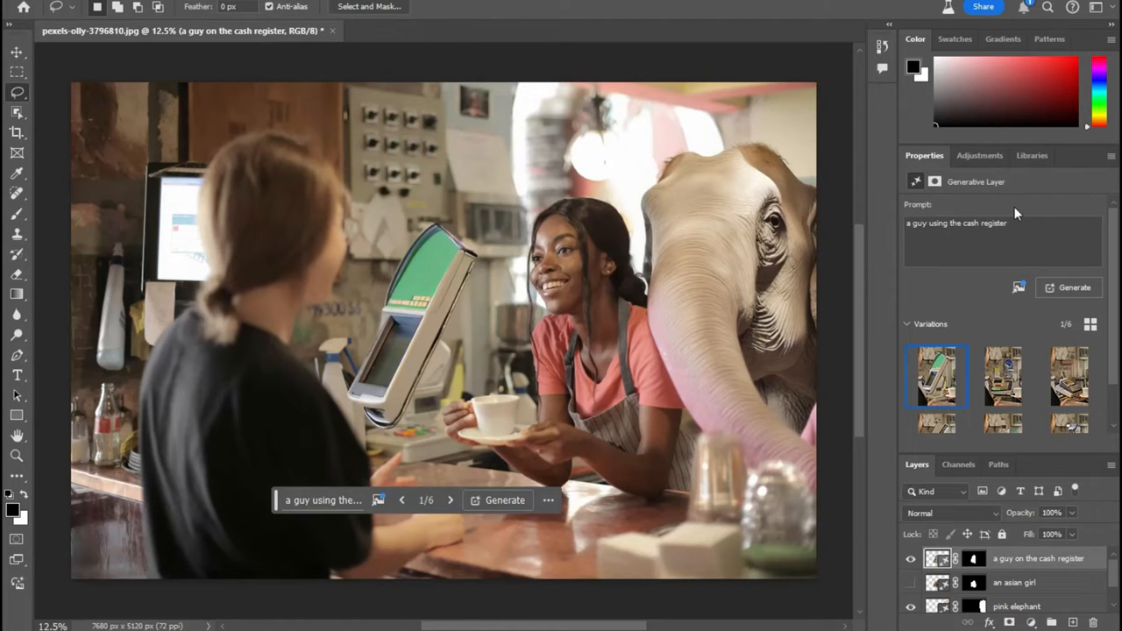
left_click(1003, 241)
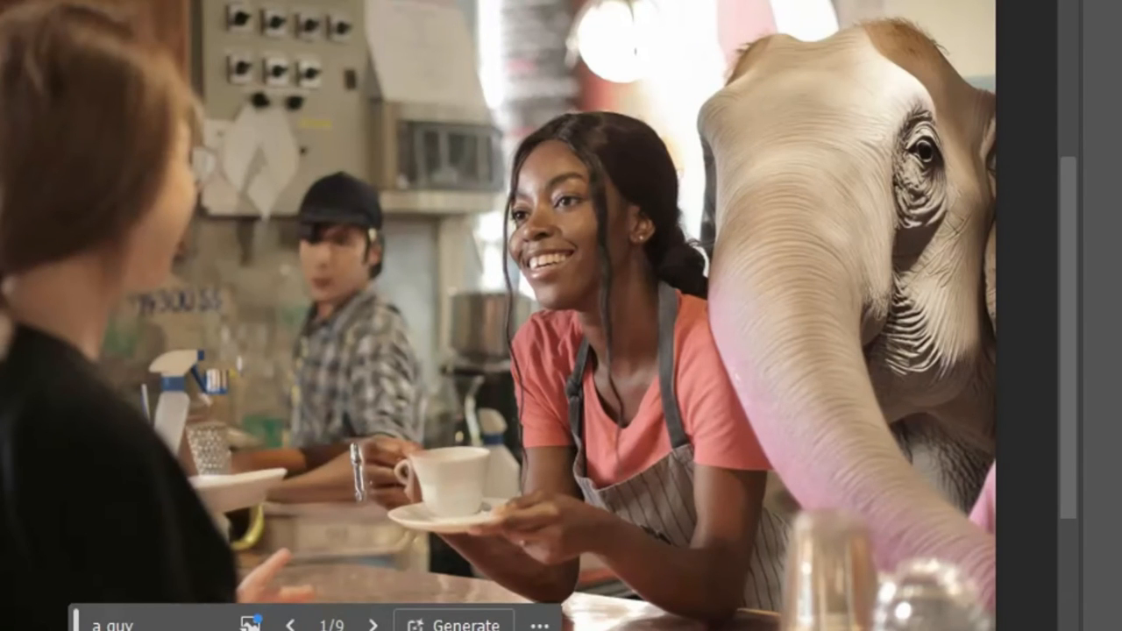
Show the next 'a guy' variation, the smiling man in a plaid shirt behind the counter
left_click(373, 622)
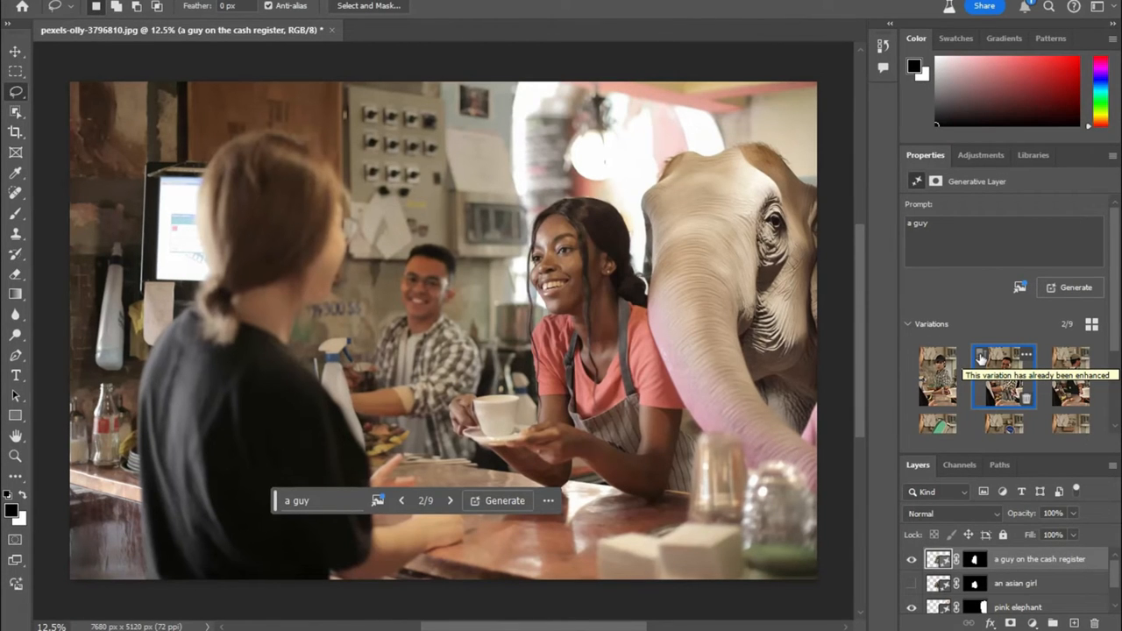
mouse_move(461, 376)
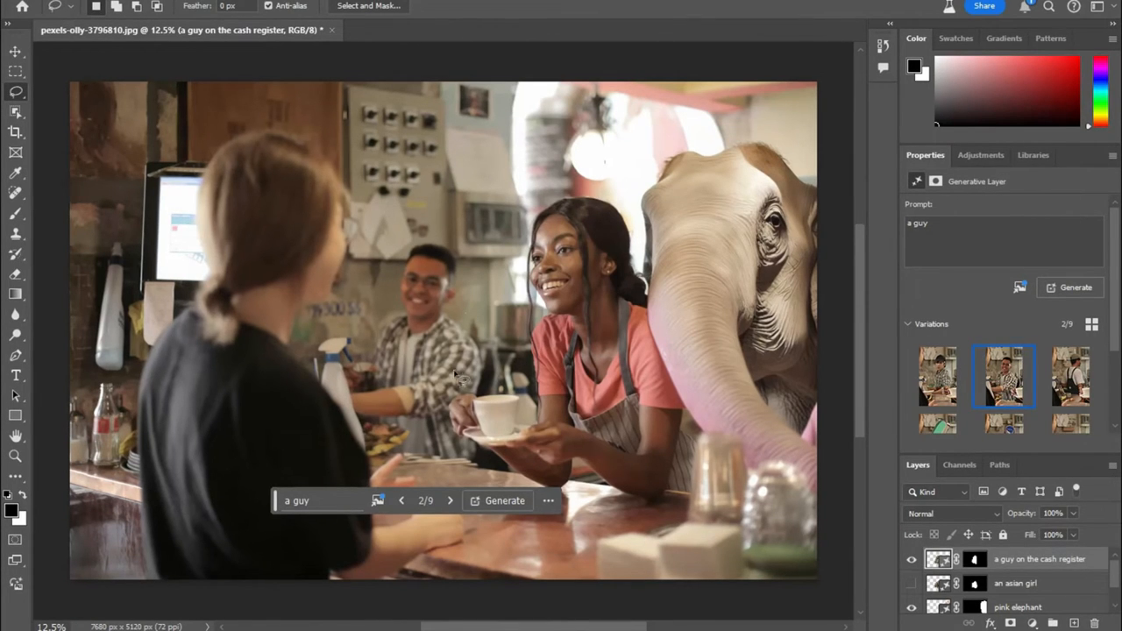
mouse_move(316, 439)
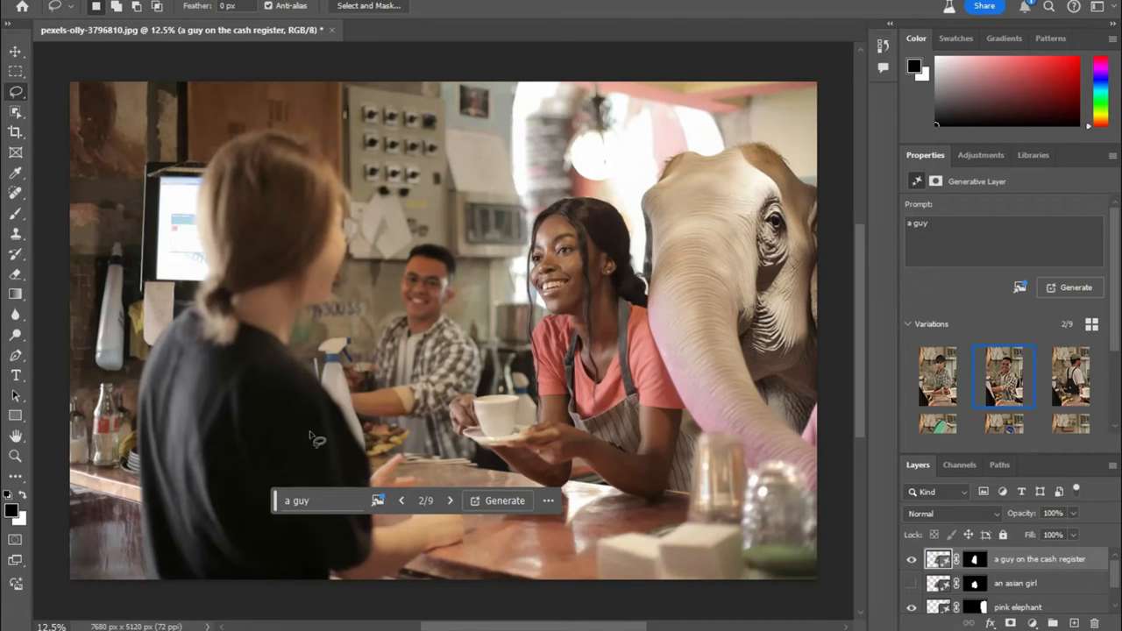
mouse_move(727, 214)
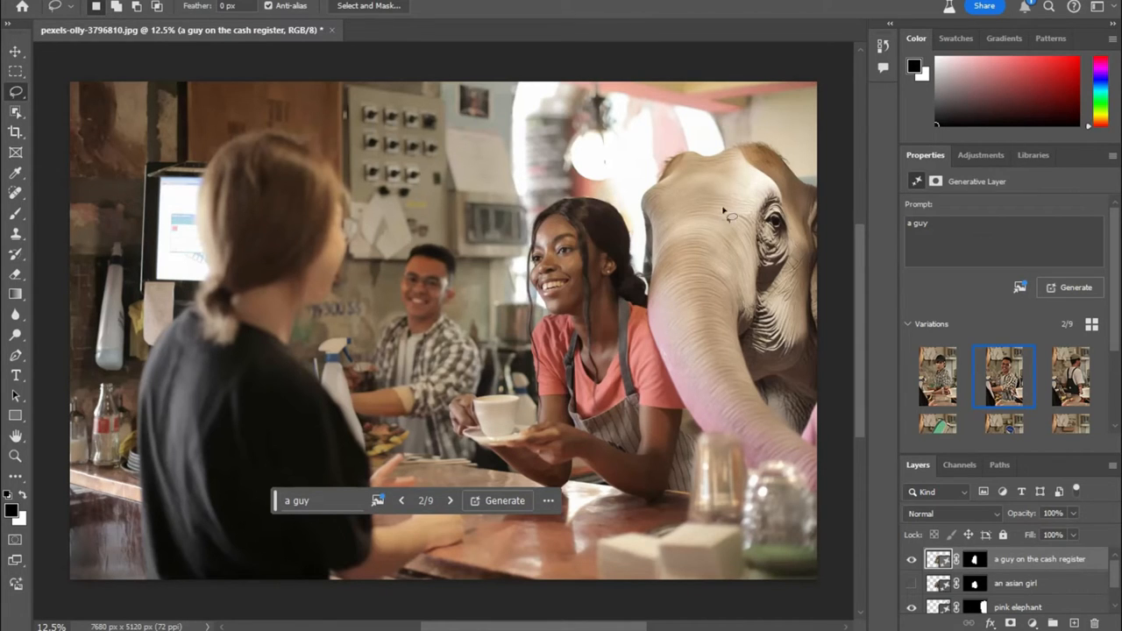
mouse_move(377, 62)
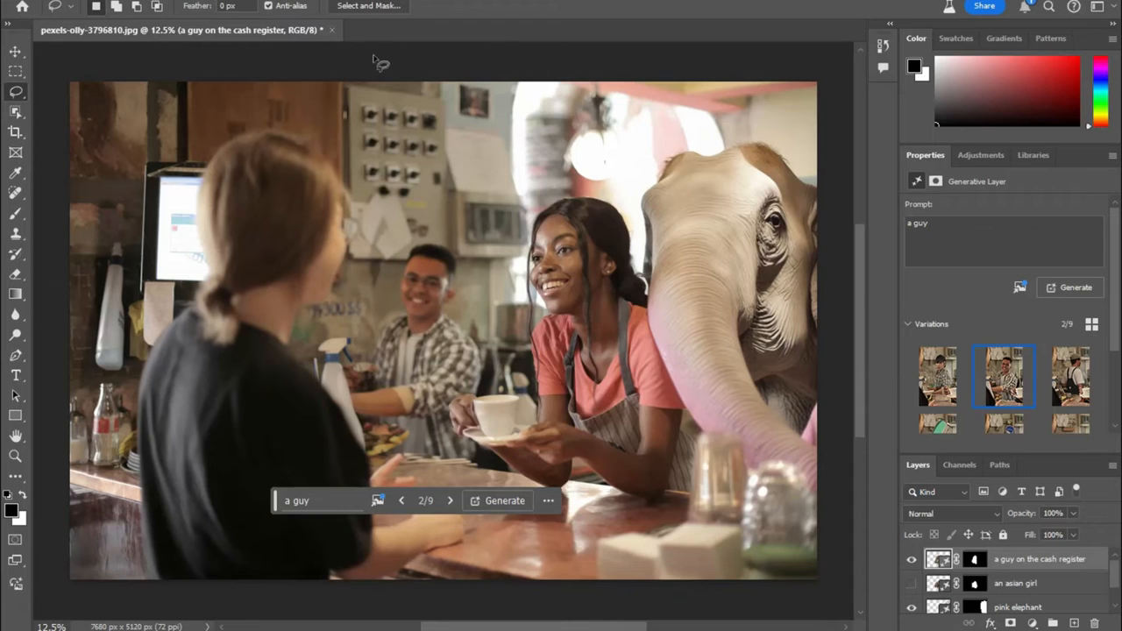
mouse_move(117, 85)
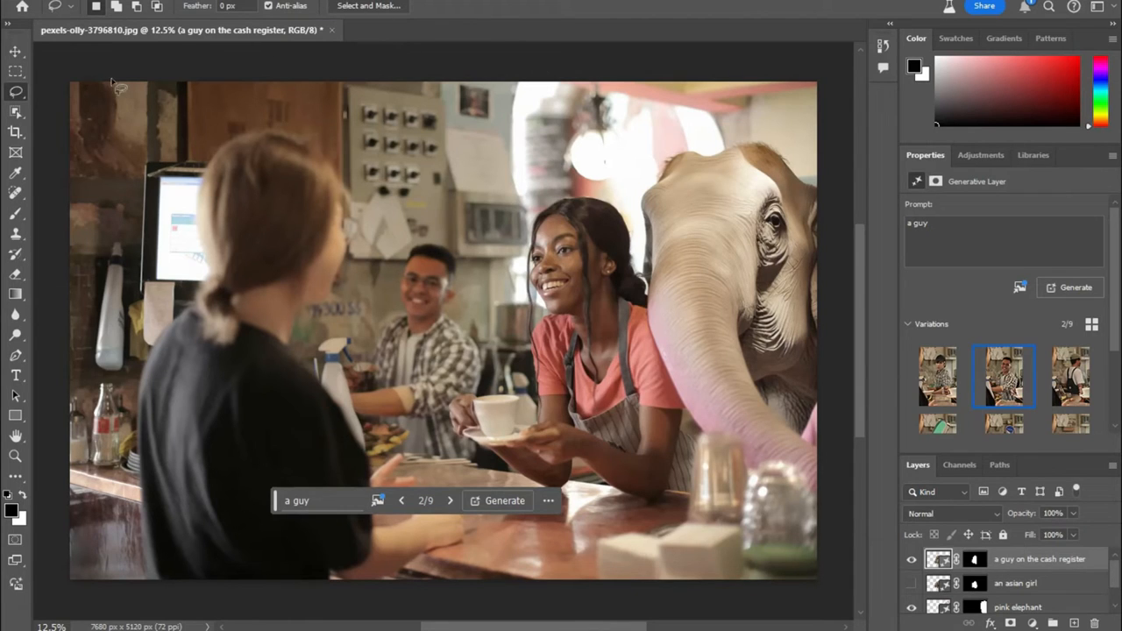
mouse_move(332, 35)
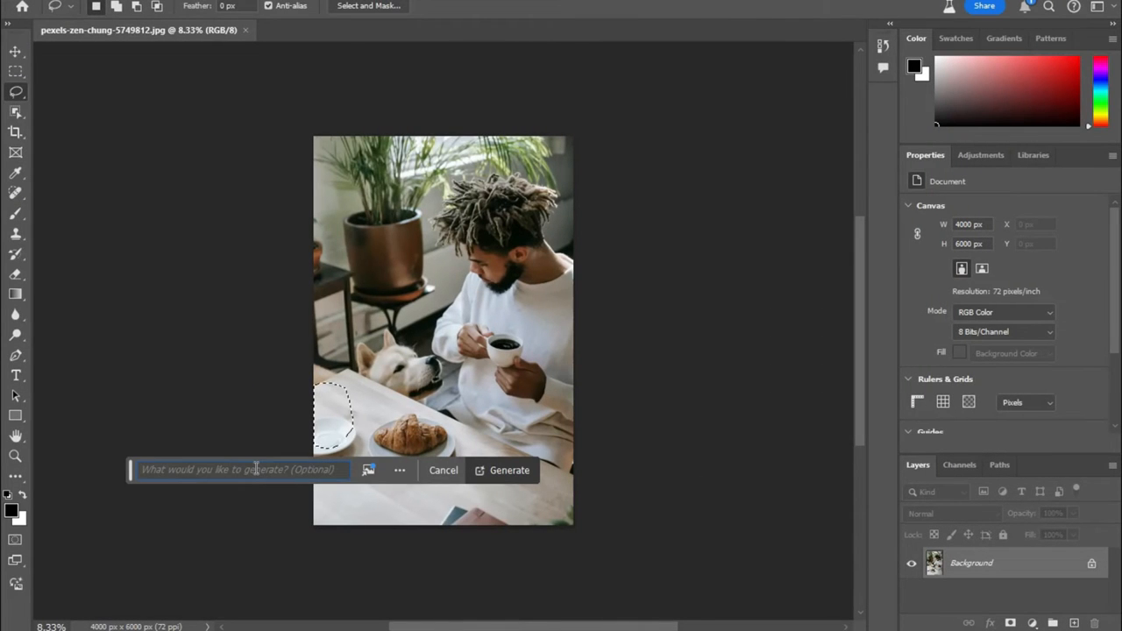
Generate 'pancakes' into the lassoed spot at the table's left edge
type("pand")
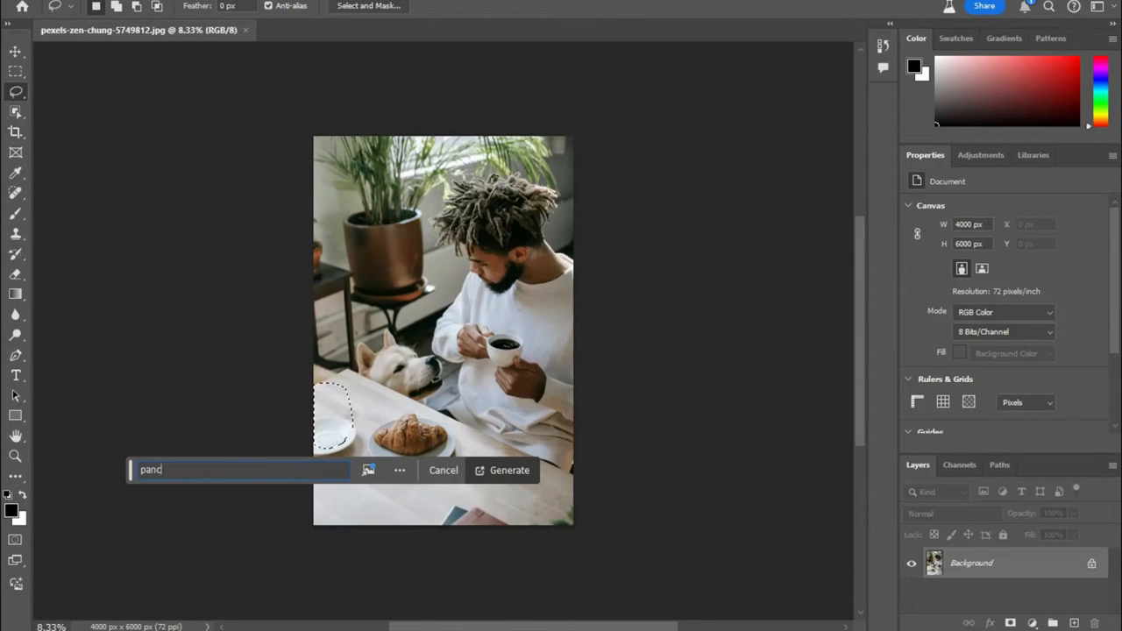
left_click(510, 470)
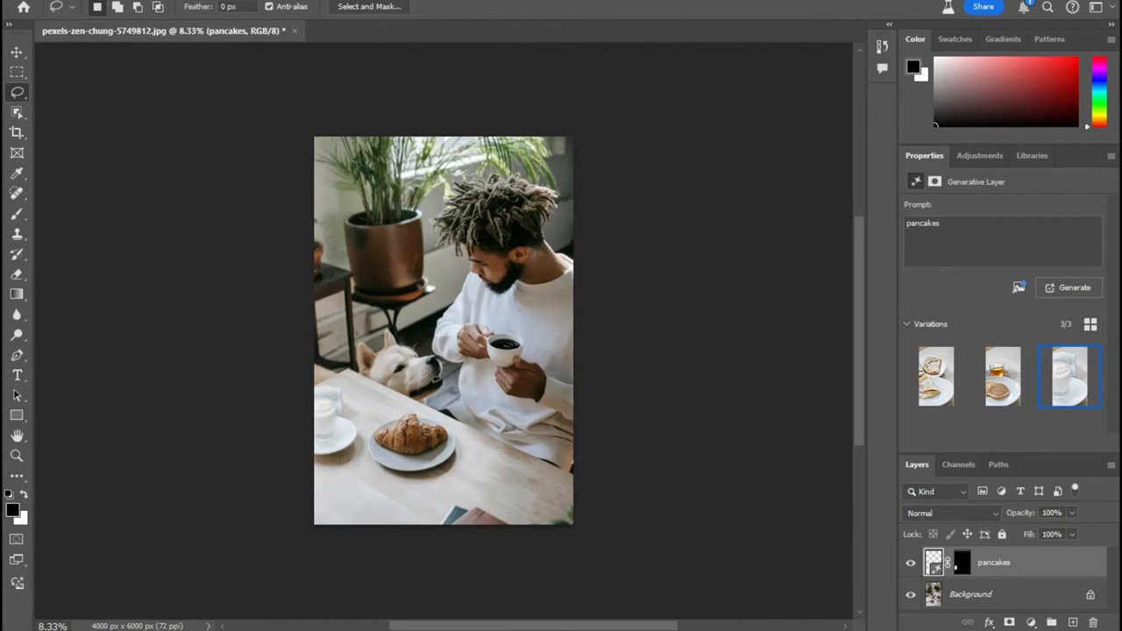
mouse_move(920, 539)
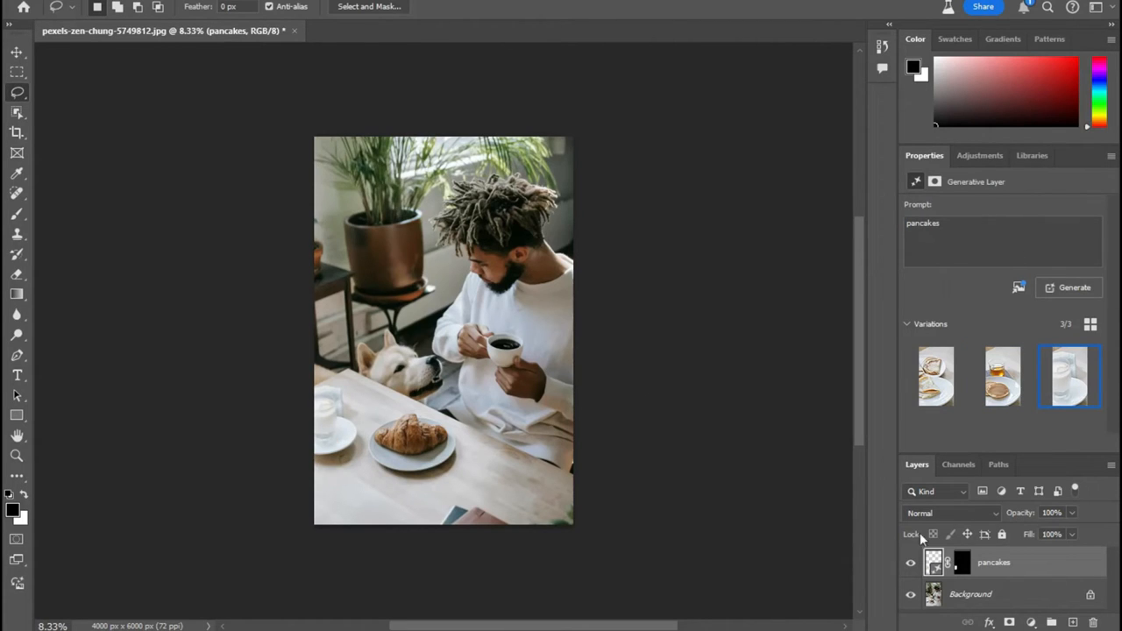
left_click(1002, 376)
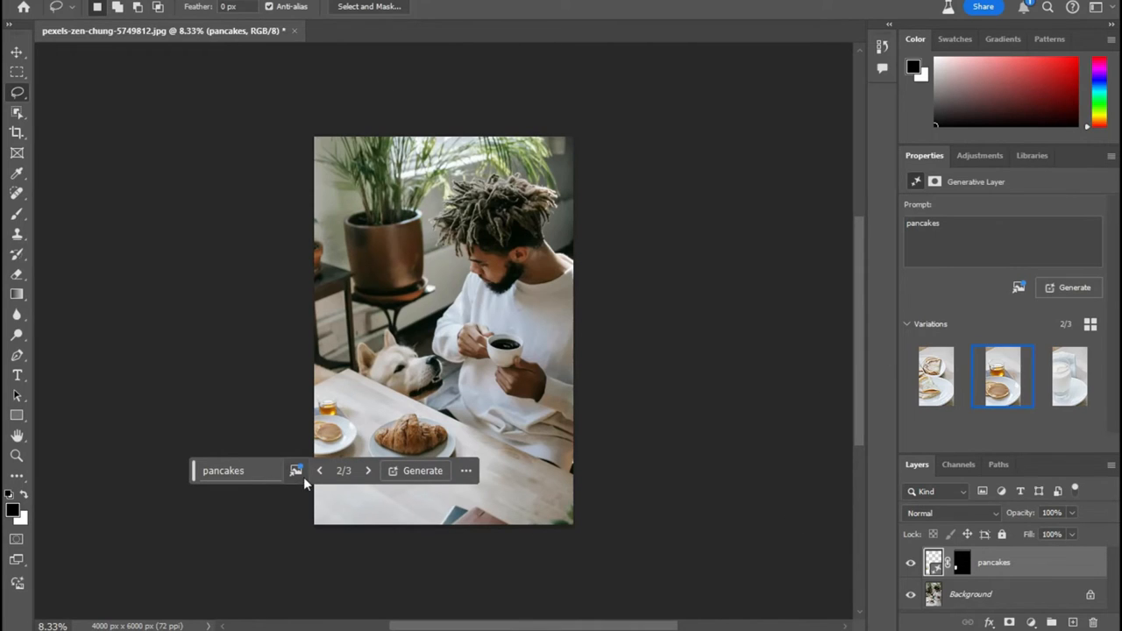
Load Best Pancake Recipe.jpg as the reference image, confirm the terms and regenerate the pancakes
left_click(297, 470)
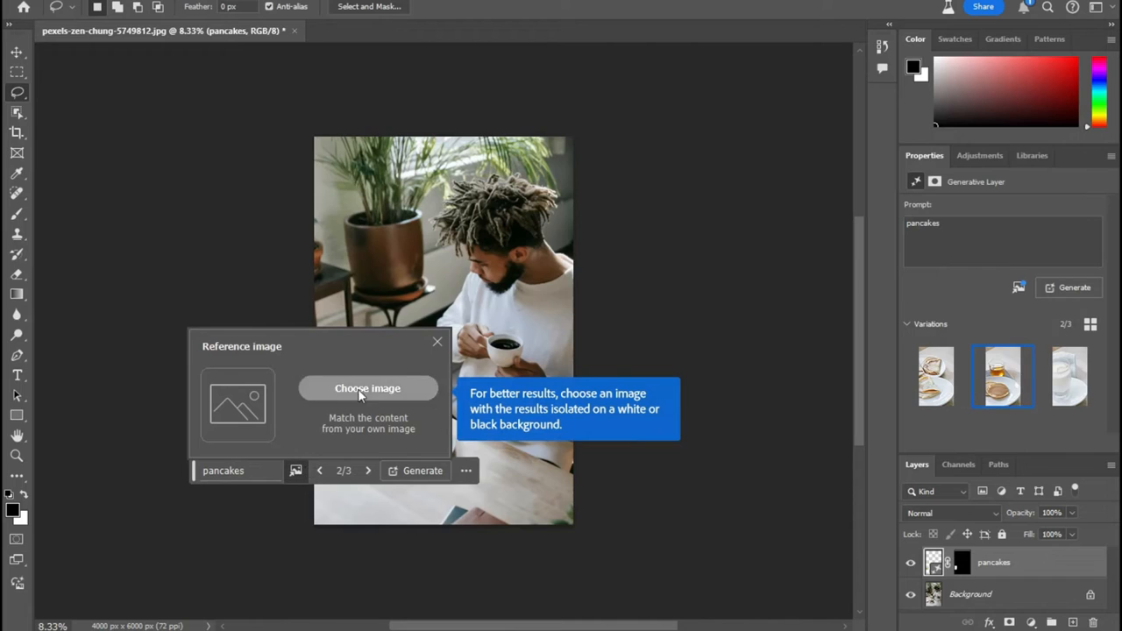
left_click(437, 342)
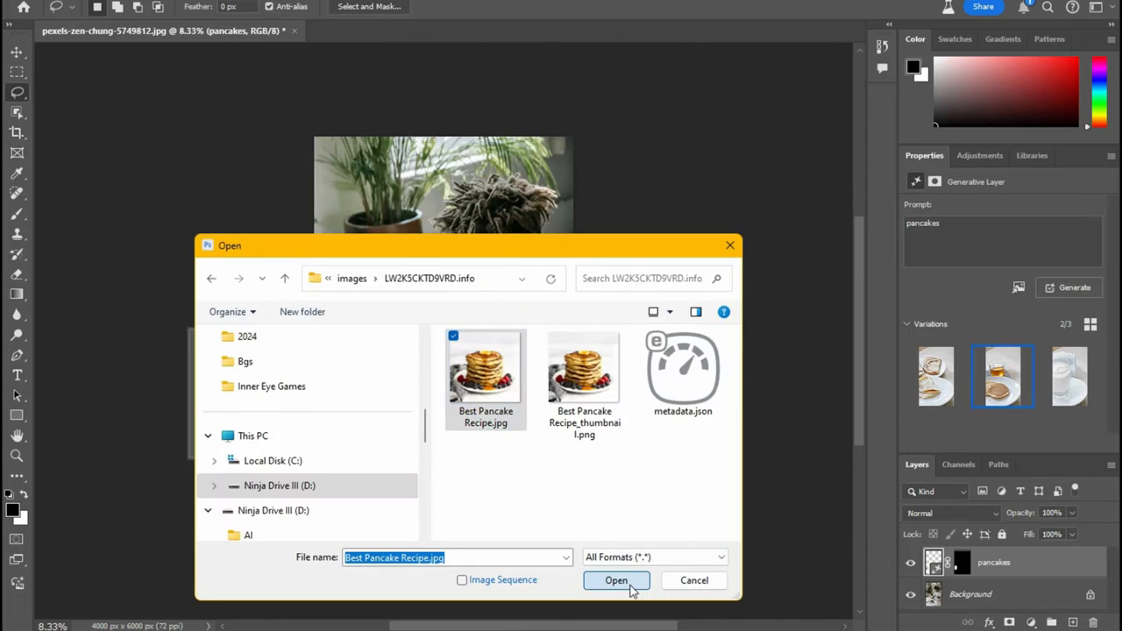
left_click(616, 581)
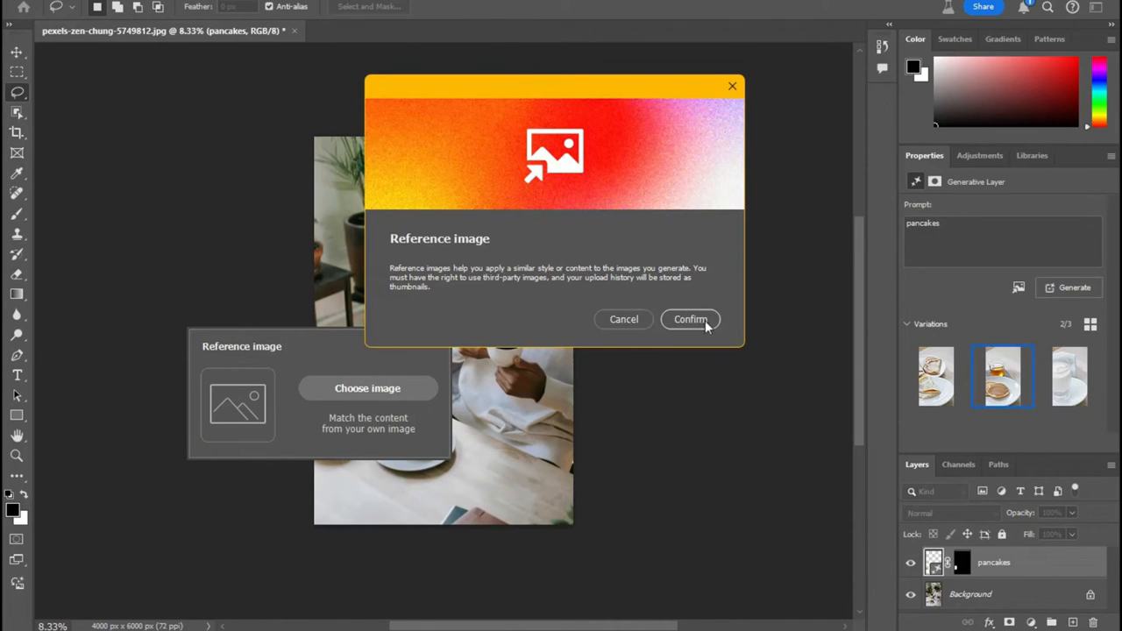
left_click(691, 319)
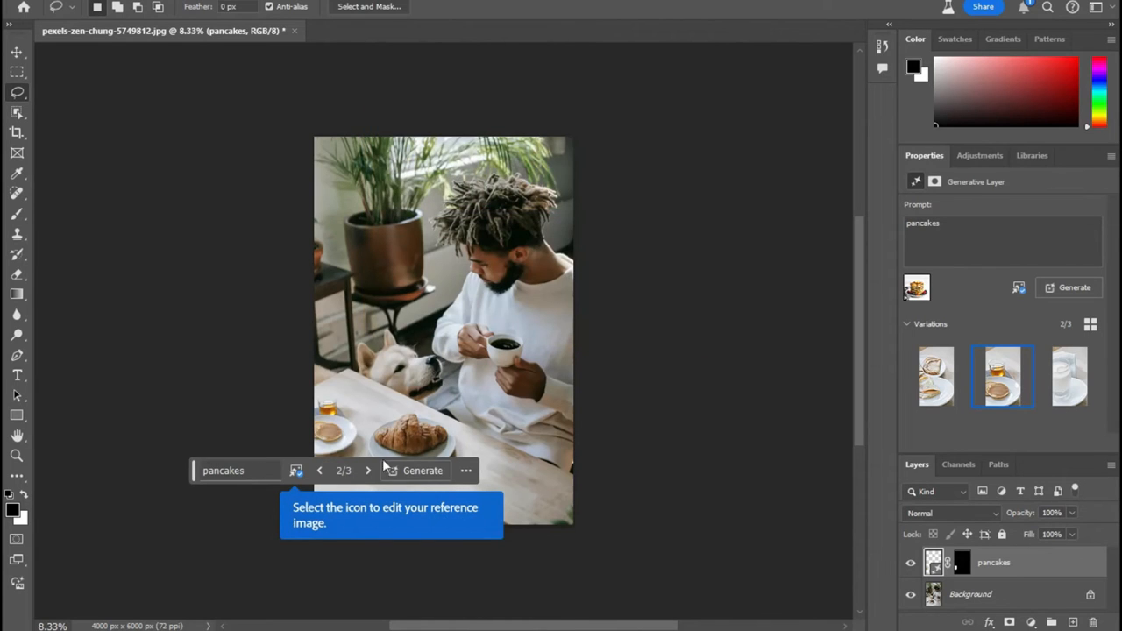
left_click(423, 470)
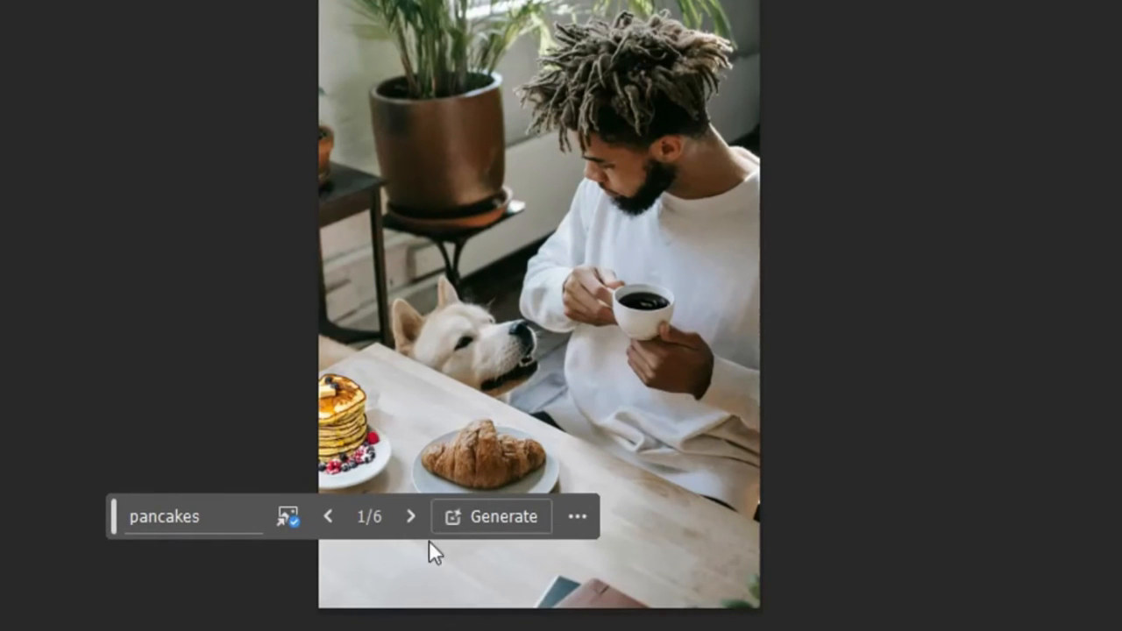
Advance the pancakes fill to variation 3 of 6, the berry-topped stack
left_click(410, 516)
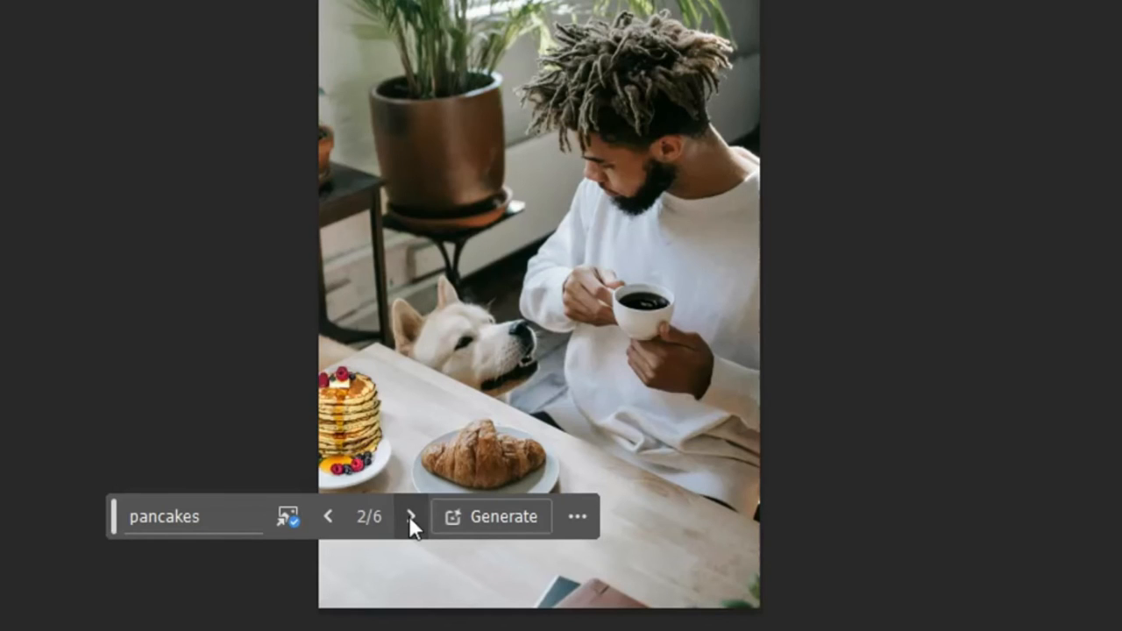
left_click(410, 517)
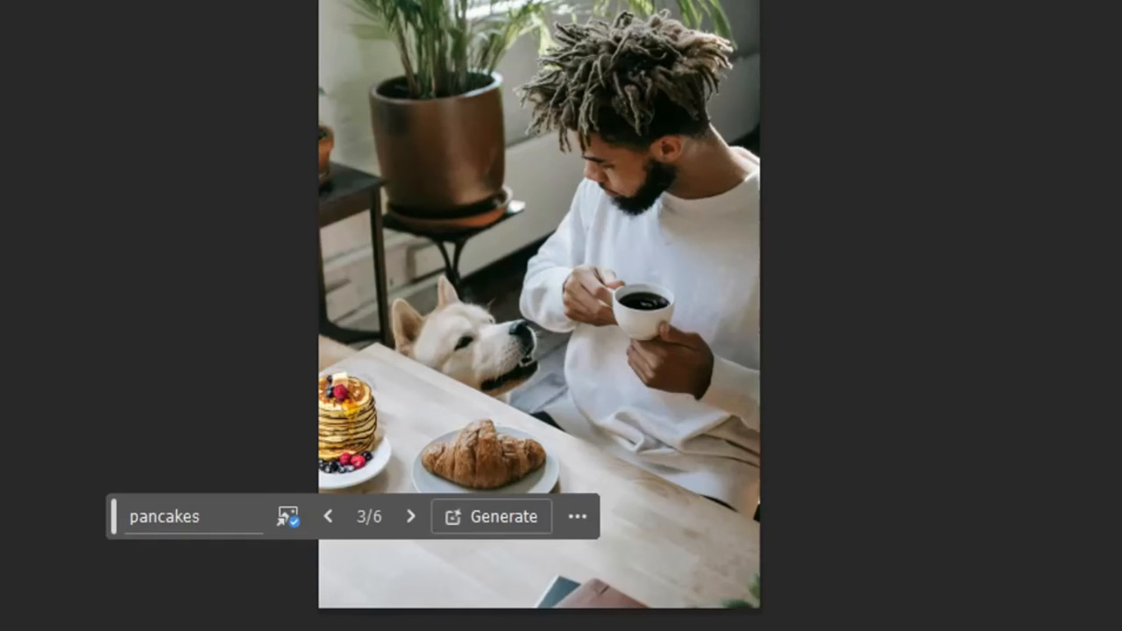
mouse_move(359, 202)
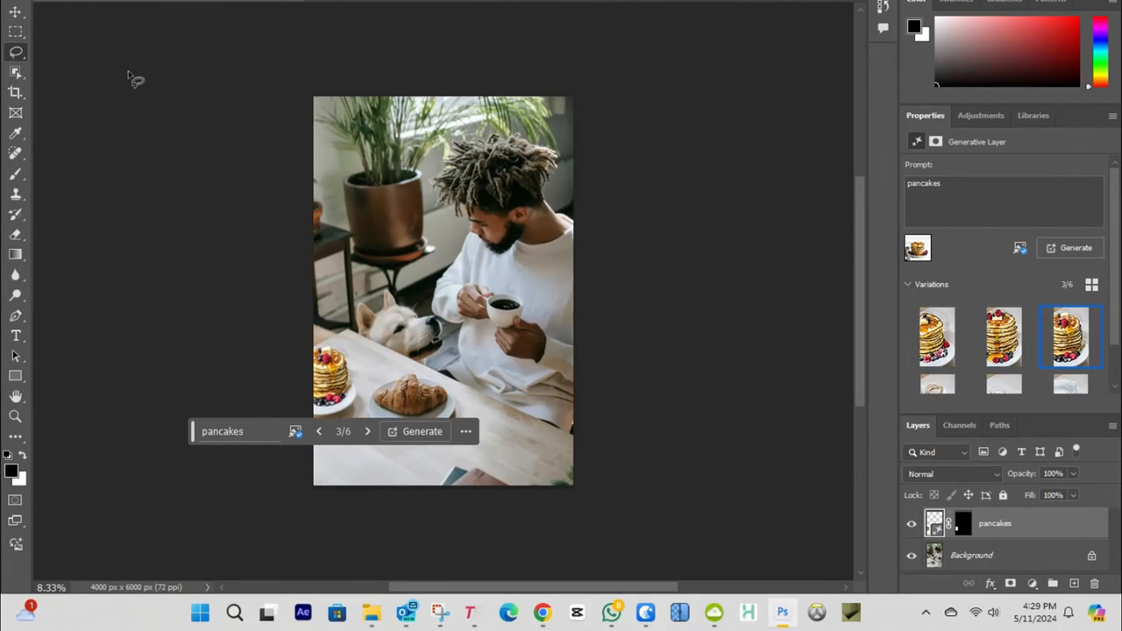
mouse_move(263, 386)
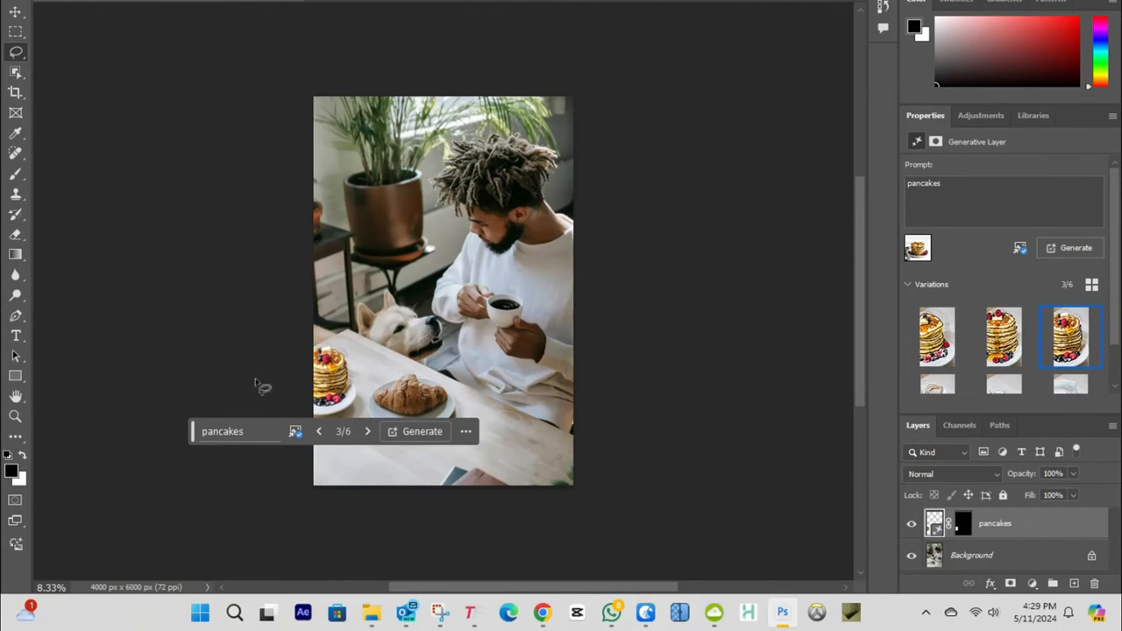
Glance at the adjustment presets, generation options and panel list, then return to the layer properties
left_click(981, 115)
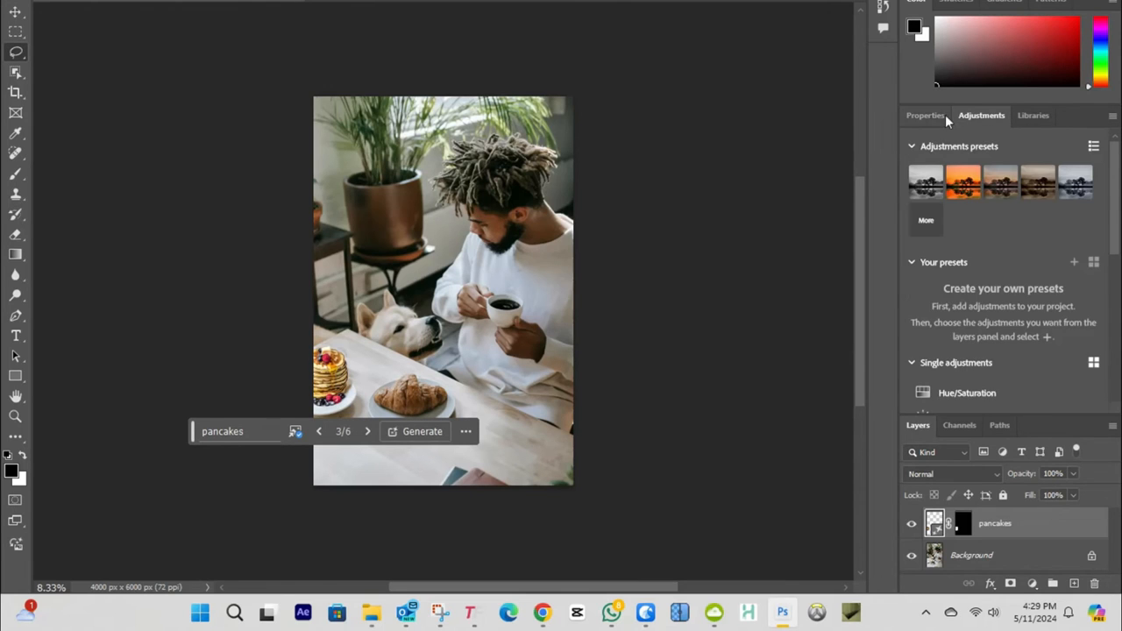
left_click(925, 115)
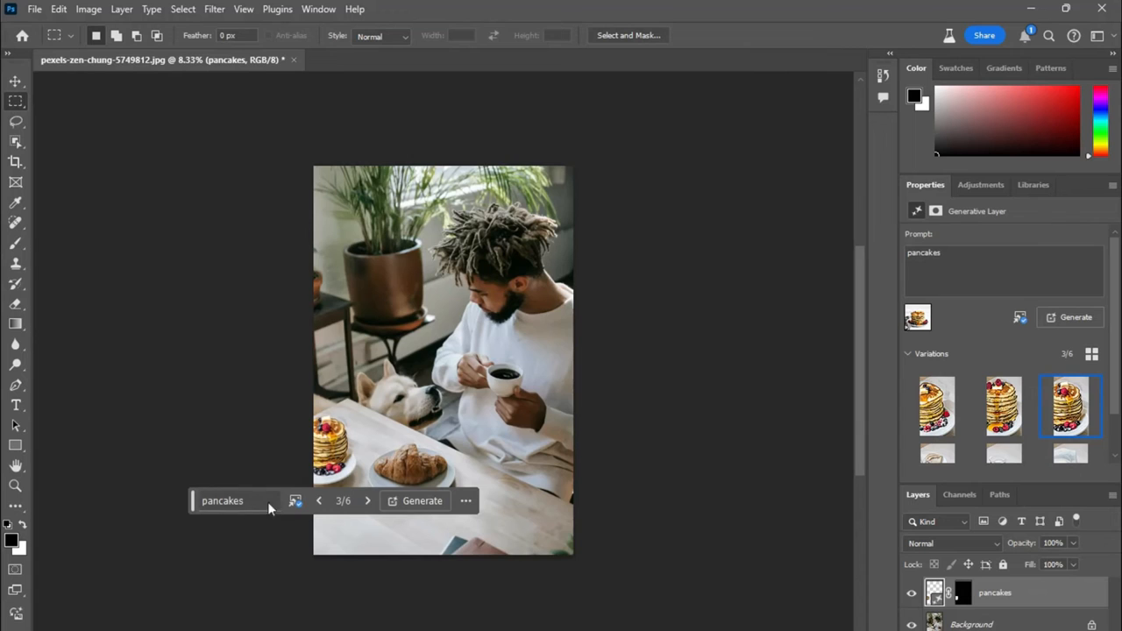
left_click(465, 500)
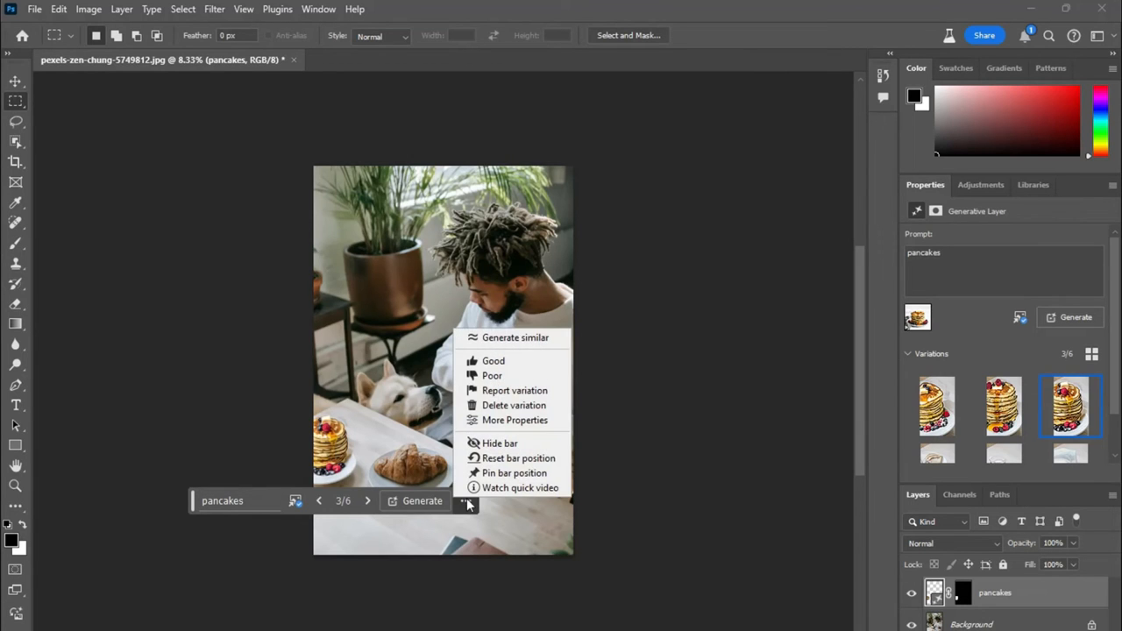
left_click(318, 9)
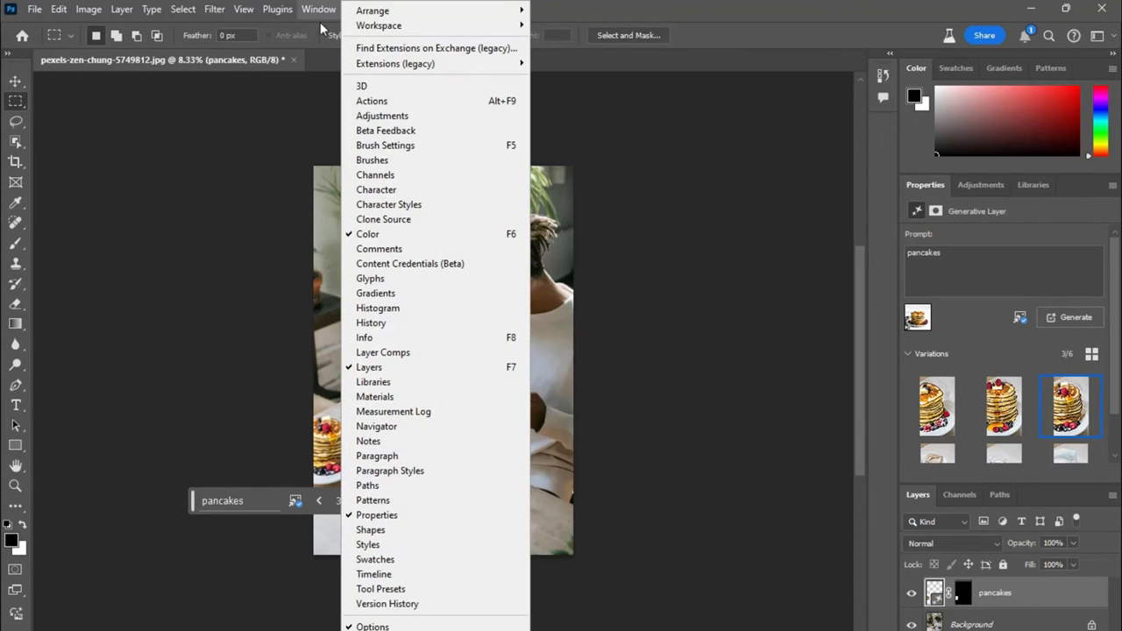
left_click(688, 422)
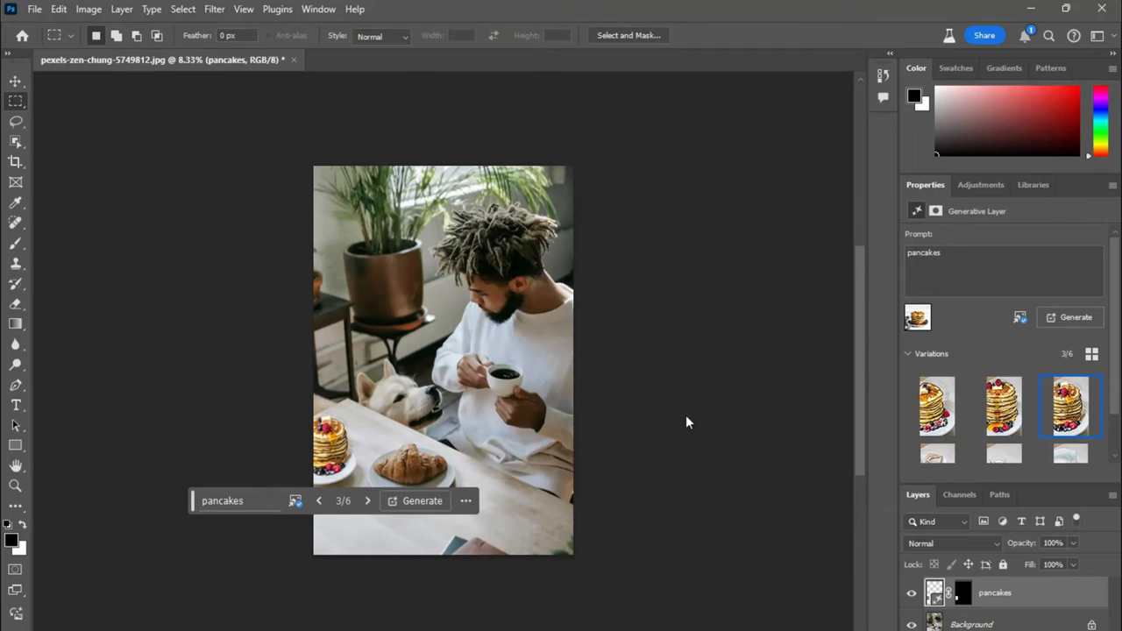
Select the original photo layer, remove its background and start Generate background
left_click(971, 623)
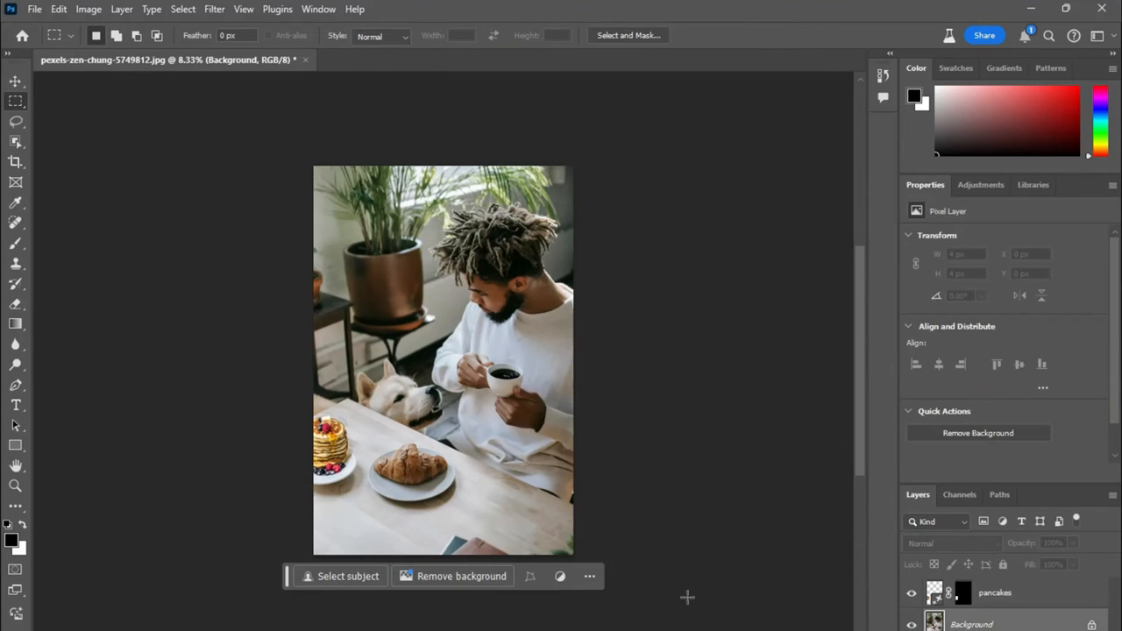
mouse_move(461, 576)
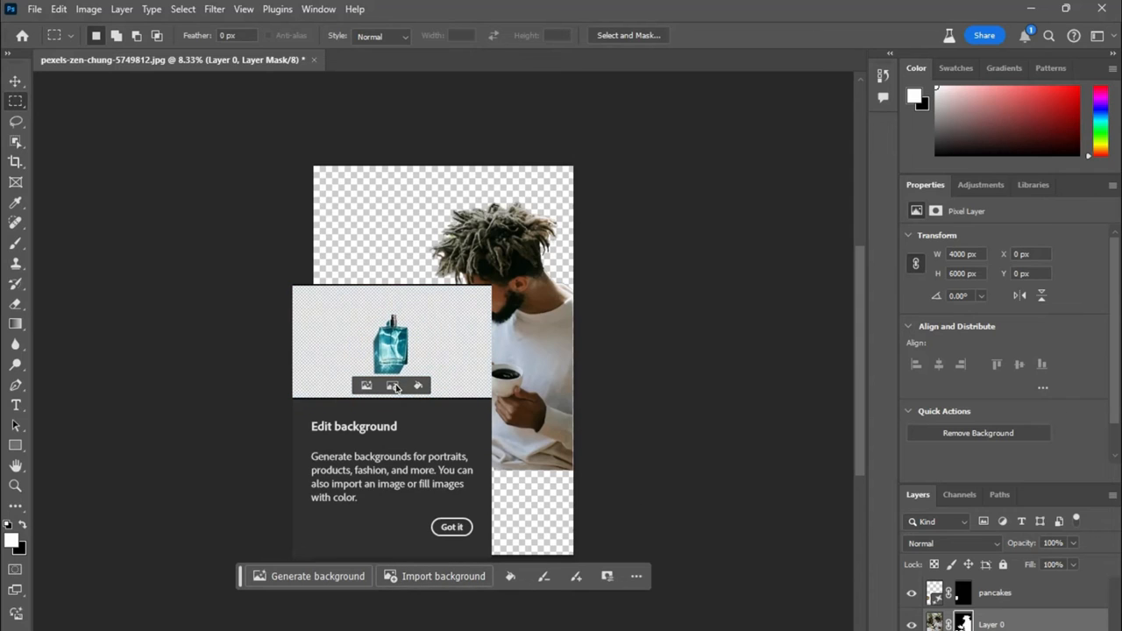
left_click(452, 527)
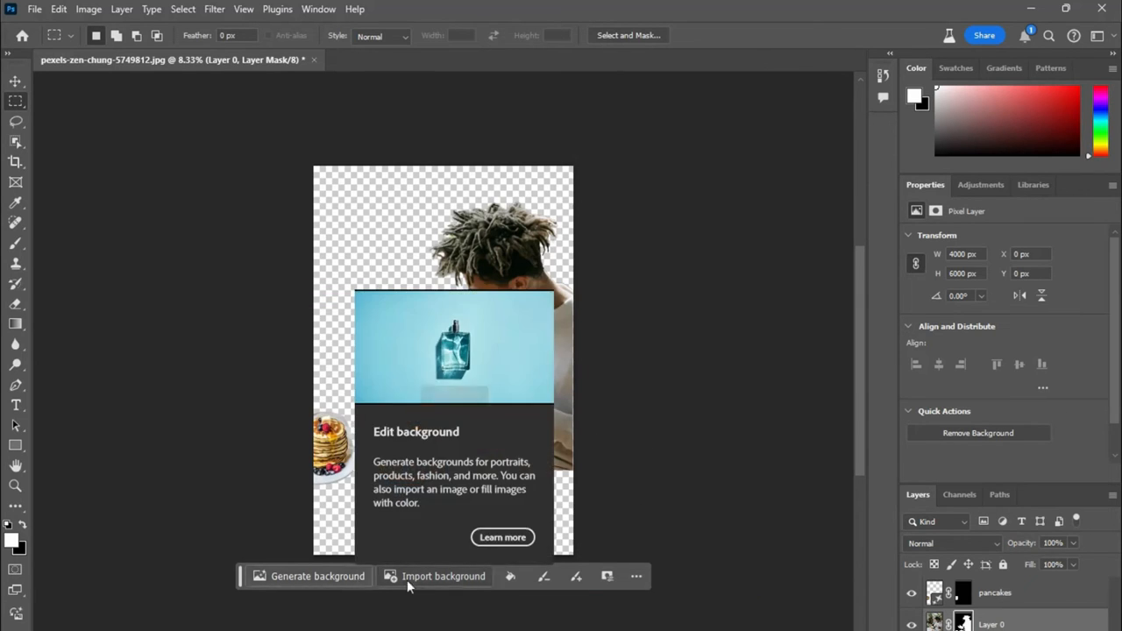
left_click(317, 576)
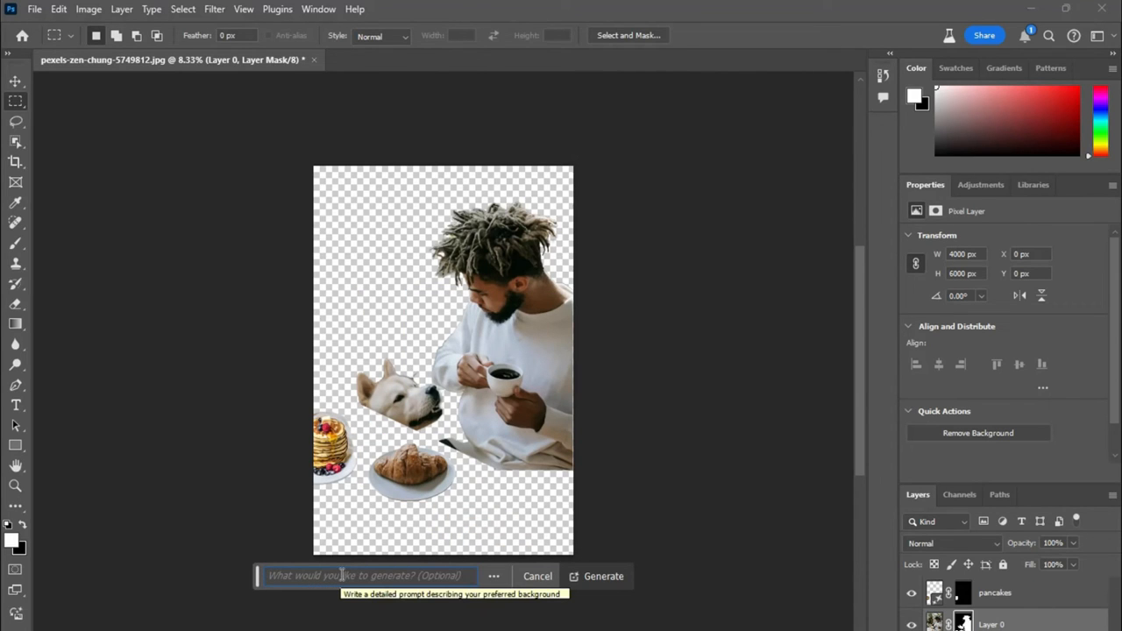
Enter 'Modern cafe in the future' as the background prompt and generate it
type("M")
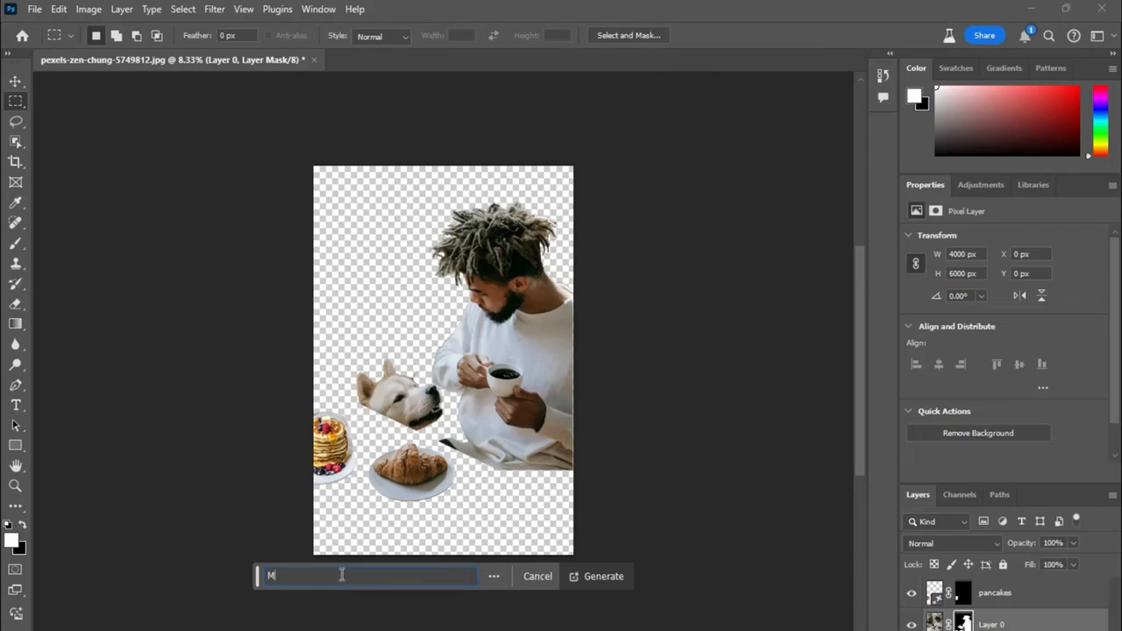
type("odern")
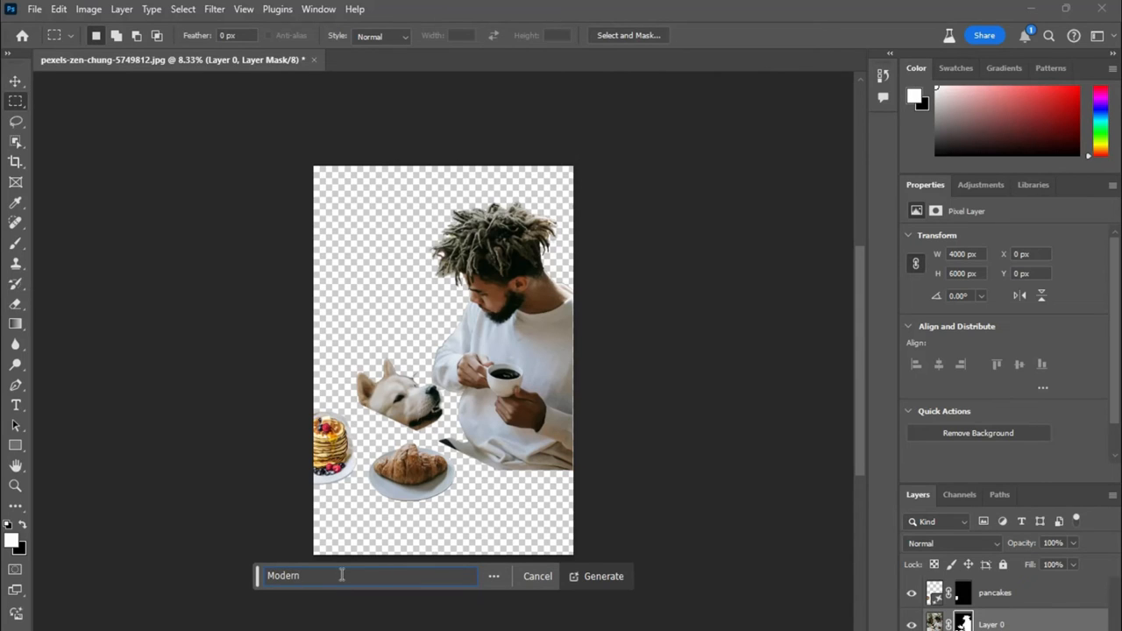
type("ca")
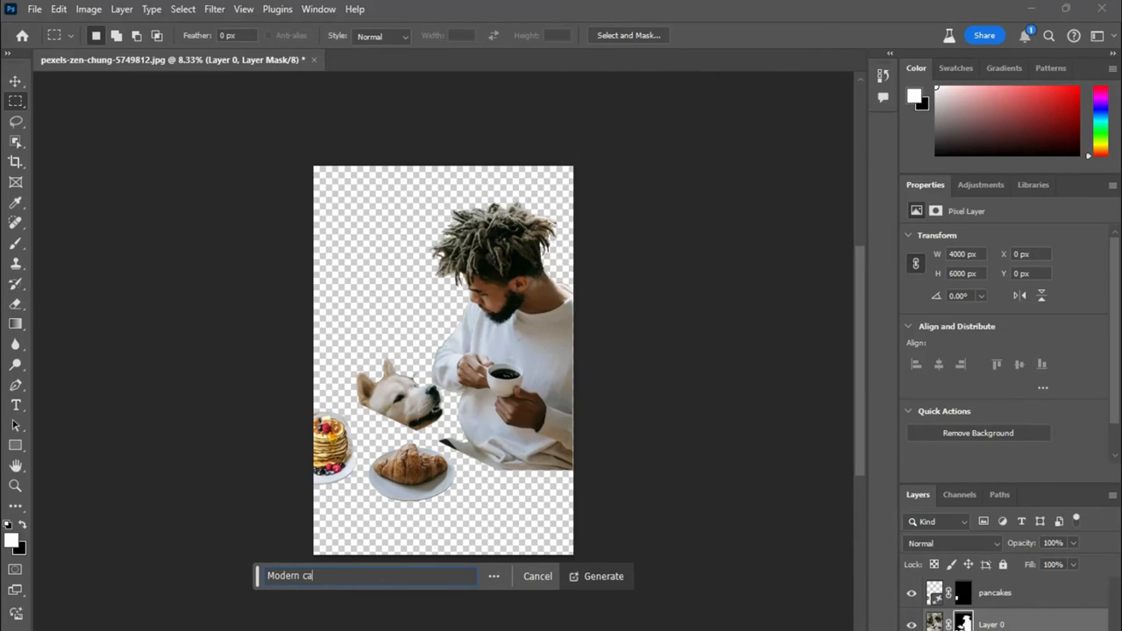
left_click(538, 575)
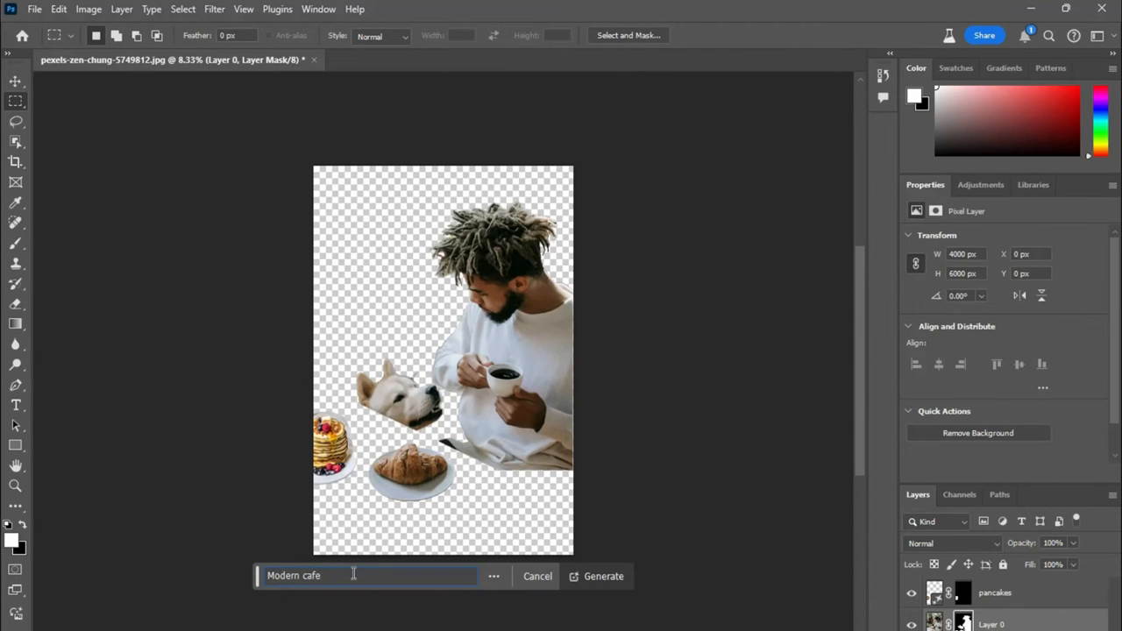
type("in the huture")
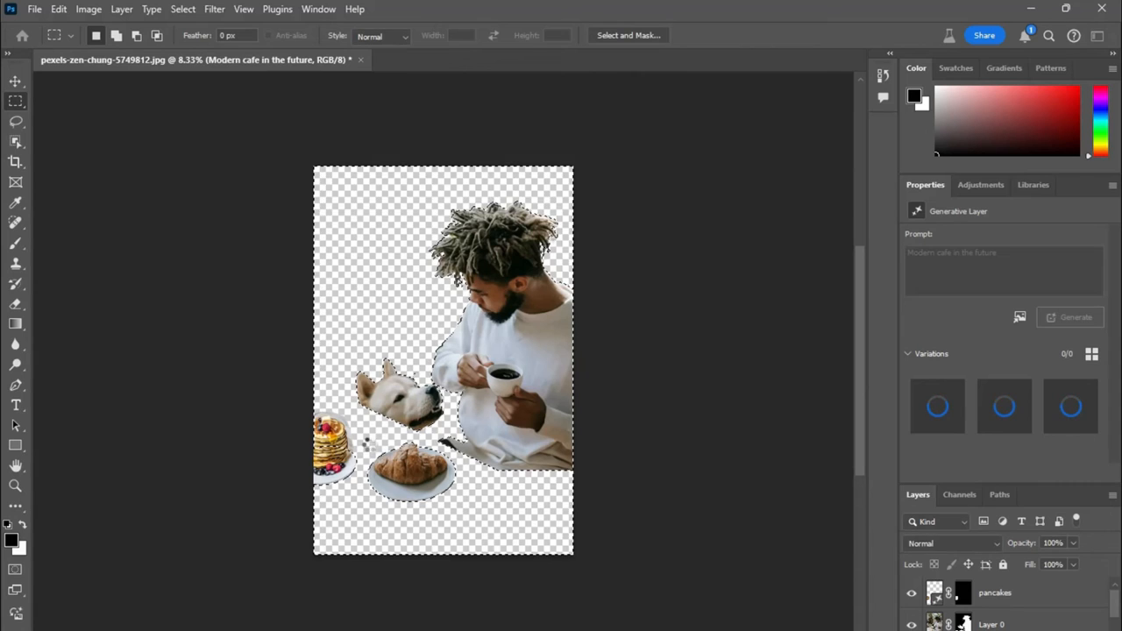
left_click(1075, 316)
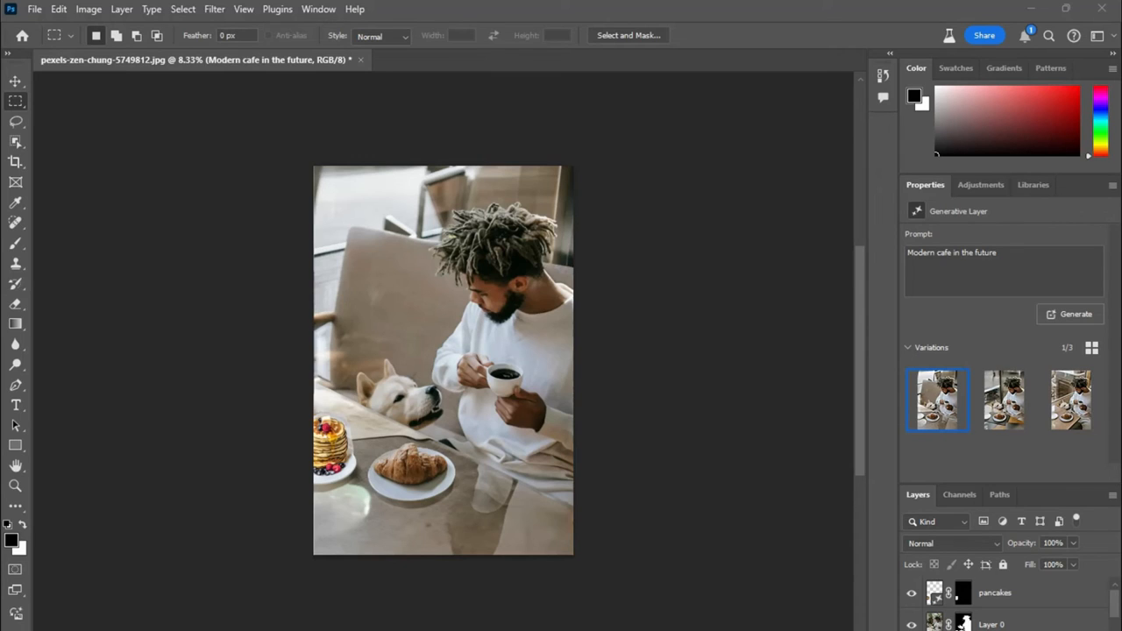
mouse_move(276, 221)
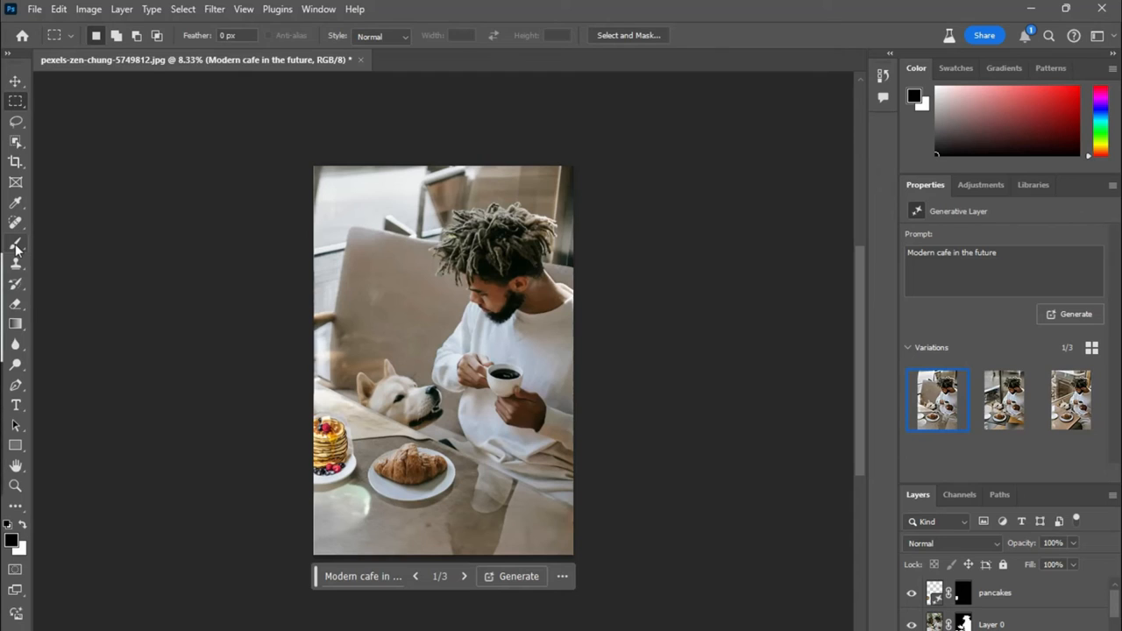
Activate the Adjustment Brush tool over the generated future-café scene
left_click(15, 244)
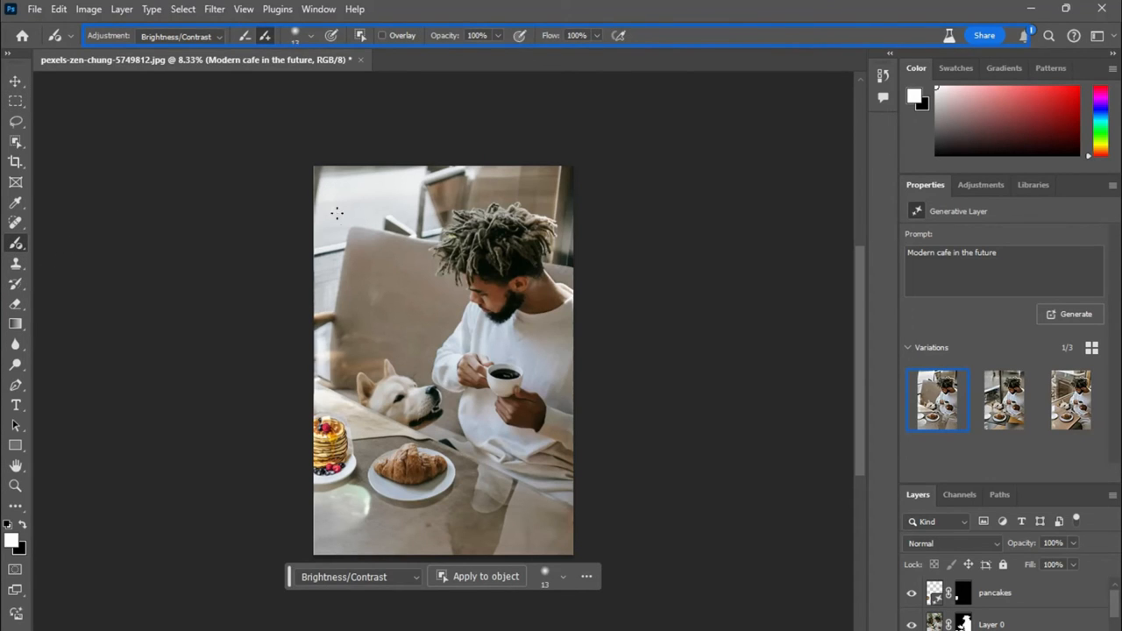
Set the brushed adjustment to Curves and choose a brush from the General Brushes collection
left_click(355, 215)
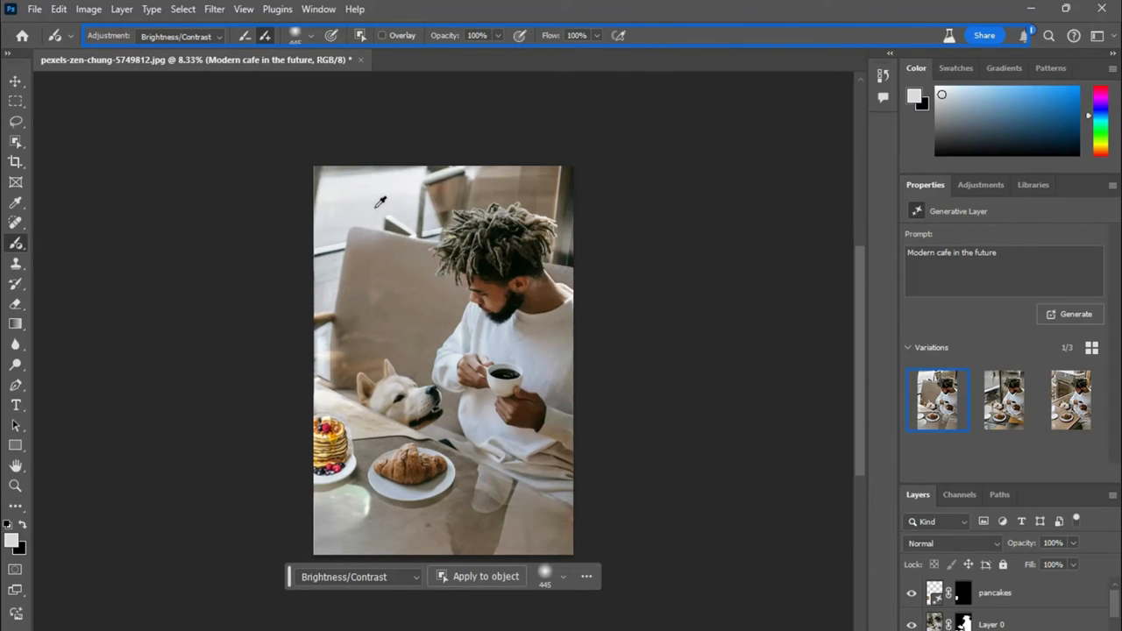
mouse_move(957, 6)
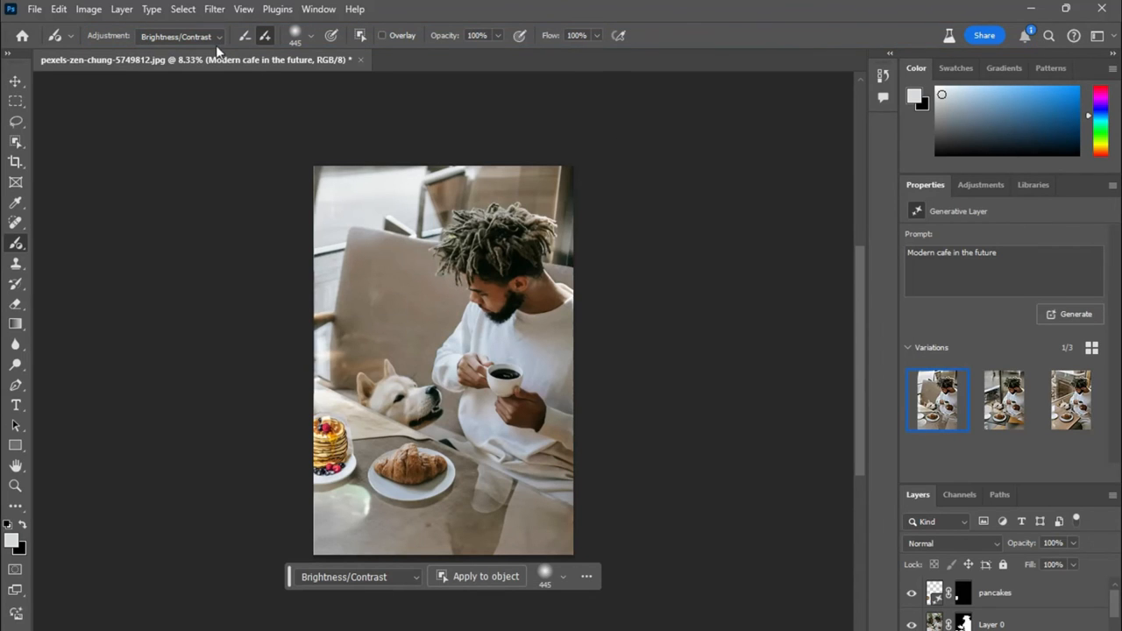
left_click(179, 36)
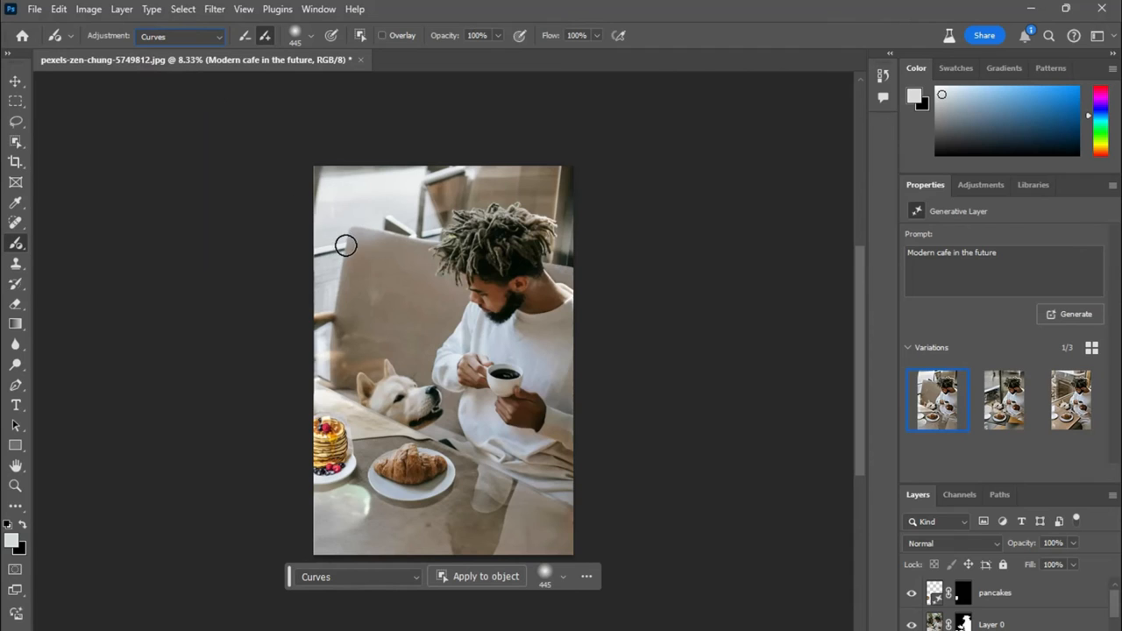
left_click(312, 36)
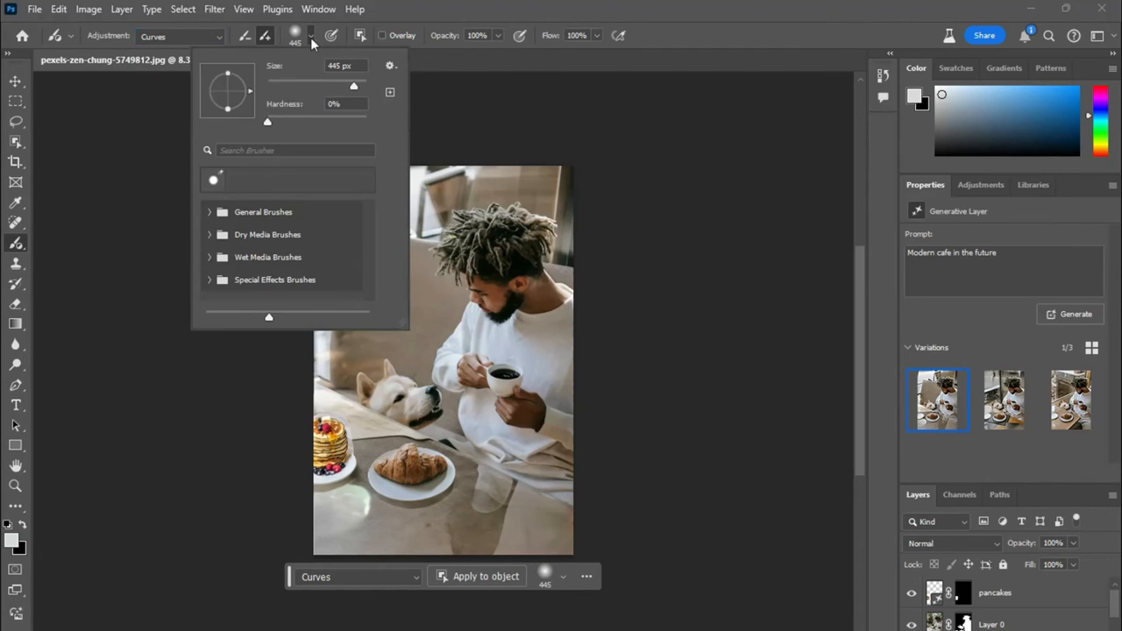
mouse_move(296, 36)
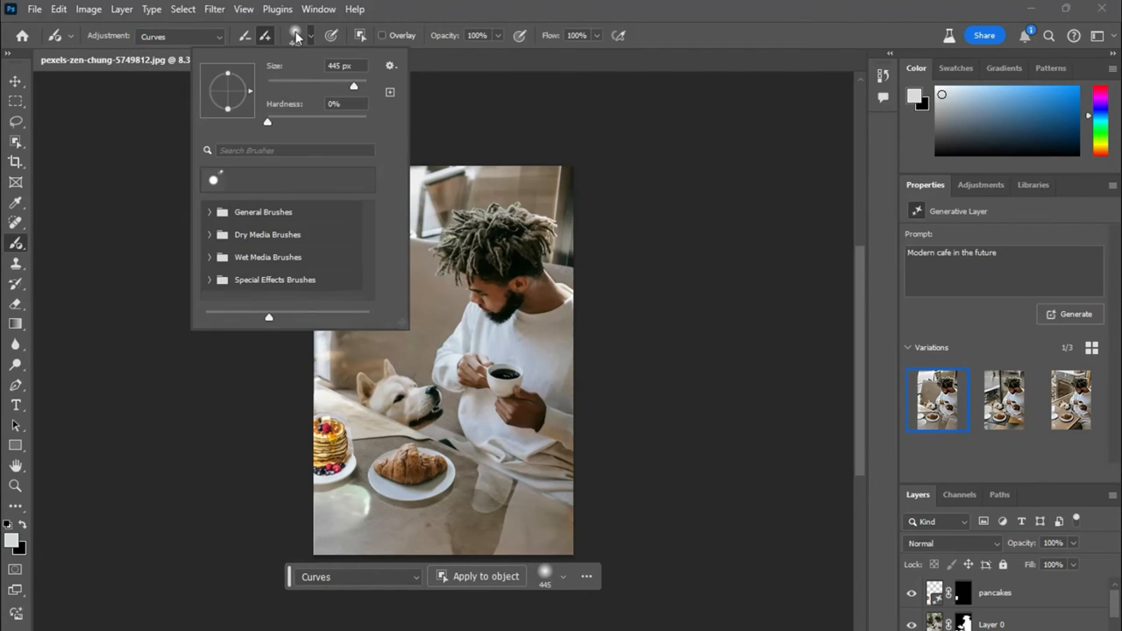
mouse_move(262, 121)
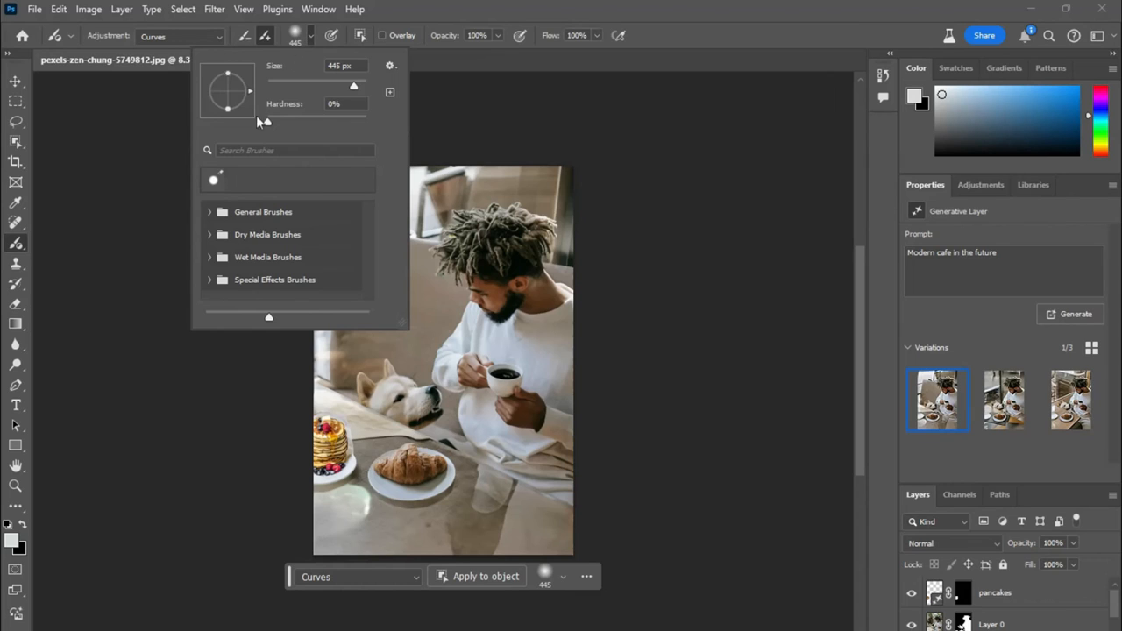
mouse_move(212, 213)
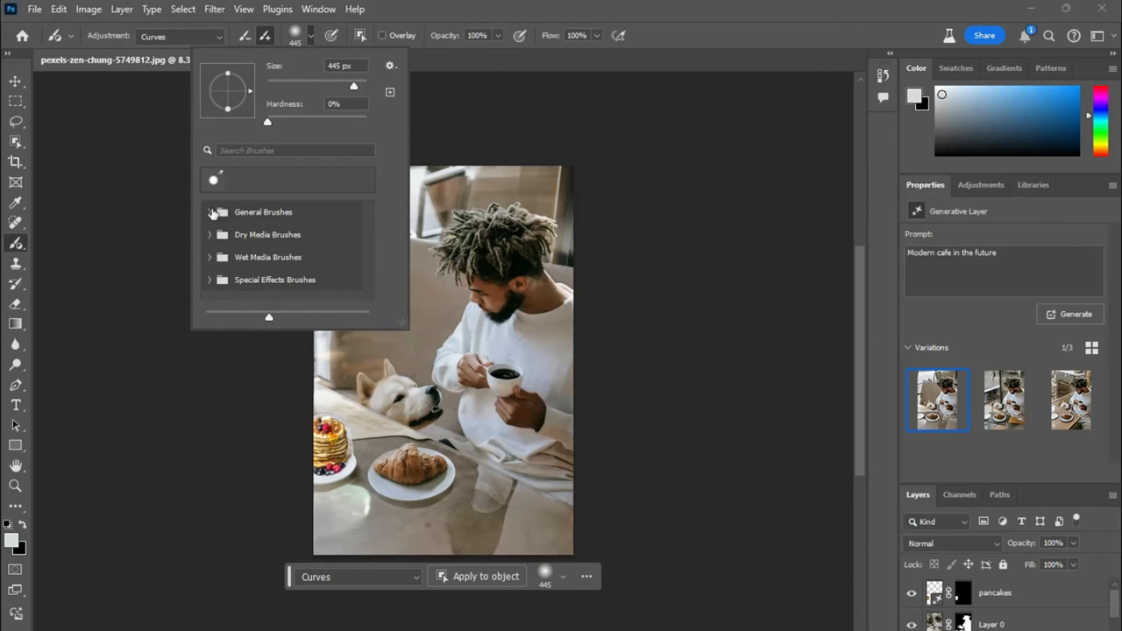
left_click(454, 238)
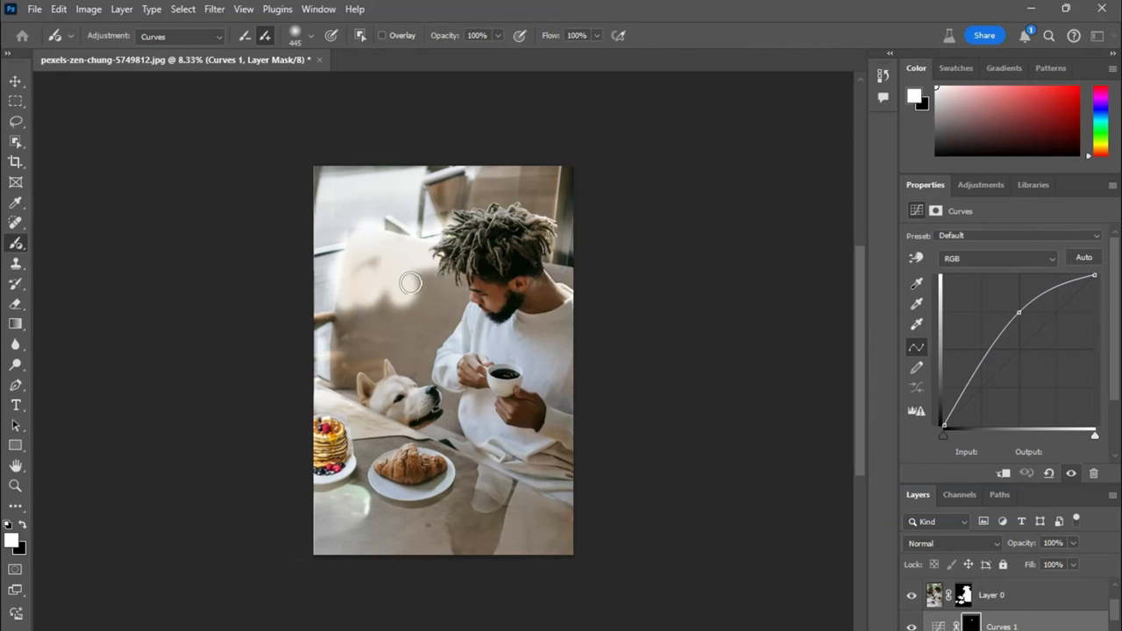
Reshape the Curves tone curve in Properties, brightening then darkening midtones and highlights
left_click_drag(1019, 312, 1023, 325)
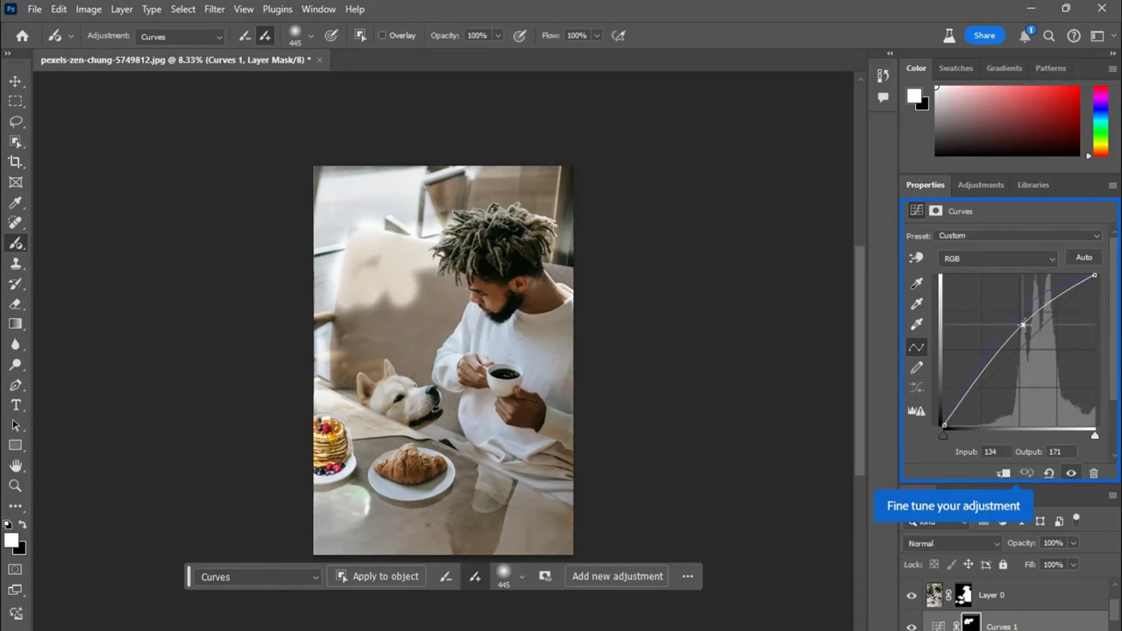
left_click_drag(1021, 324, 1052, 340)
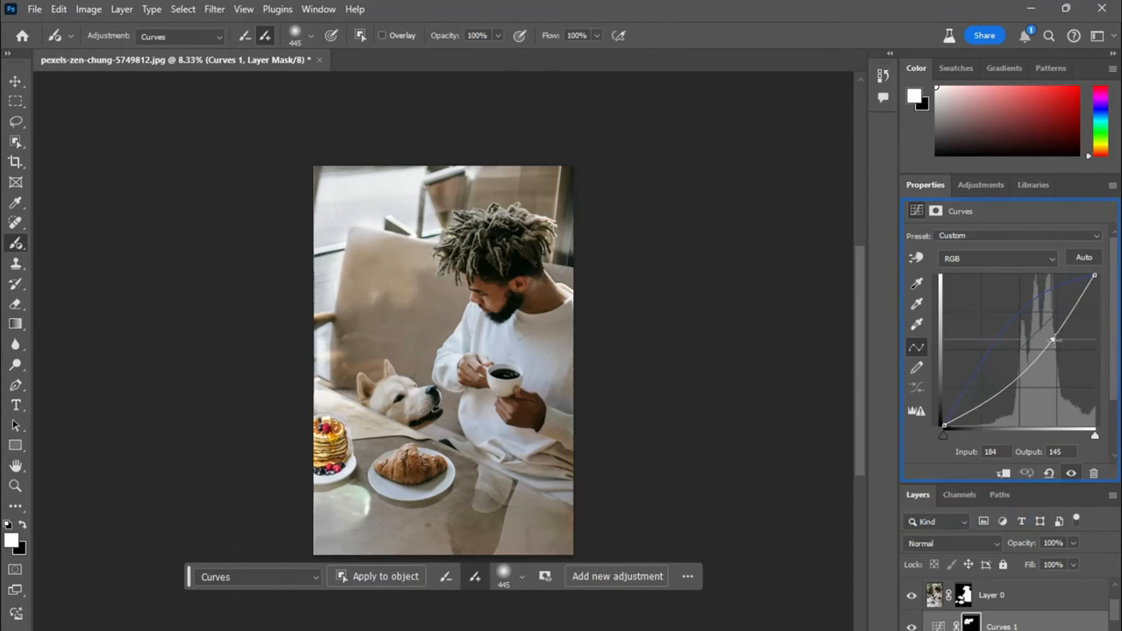
left_click_drag(1051, 340, 1076, 304)
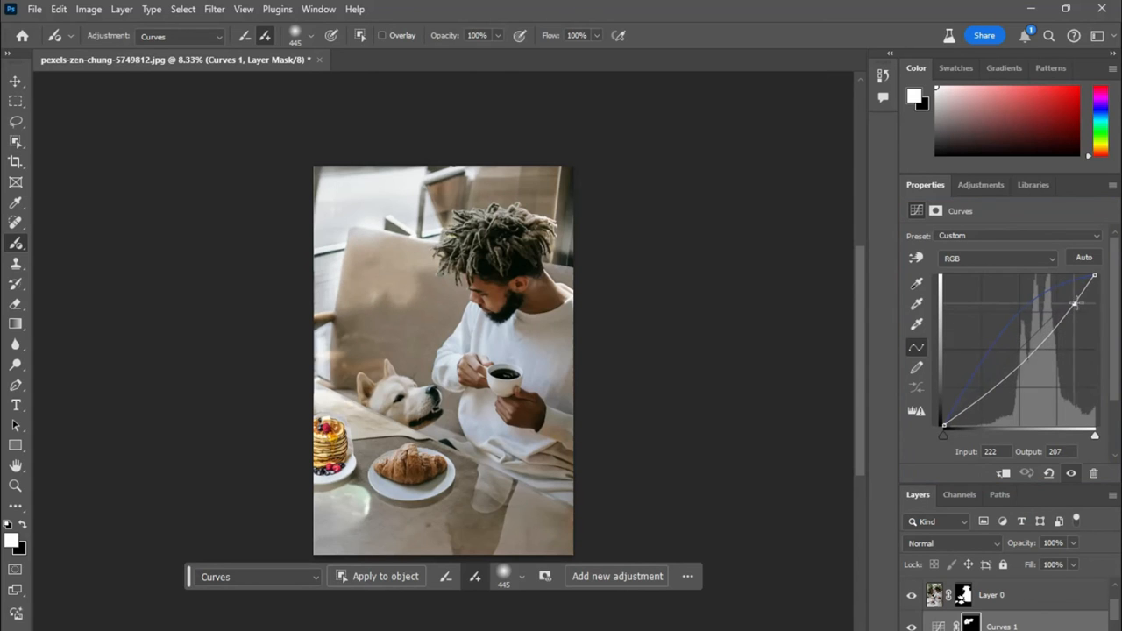
left_click_drag(1075, 304, 1008, 374)
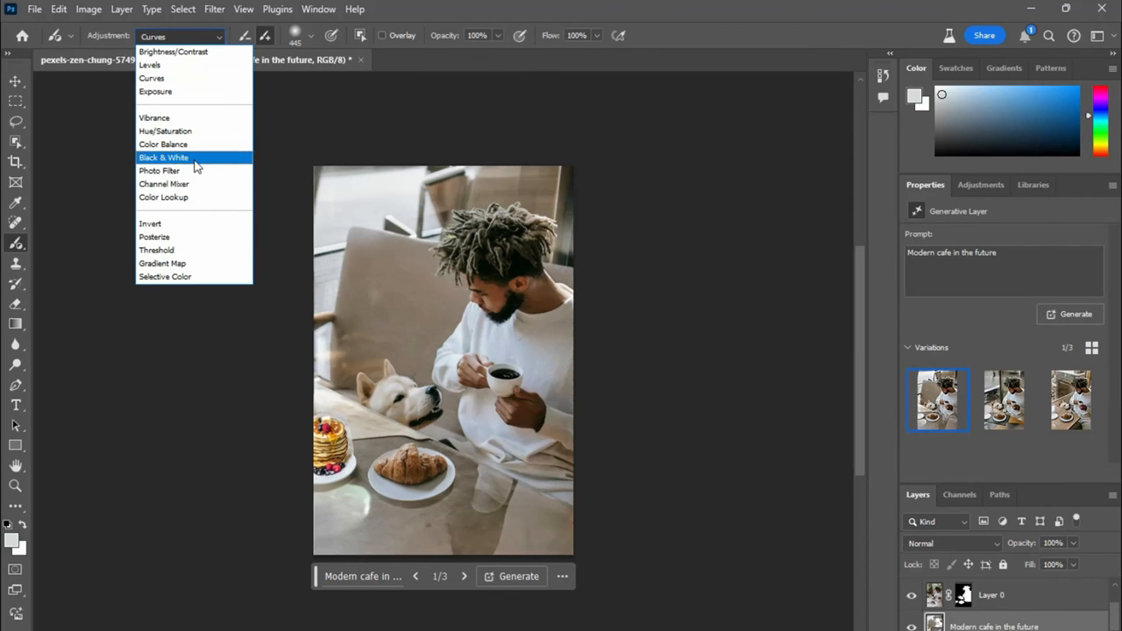
Brush a Black & White adjustment and experiment with the Reds slider
left_click(163, 157)
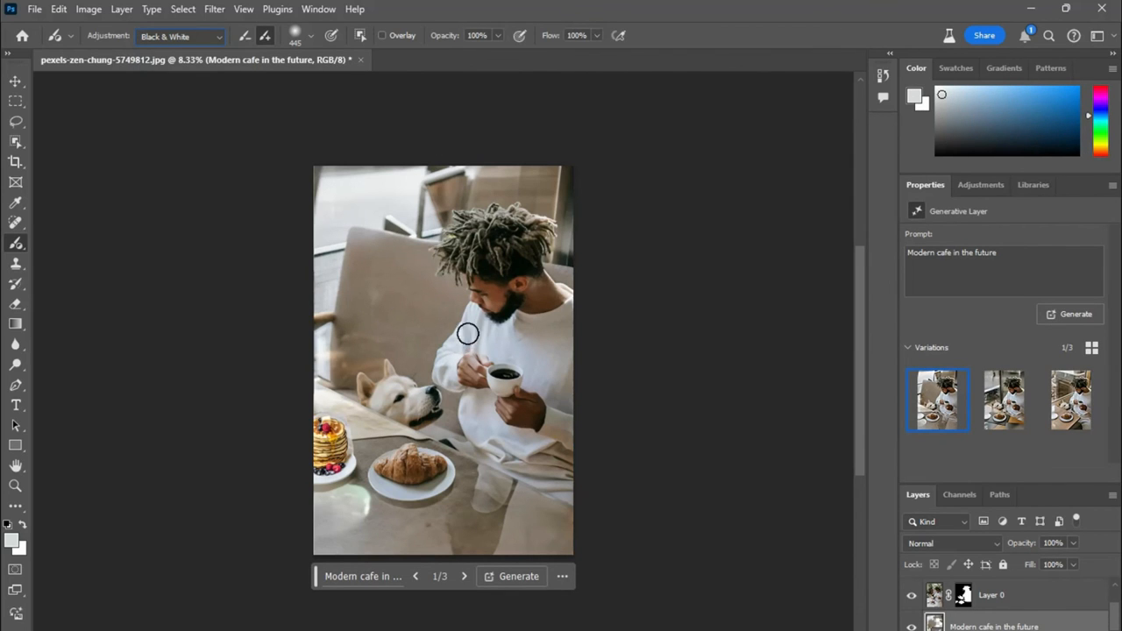
mouse_move(407, 464)
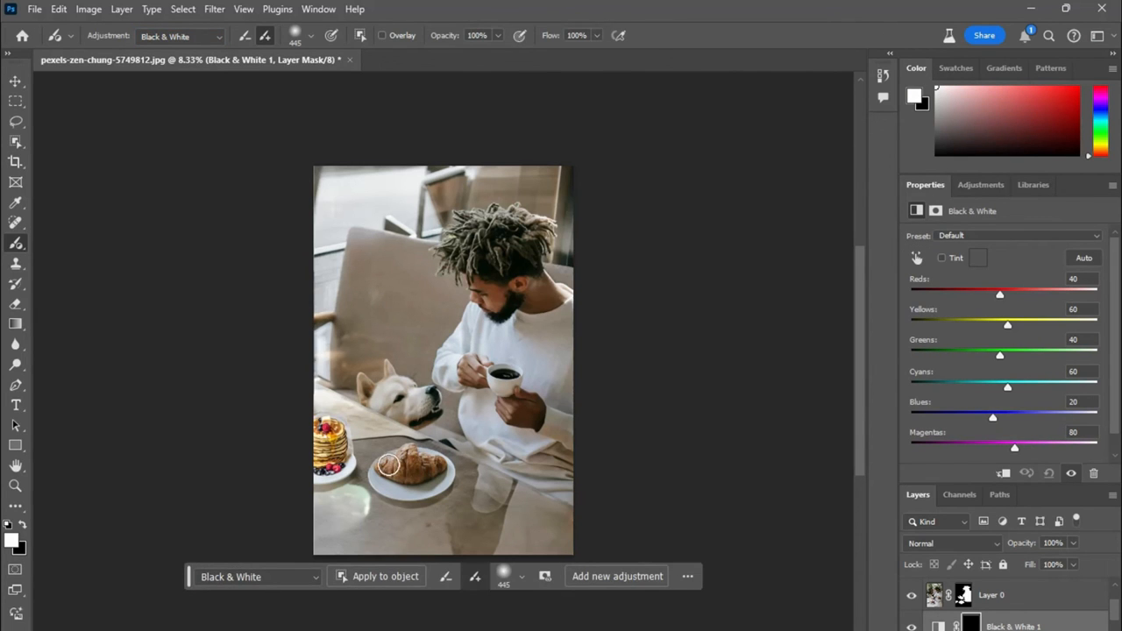
left_click_drag(999, 295, 958, 295)
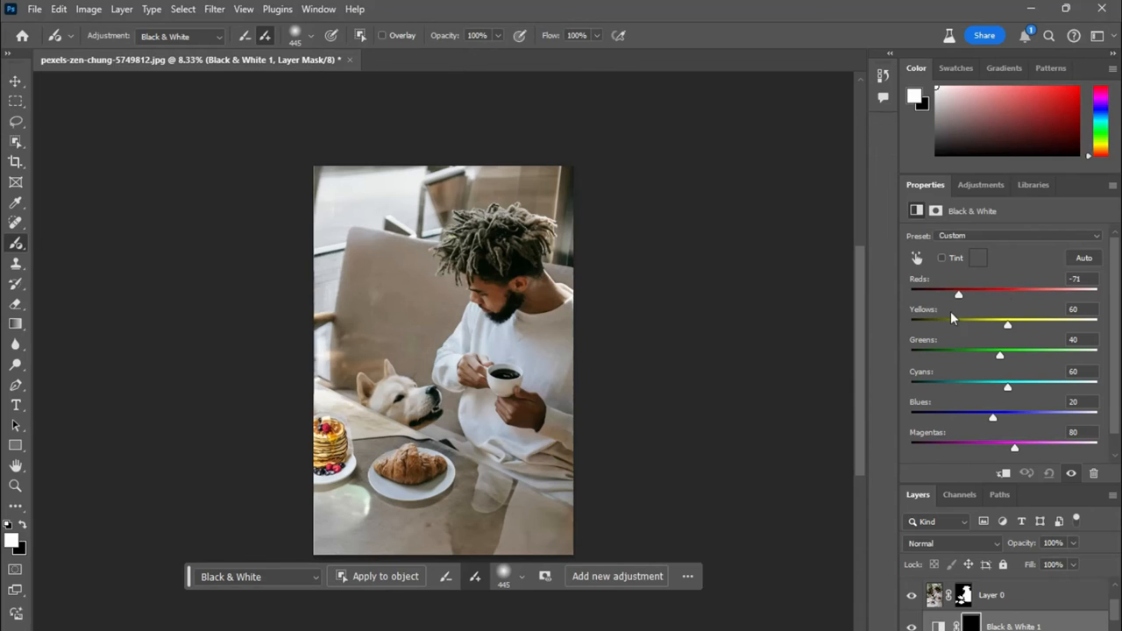
left_click_drag(958, 295, 934, 295)
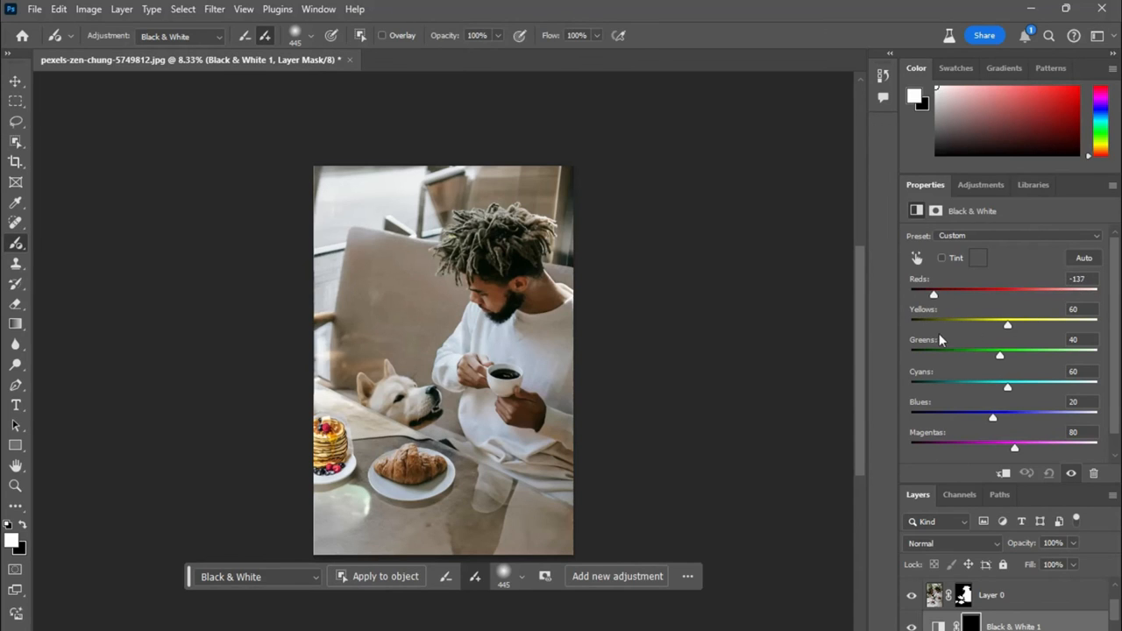
left_click_drag(933, 294, 997, 294)
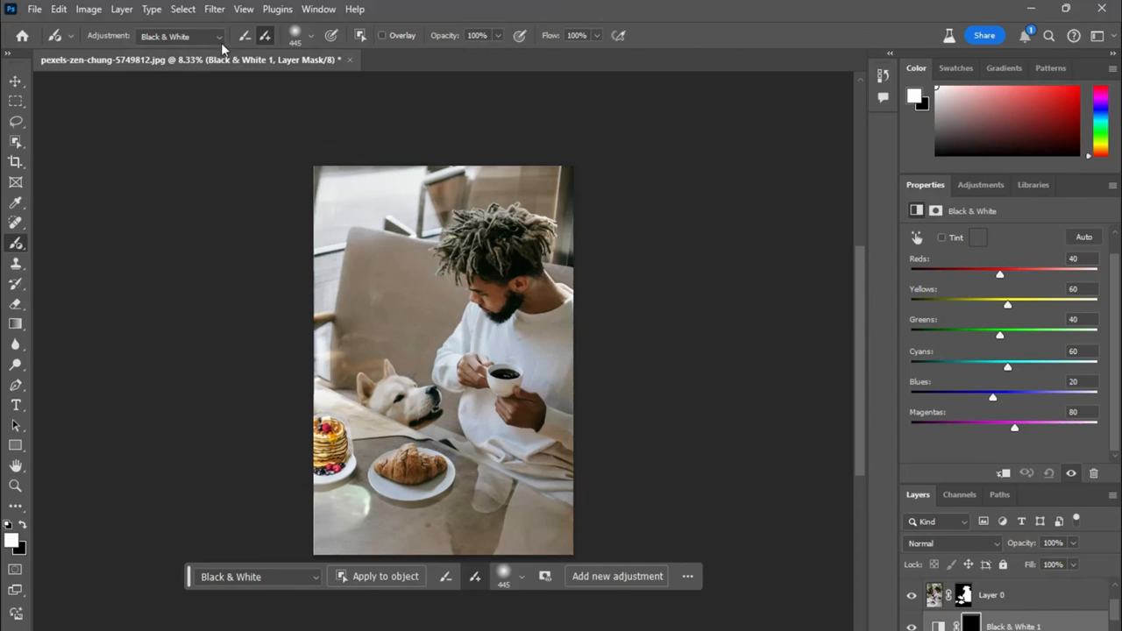
Try Posterize, paint over the croissant area, then move on to the Type tool
left_click(180, 36)
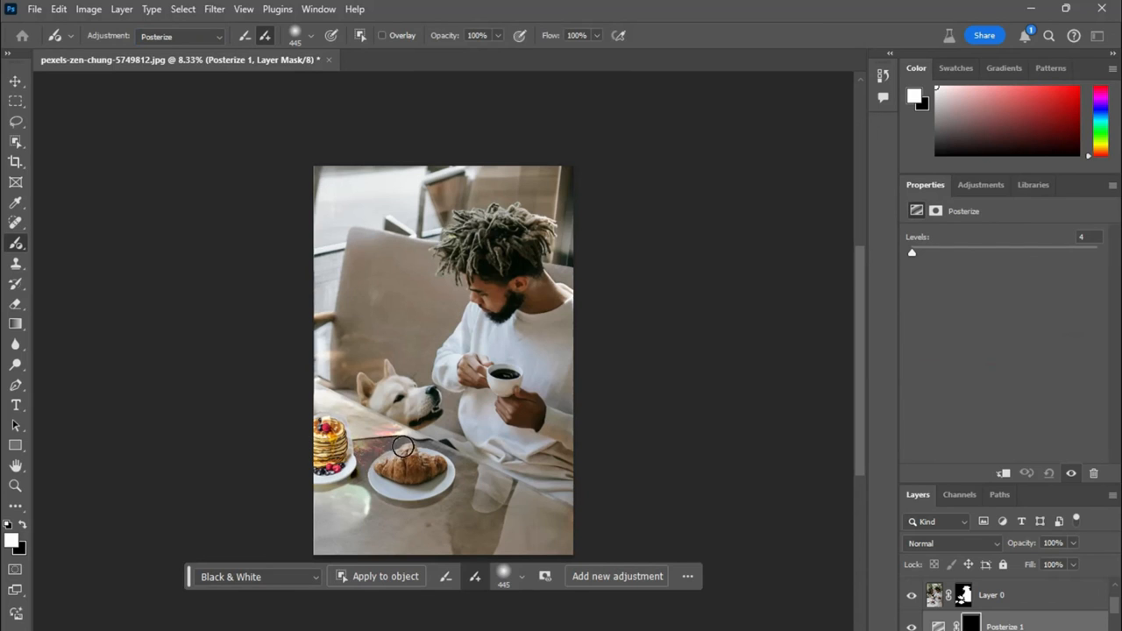
left_click_drag(403, 447, 464, 543)
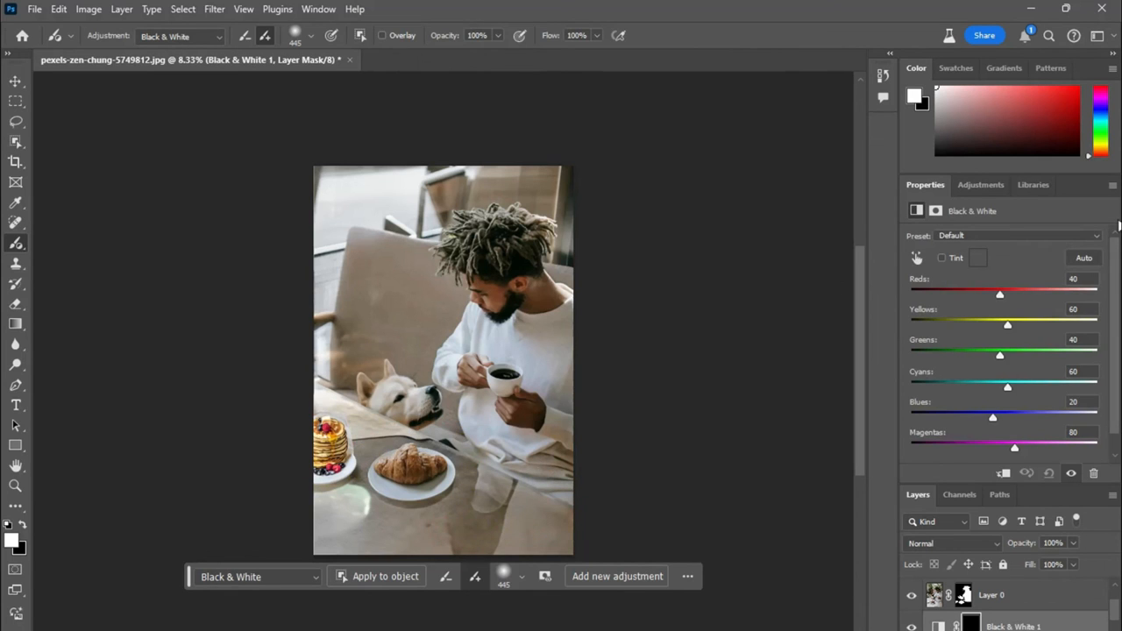
left_click(16, 404)
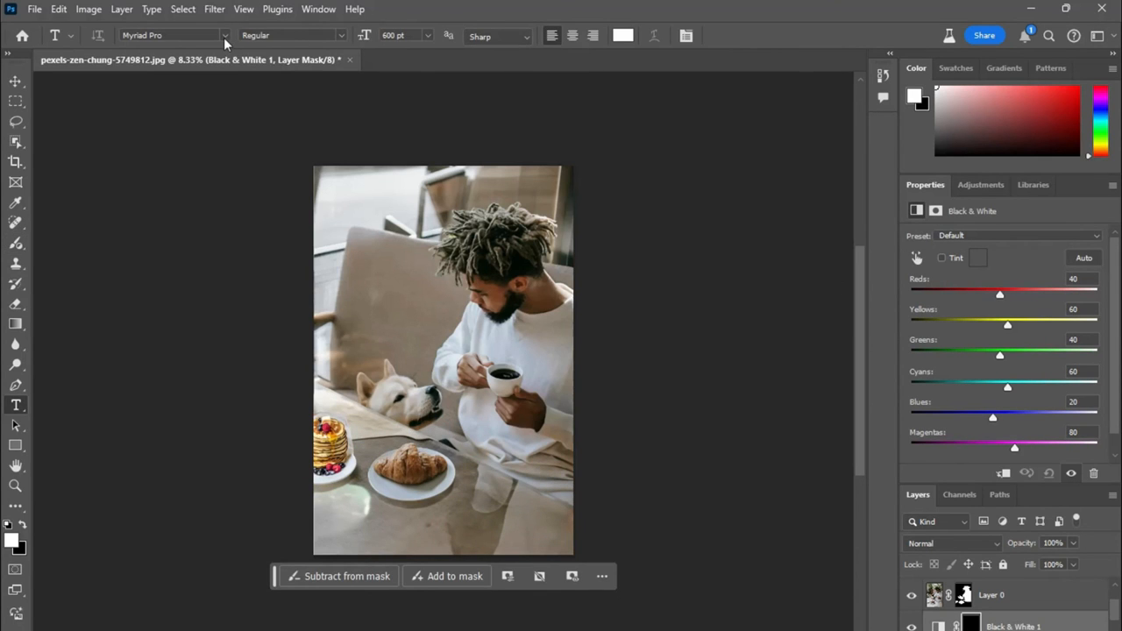
Browse the sans serif fonts to find Myriad Variable Concept Light Condensed
left_click(224, 35)
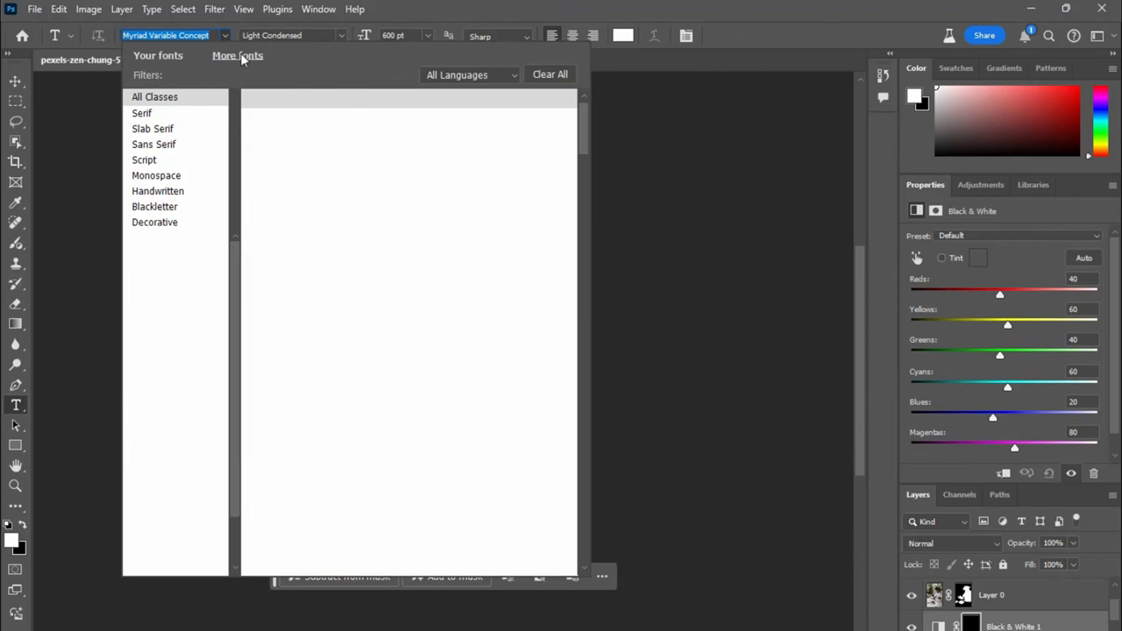
left_click(237, 55)
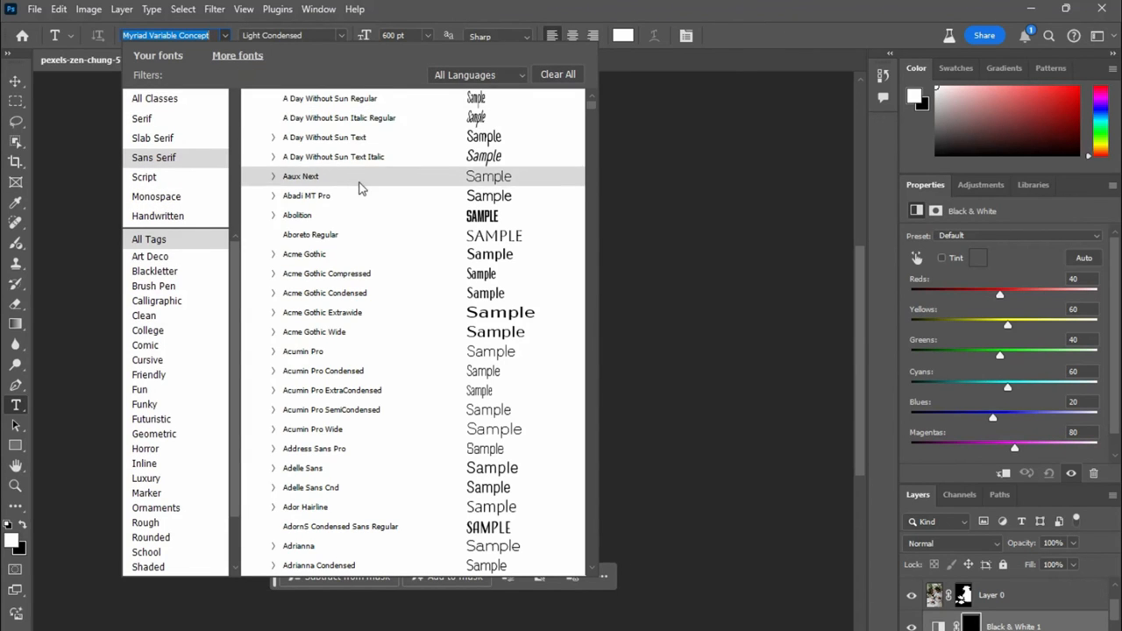
scroll("down", 3)
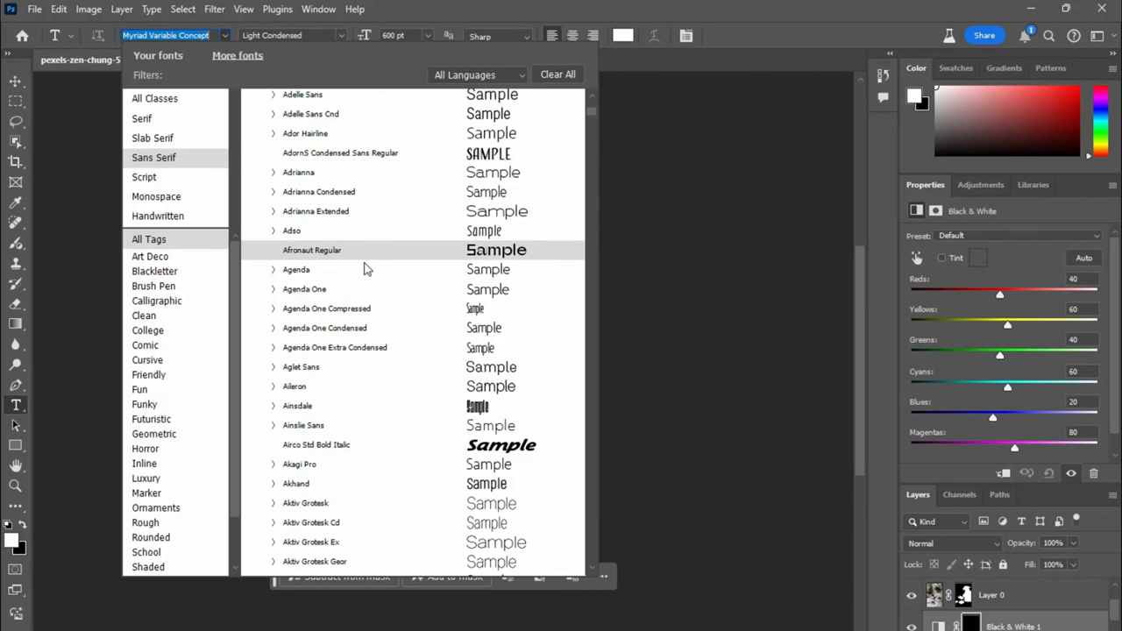
scroll("down", 3)
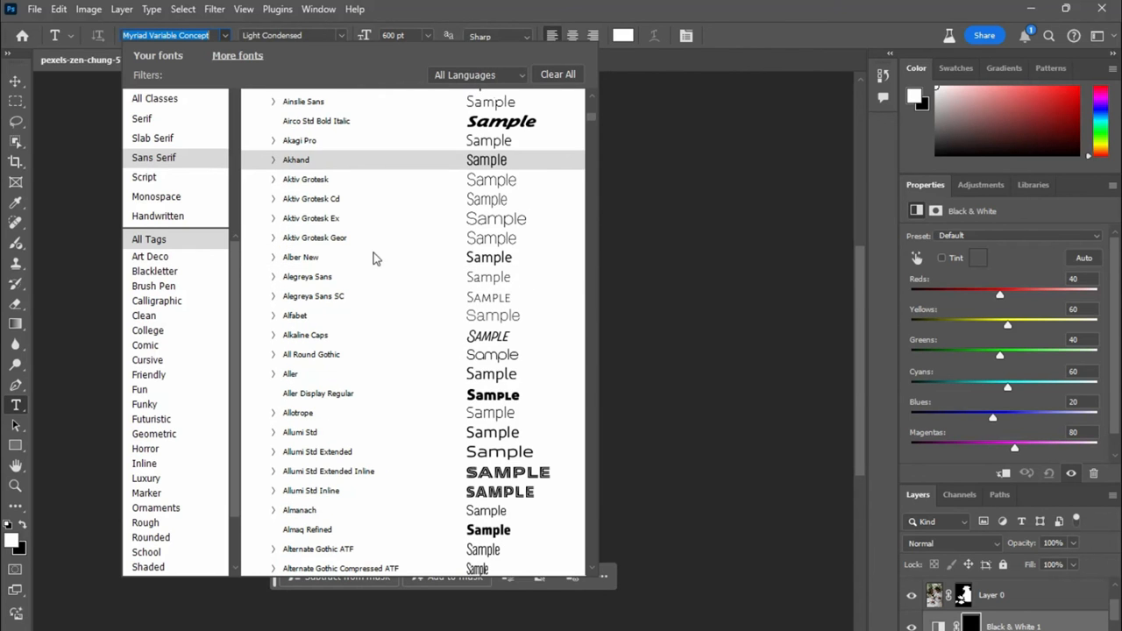
scroll("down", 3)
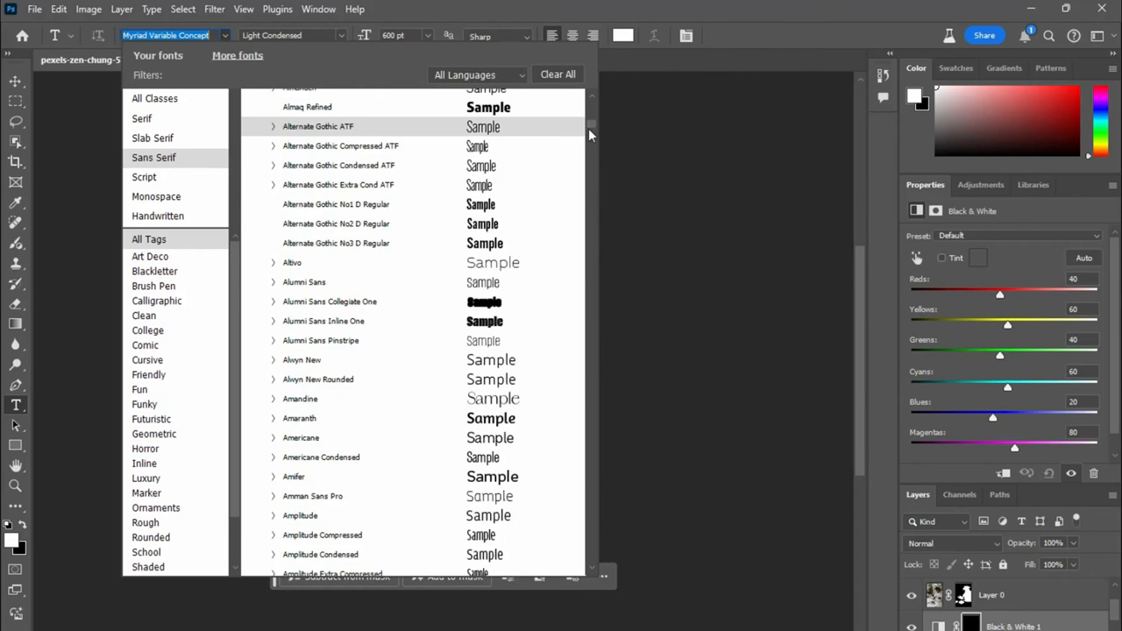
scroll("down", 3)
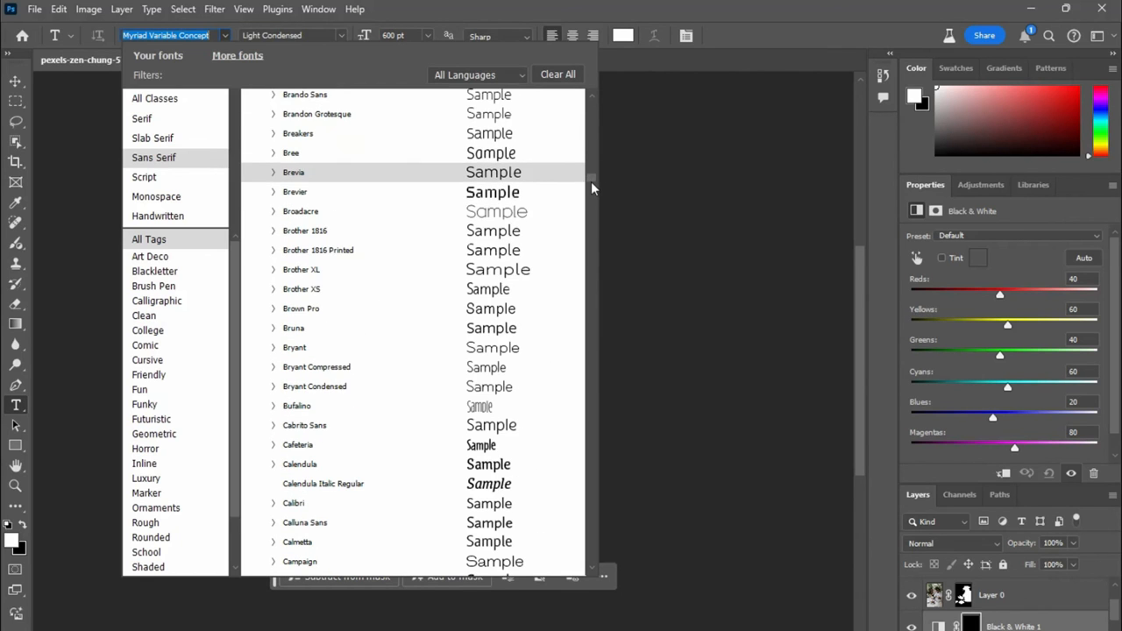
scroll("down", 3)
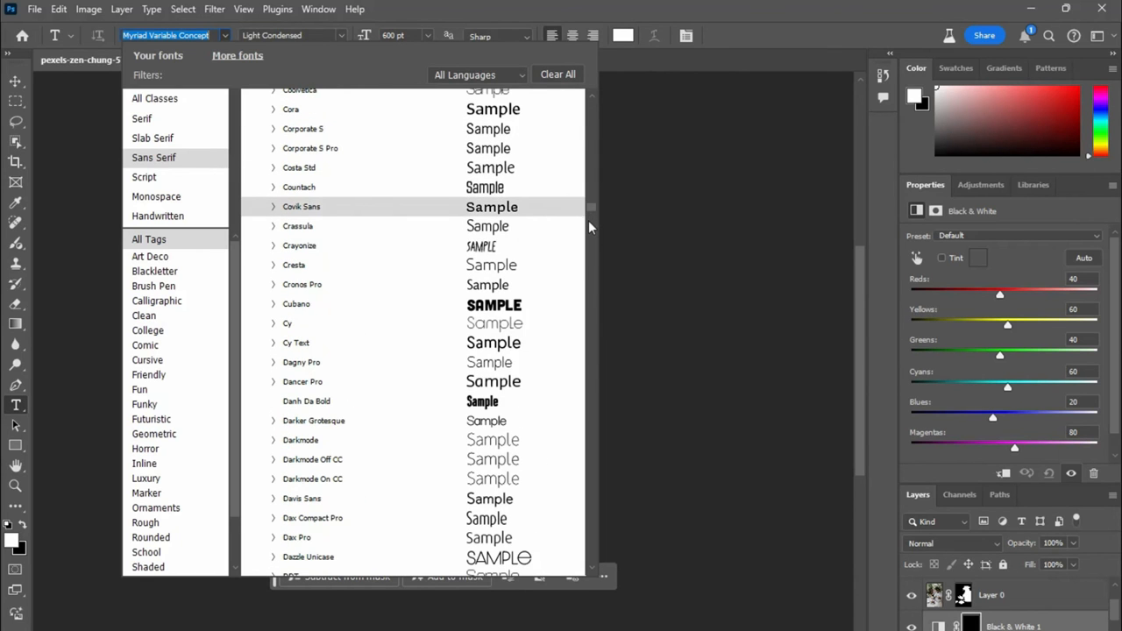
scroll("down", 3)
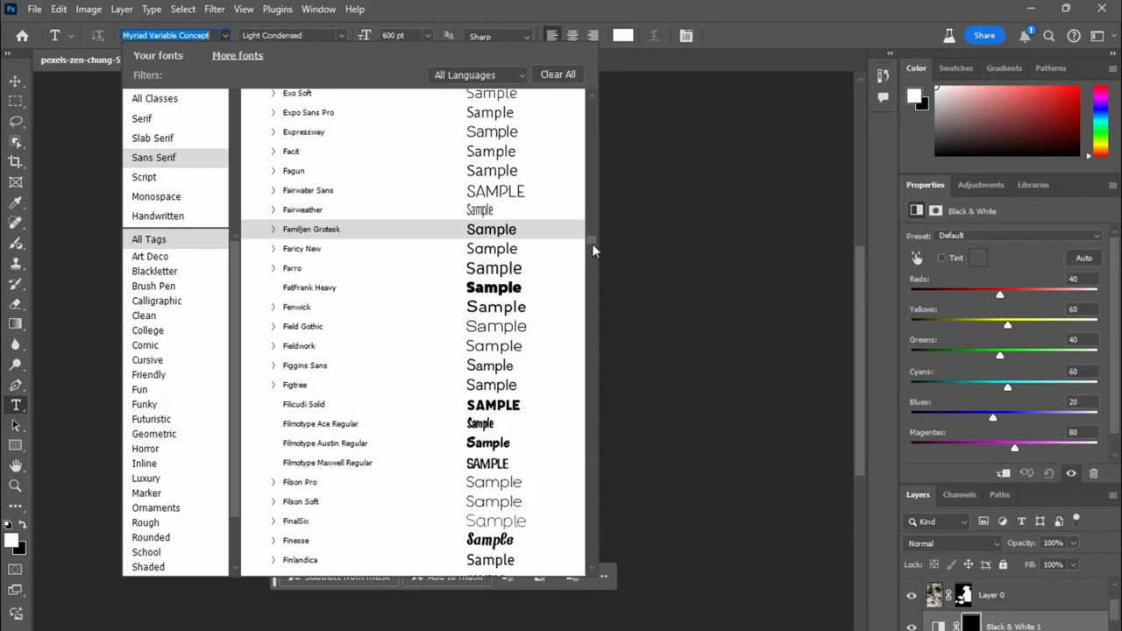
scroll("down", 3)
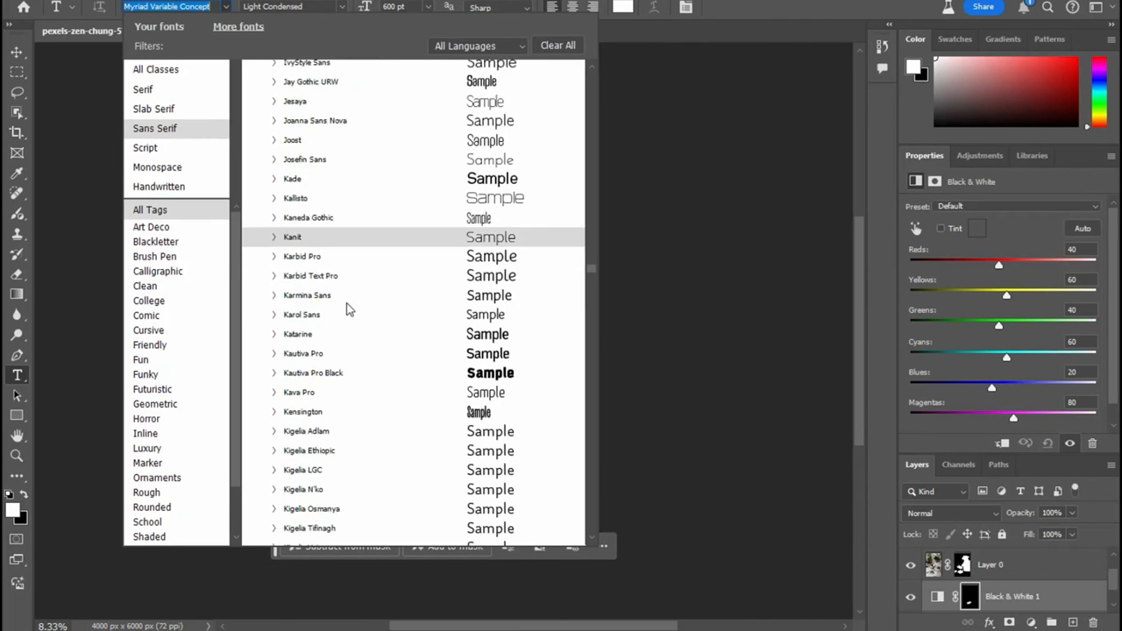
scroll("down", 3)
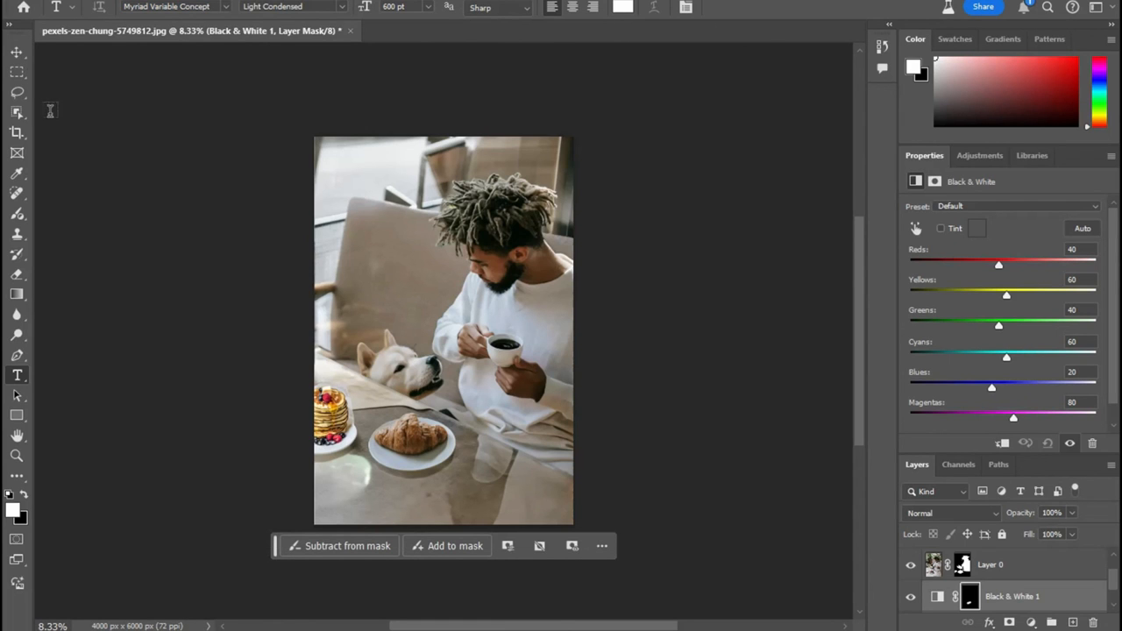
mouse_move(16, 122)
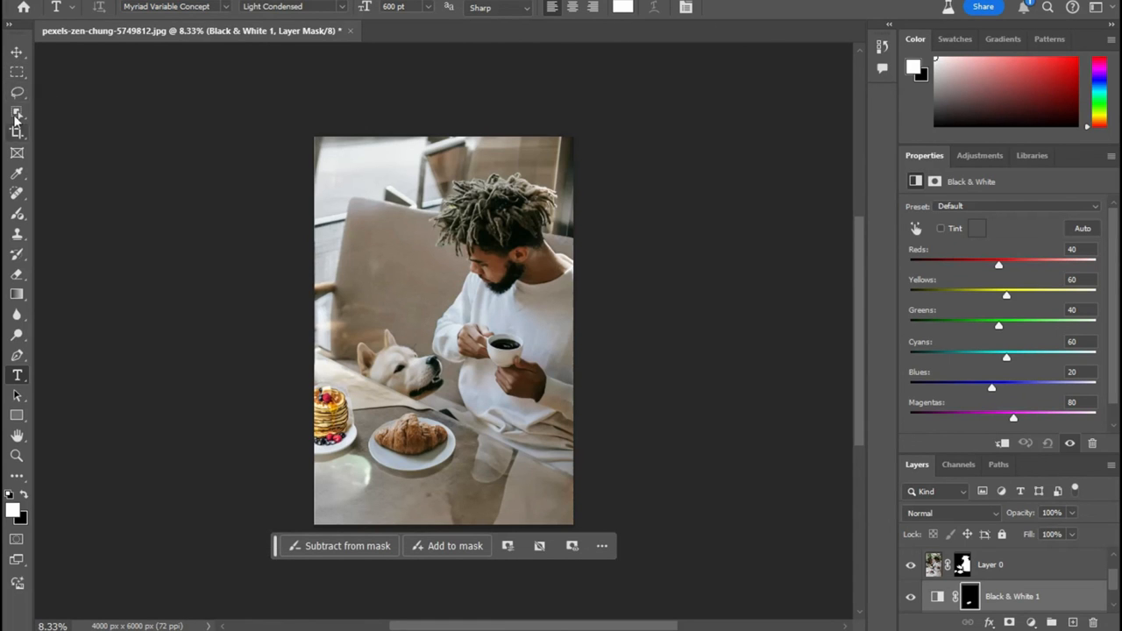
Switch to the Lasso tool to select the croissant plate
left_click(17, 92)
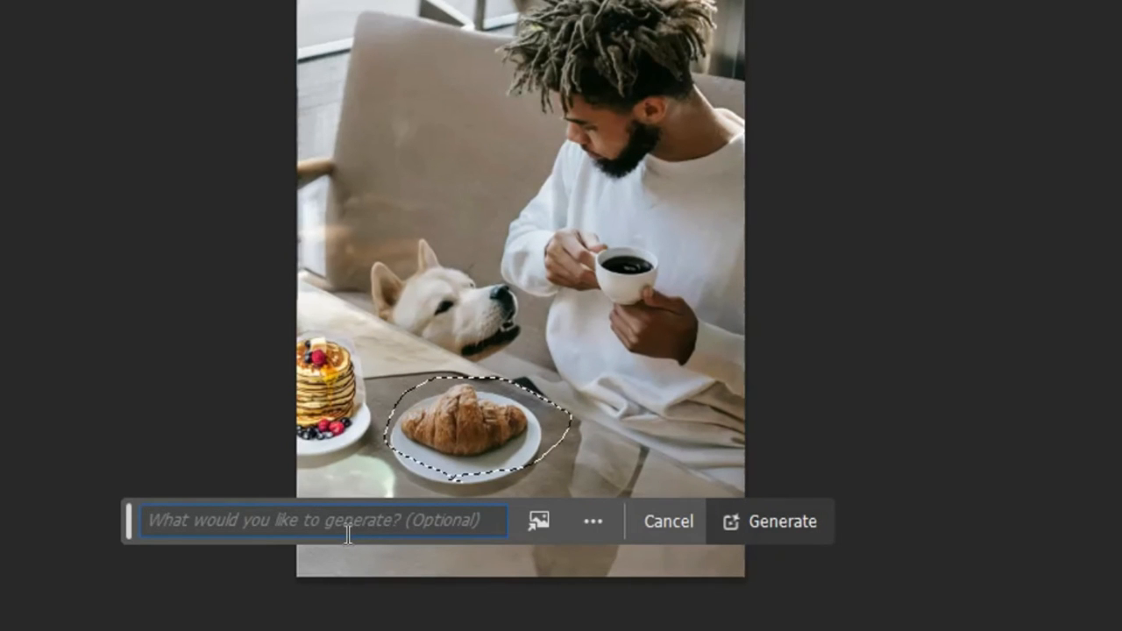
Generate 'donut' into the selected croissant plate area
type("donut")
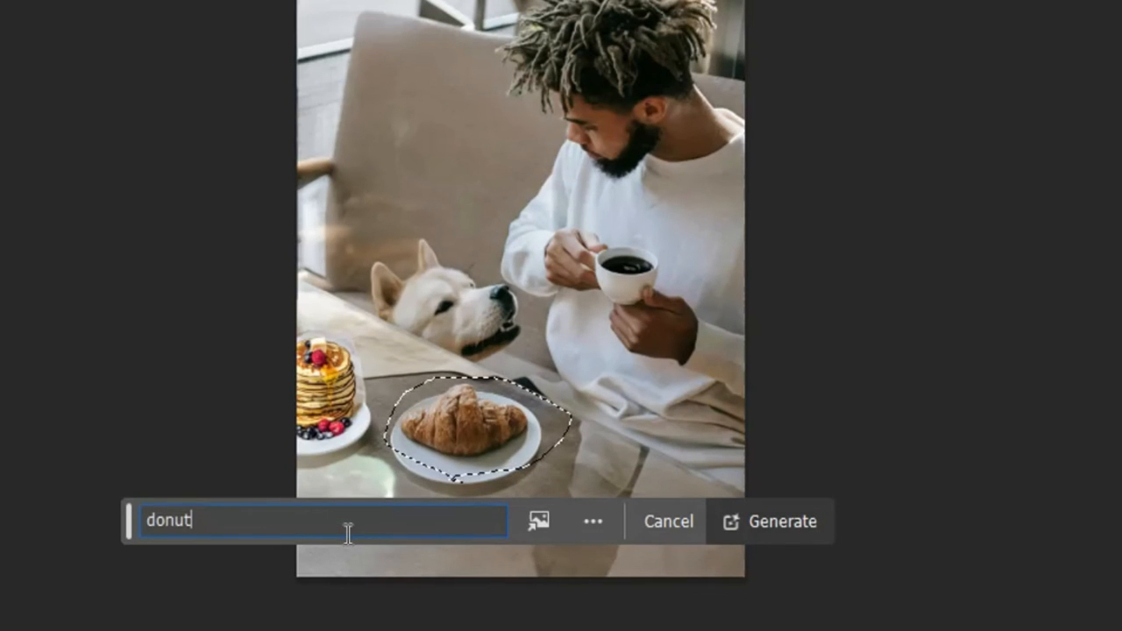
left_click(769, 521)
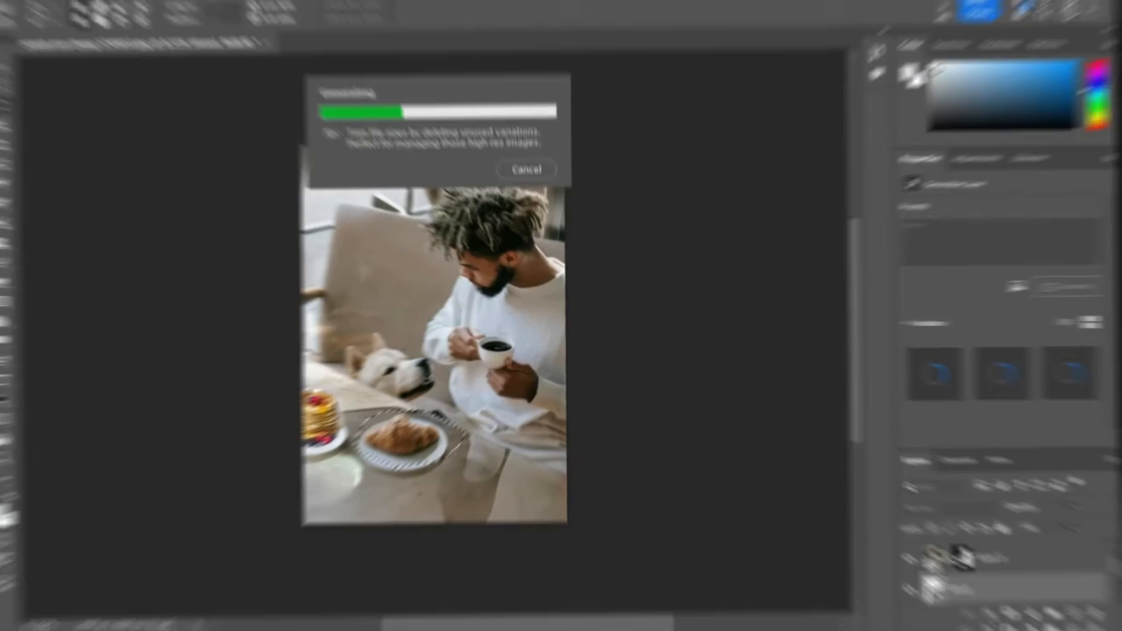